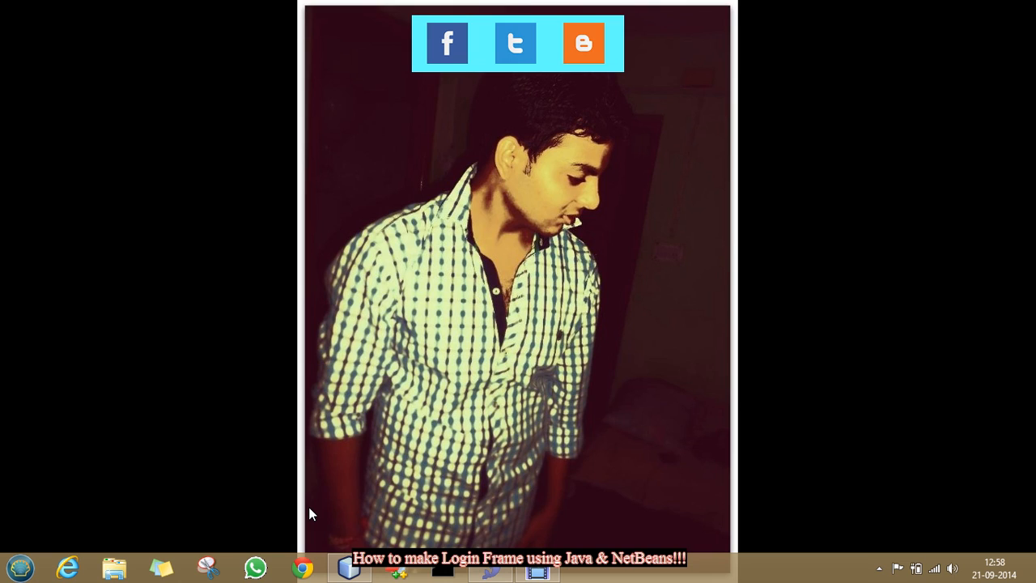
mouse_move(340, 484)
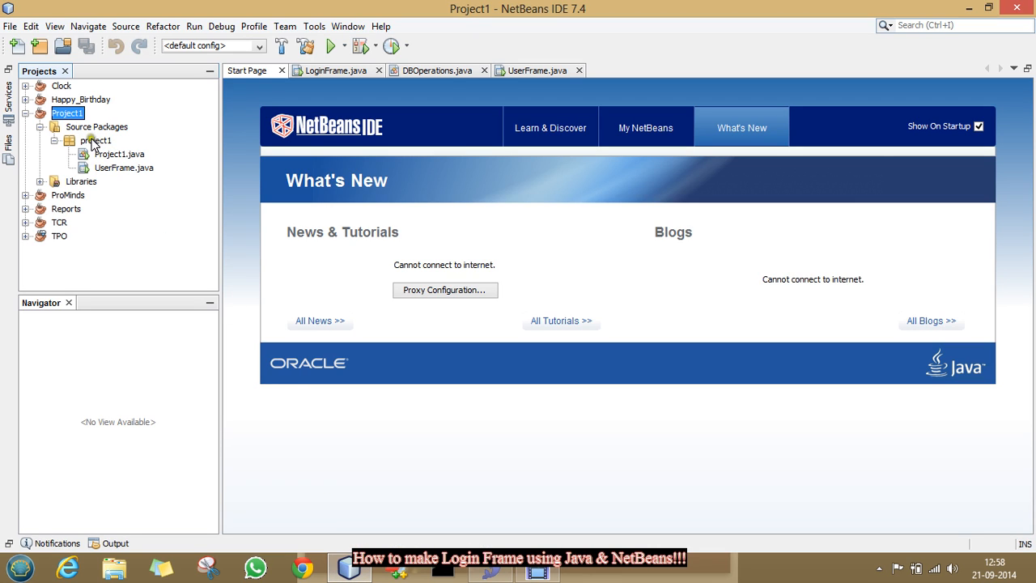
Step: Add a new JFrame Form class named Login to package project1 and open Login.java
right_click(96, 140)
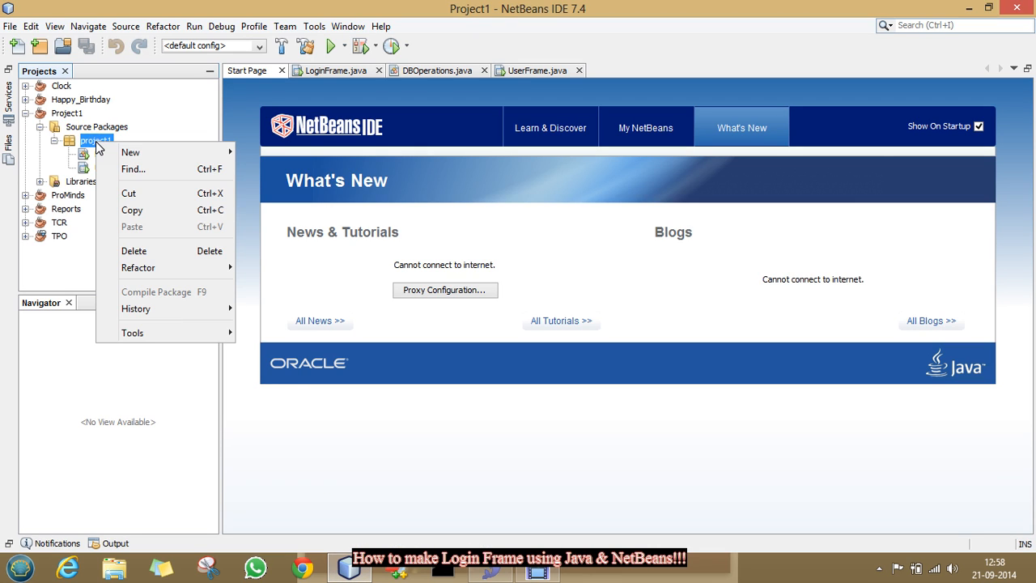
left_click(130, 152)
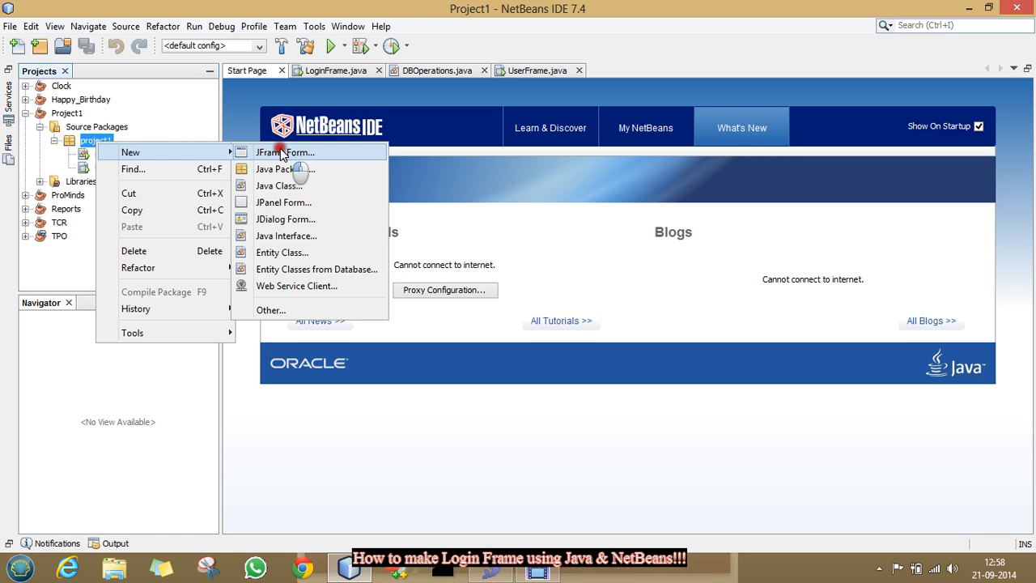
left_click(284, 153)
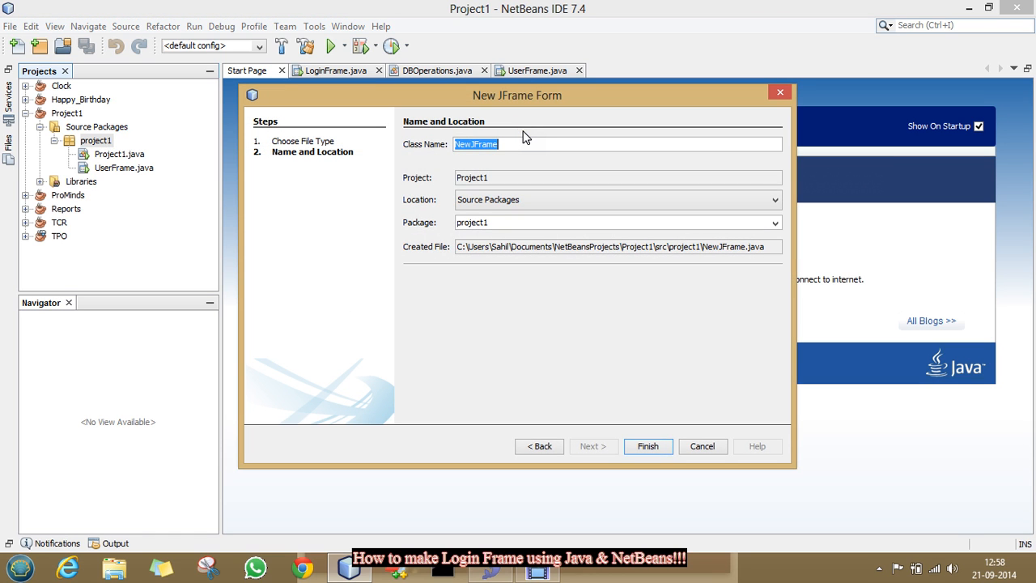
type("Login")
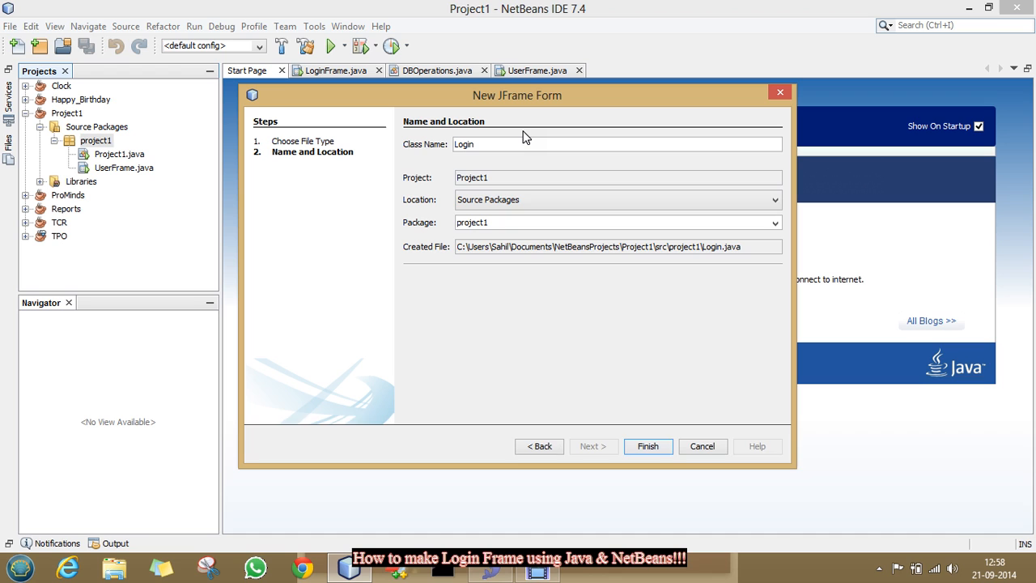
left_click(648, 446)
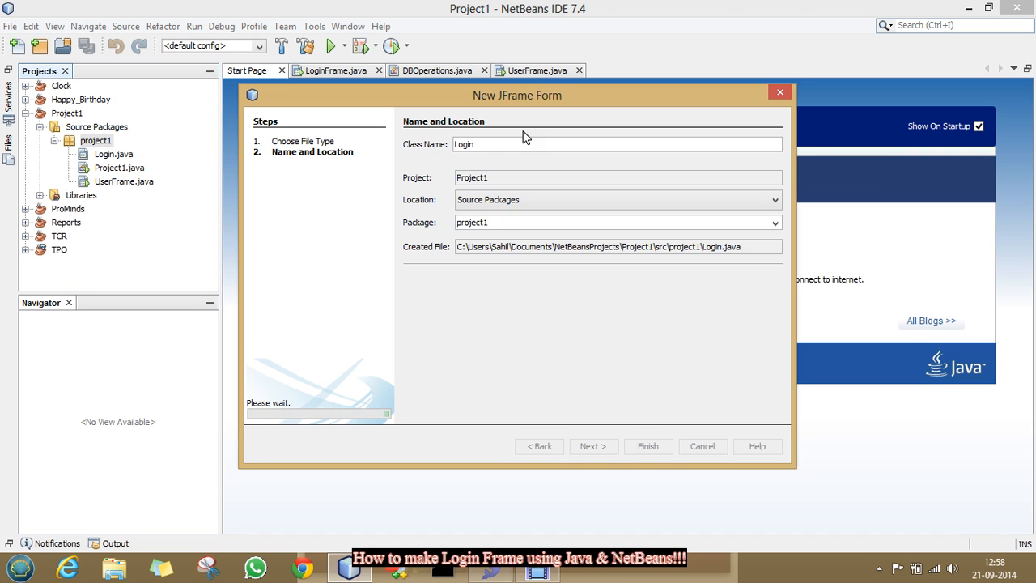
left_click(648, 446)
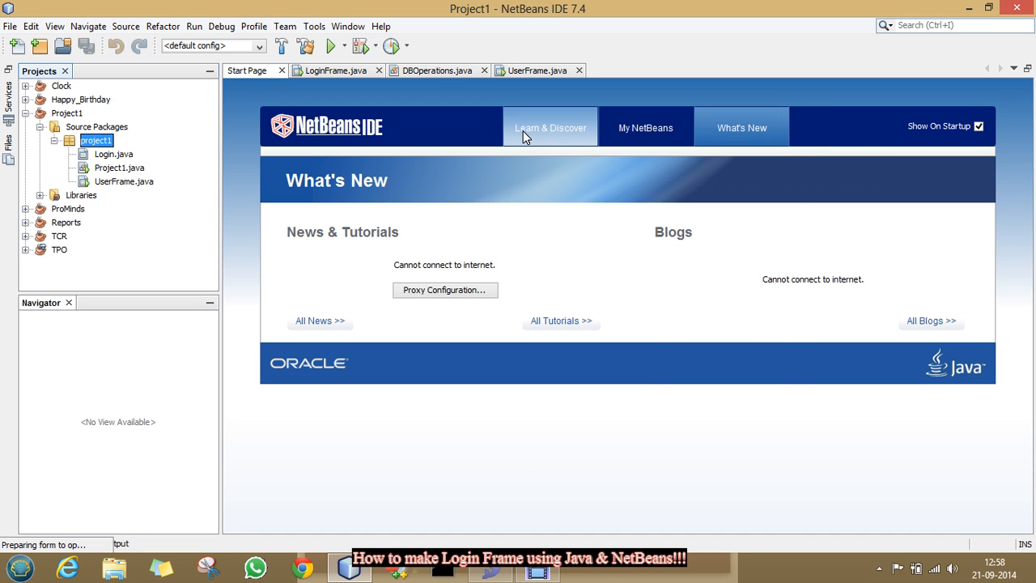
double_click(114, 154)
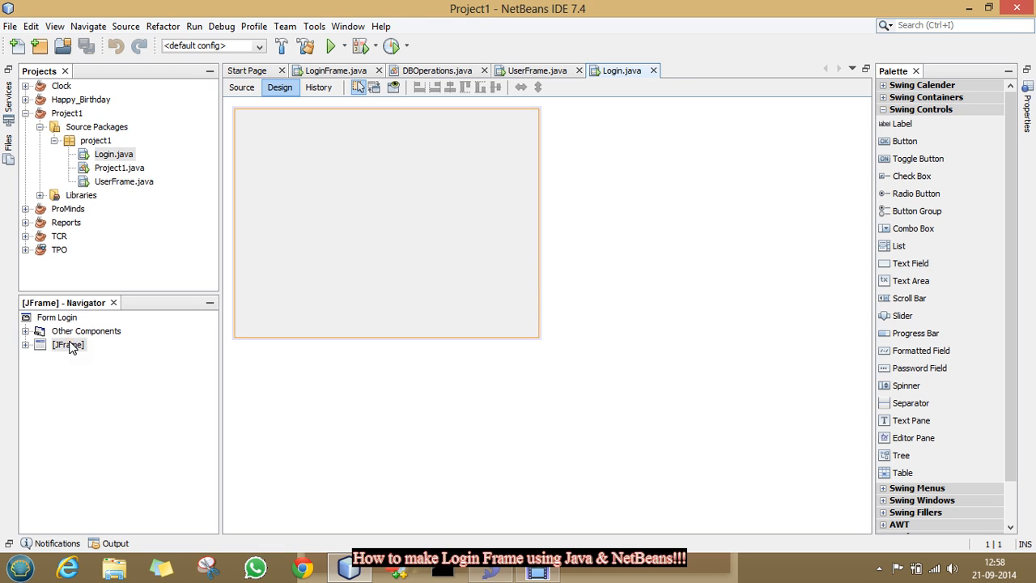
Step: Switch the form to Absolute Layout and place labels, text and password fields, and buttons
right_click(386, 223)
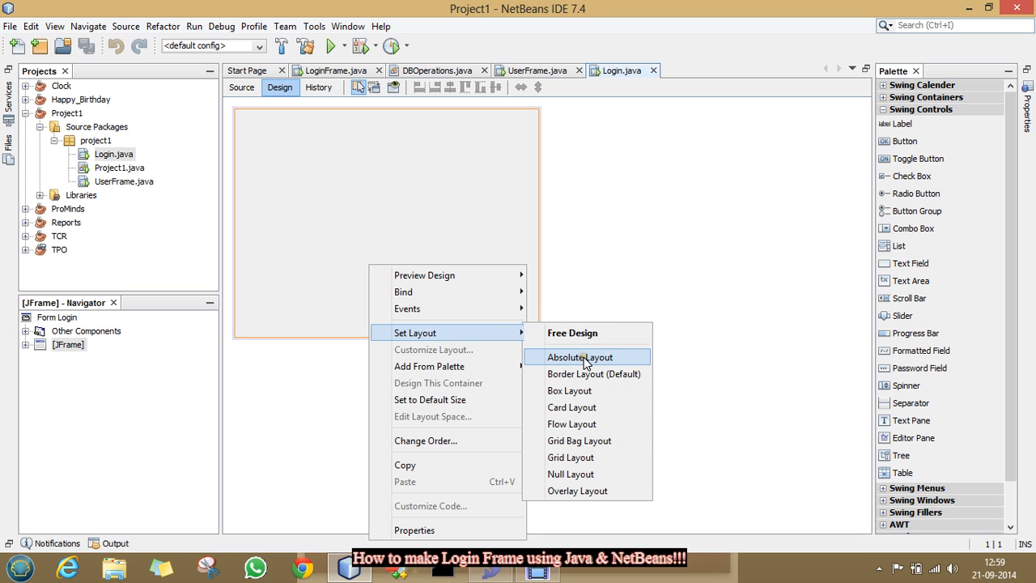
left_click(579, 357)
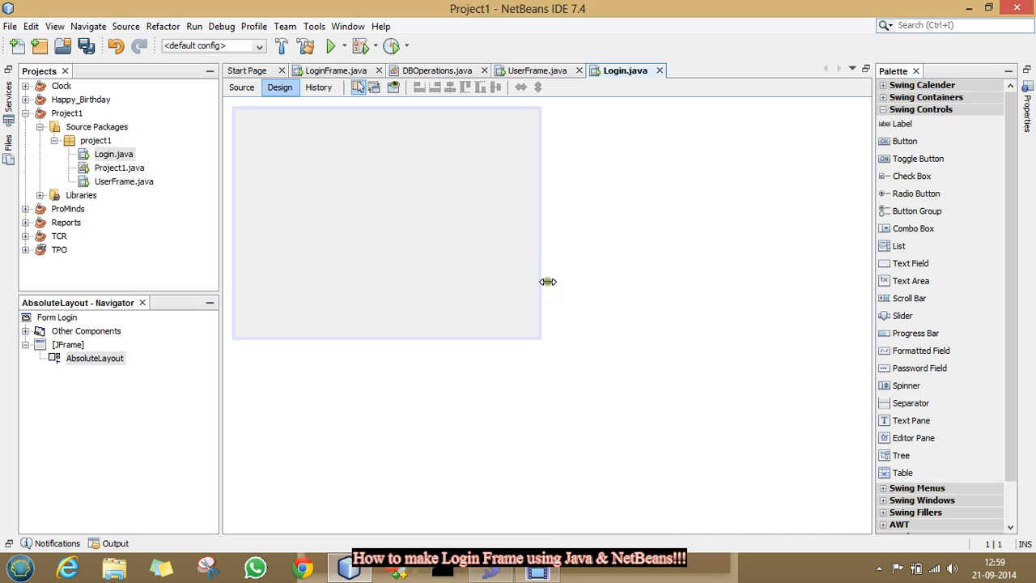
mouse_move(902, 123)
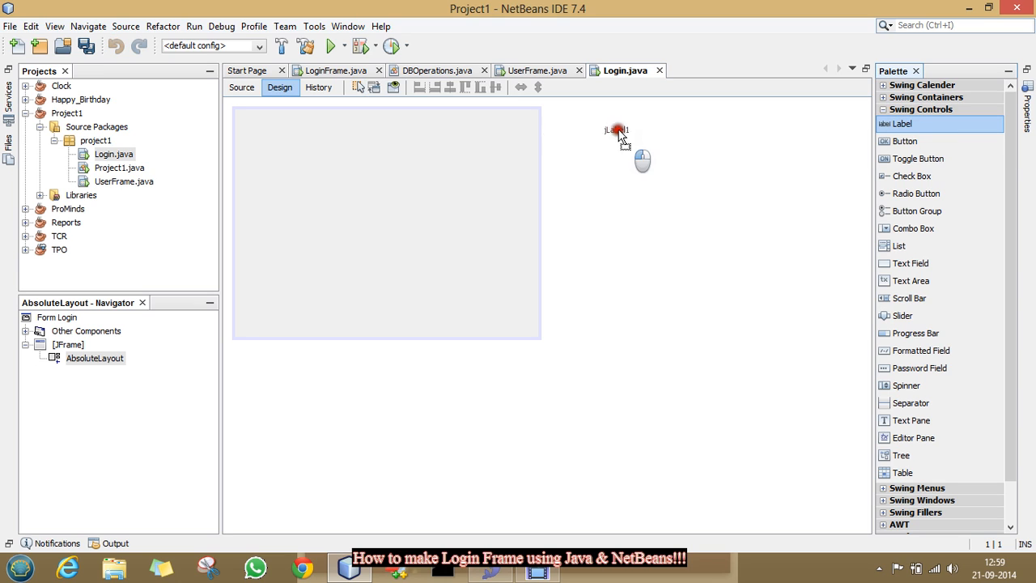
left_click(616, 131)
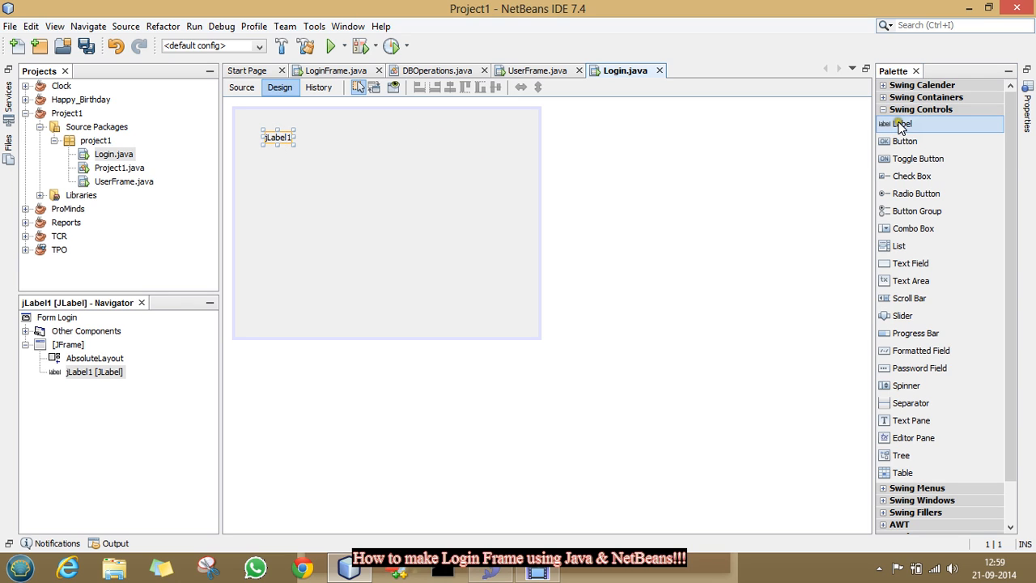
left_click(277, 161)
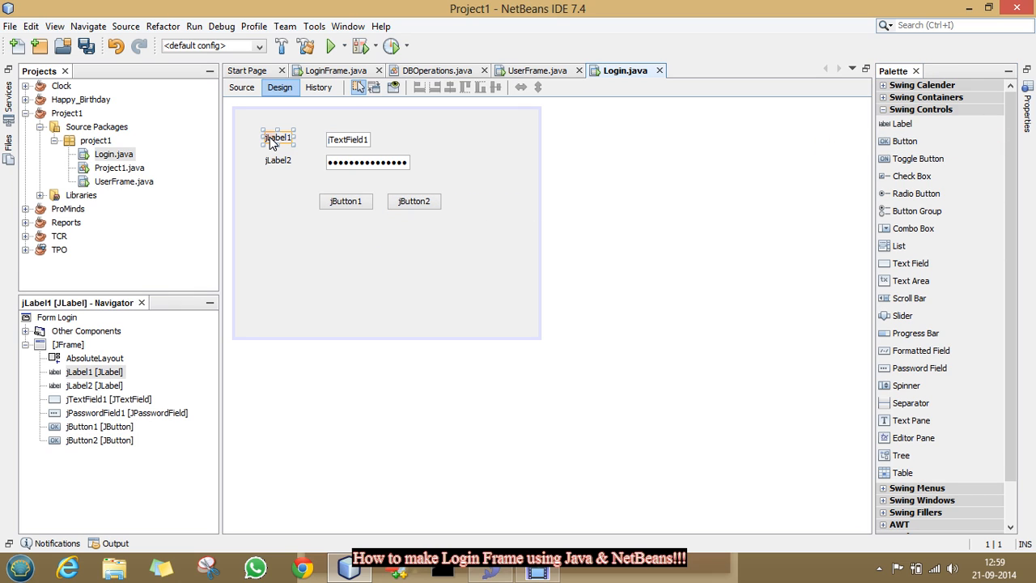
Step: Label the fields Username and Password and widen the password field to match
type("User")
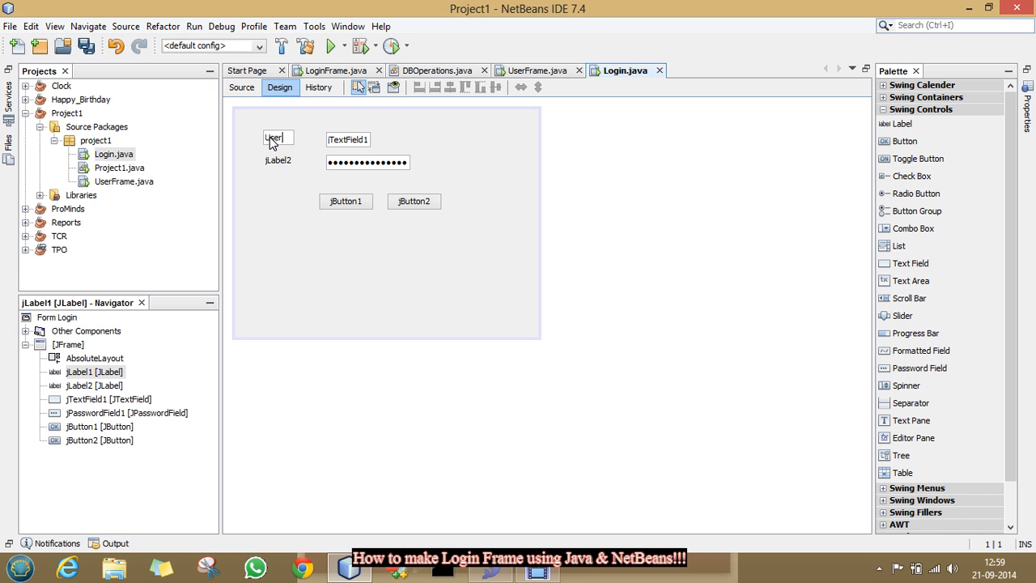
type("Username")
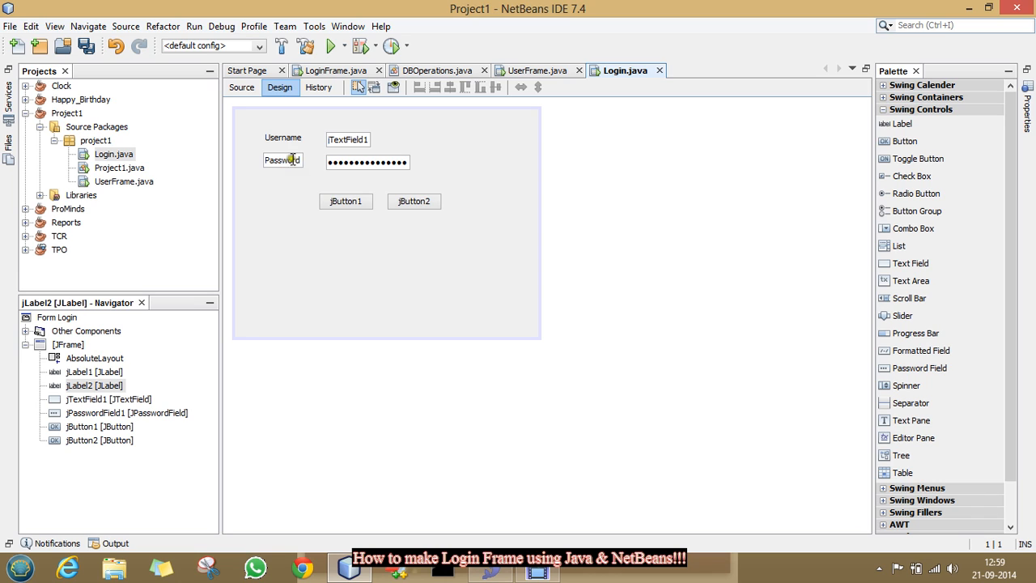
left_click(348, 139)
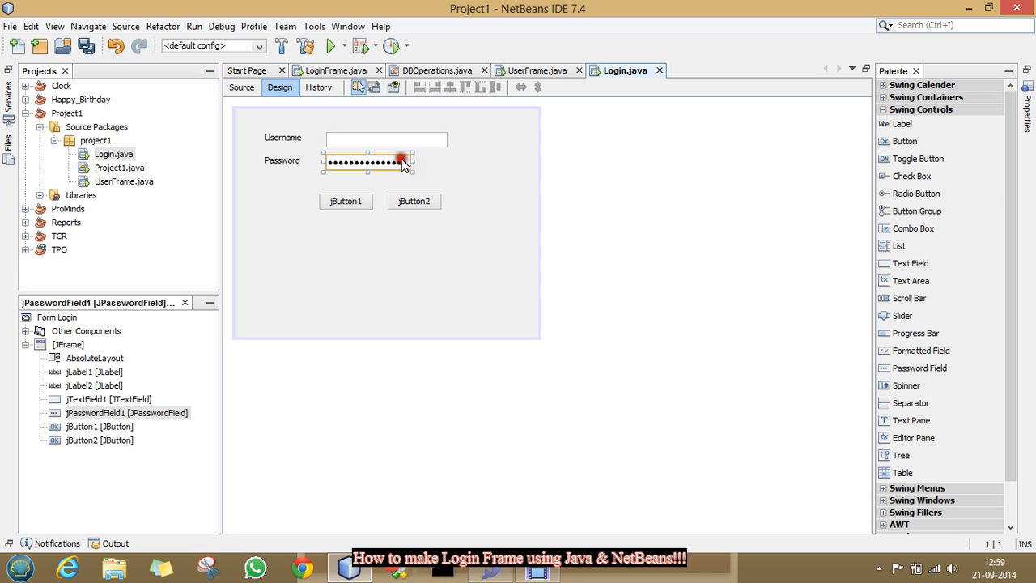
left_click_drag(401, 161, 437, 168)
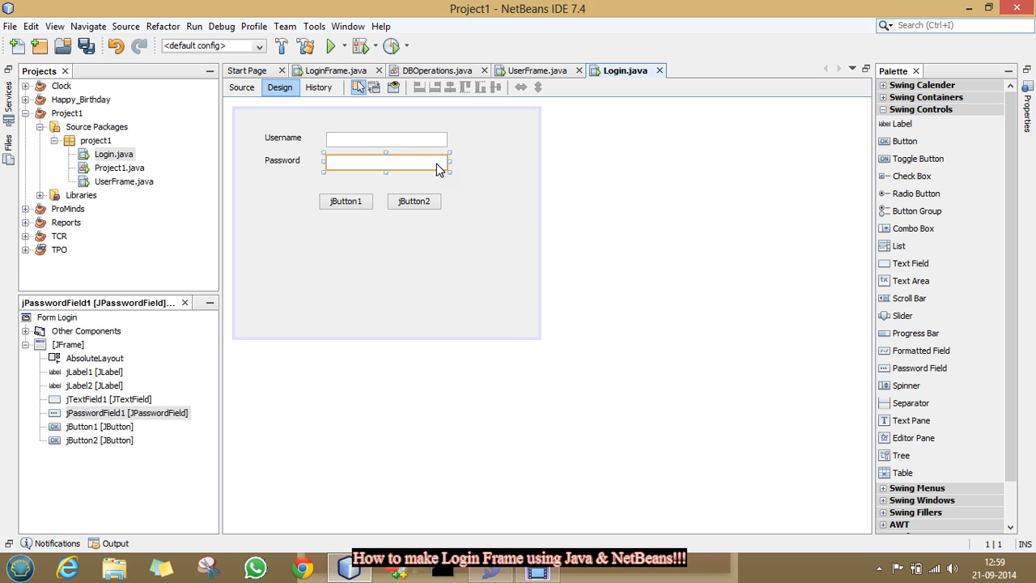
Step: Caption the two buttons Login and Reset
right_click(345, 201)
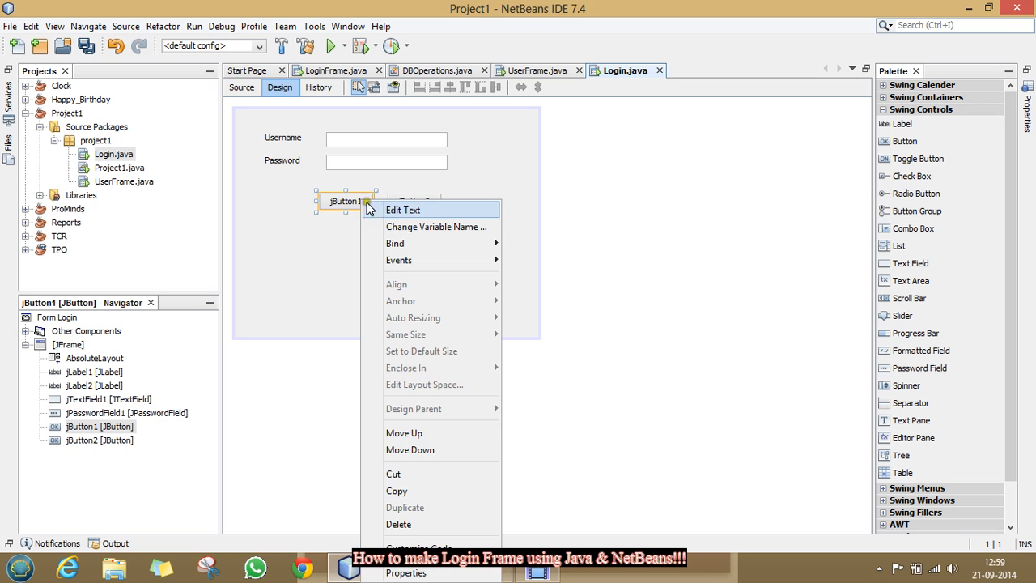
left_click(403, 210)
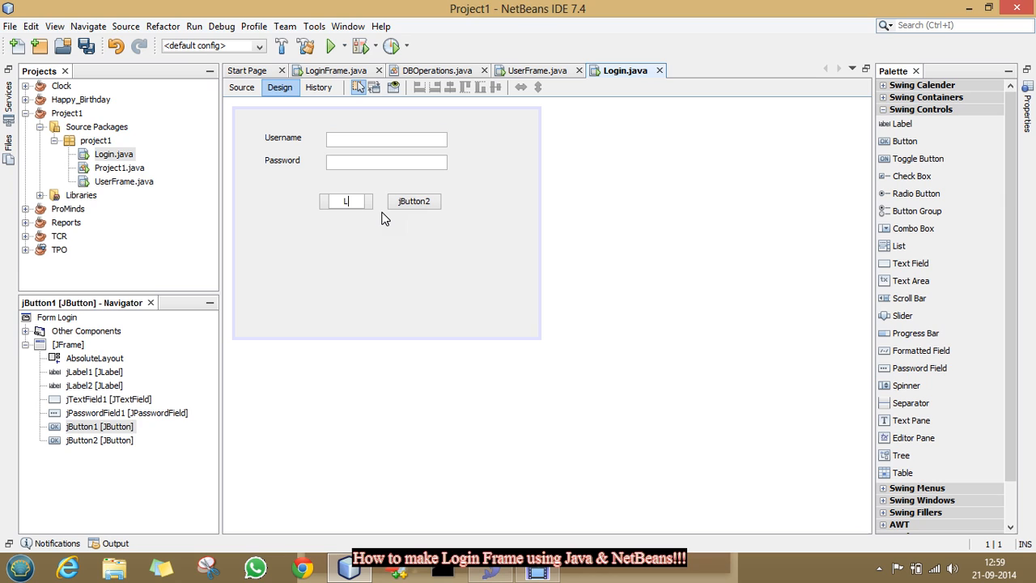
left_click(414, 201)
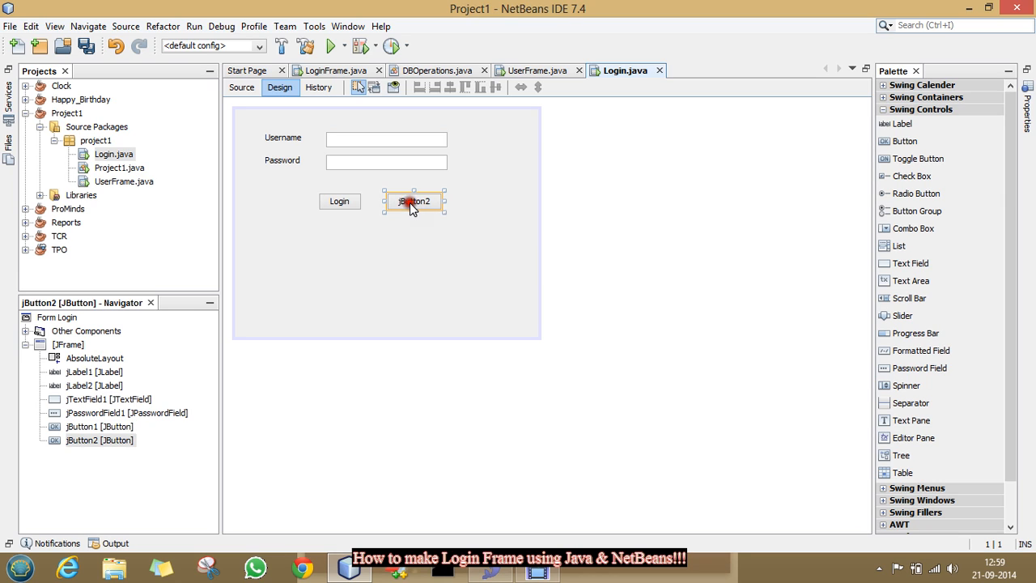
double_click(413, 201)
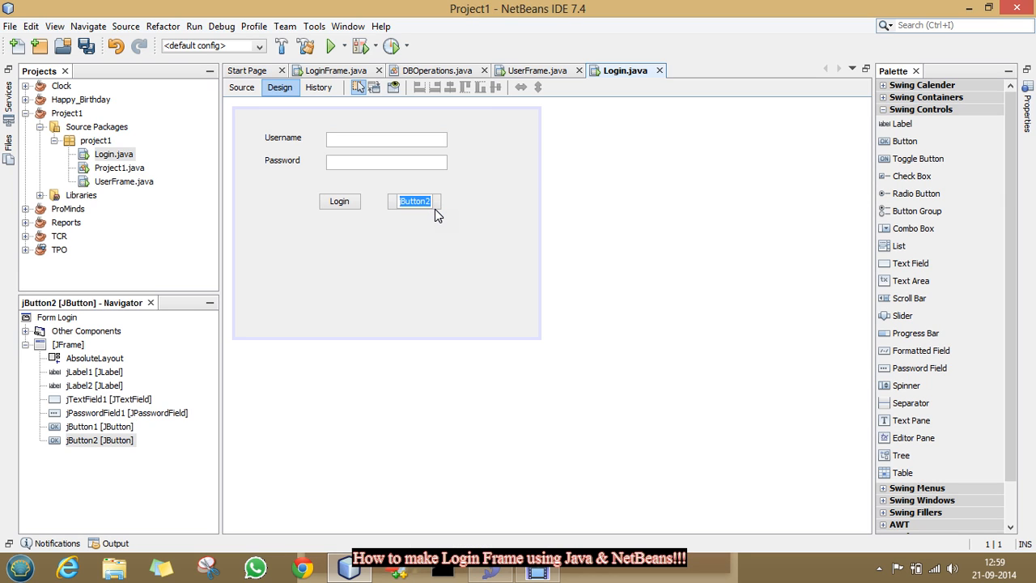
type("Reset")
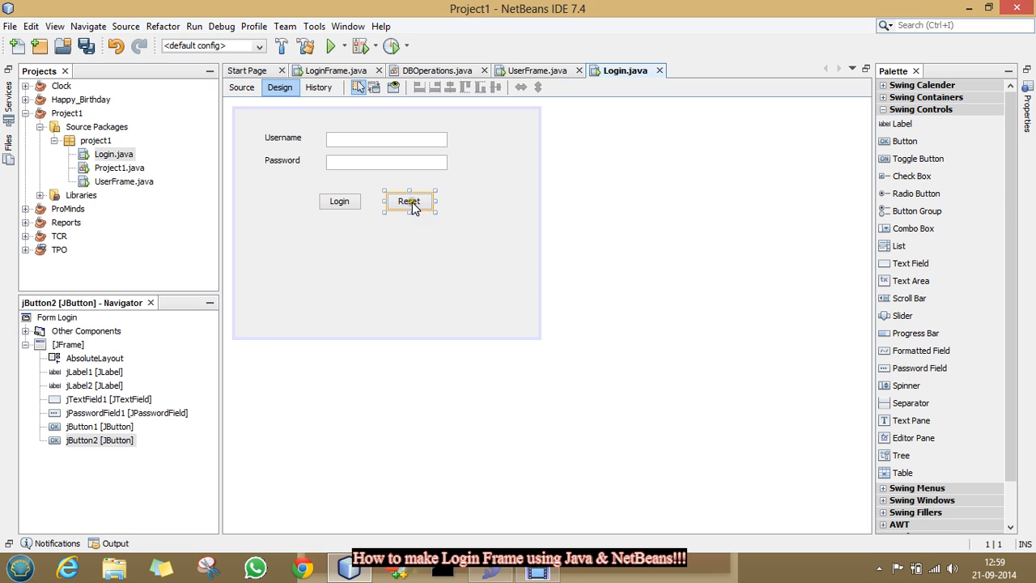
left_click(339, 201)
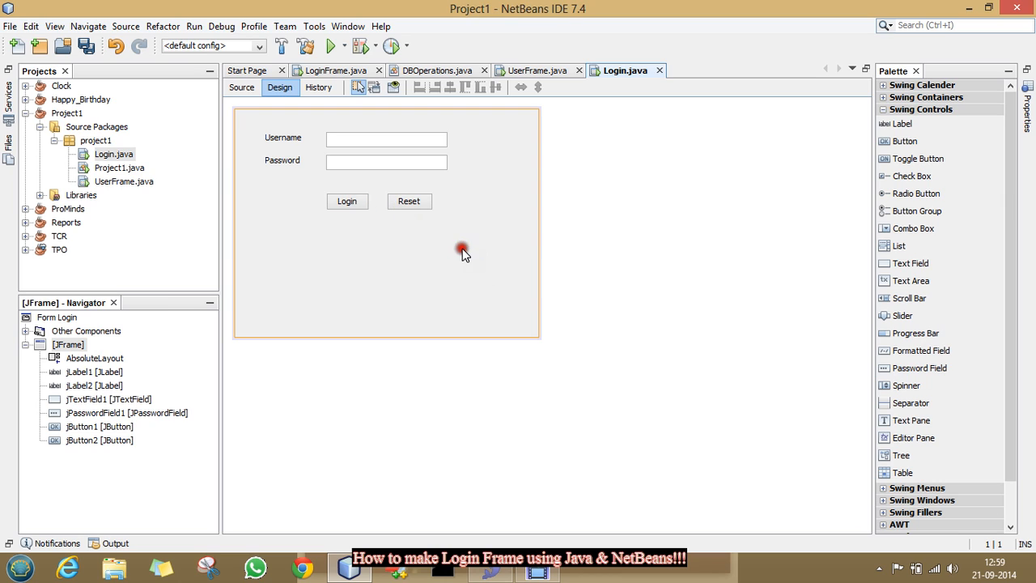
mouse_move(534, 338)
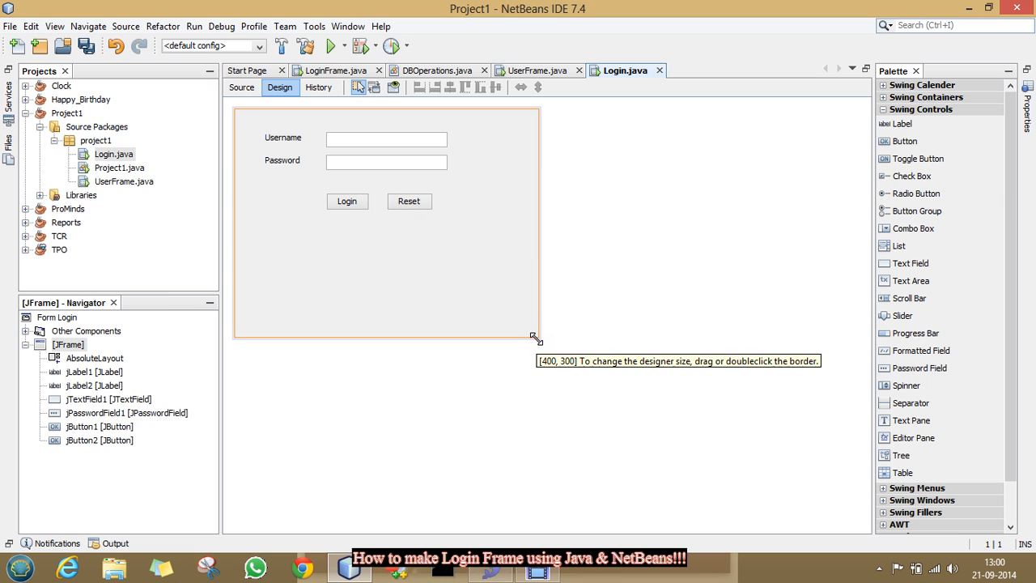
Step: Shrink the Login frame around its controls and set its minimumSize to [300, 150]
left_click_drag(536, 338, 510, 235)
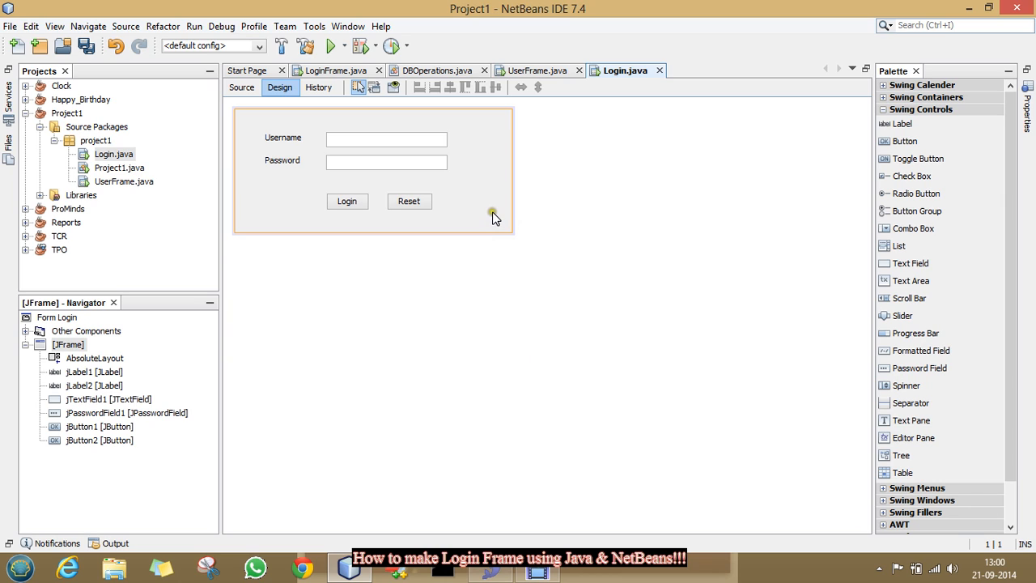
right_click(494, 215)
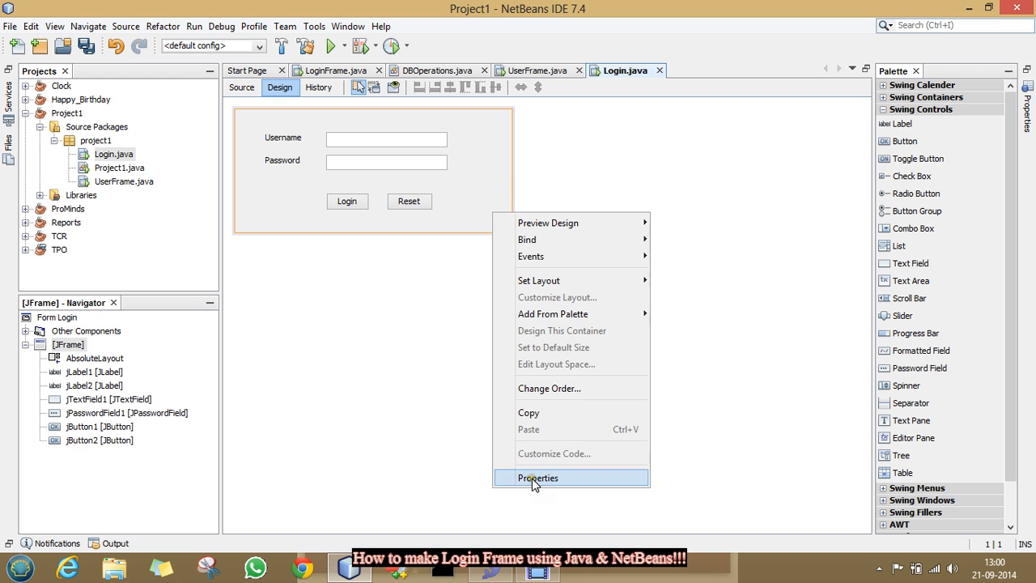
left_click(537, 478)
type("[28 ")
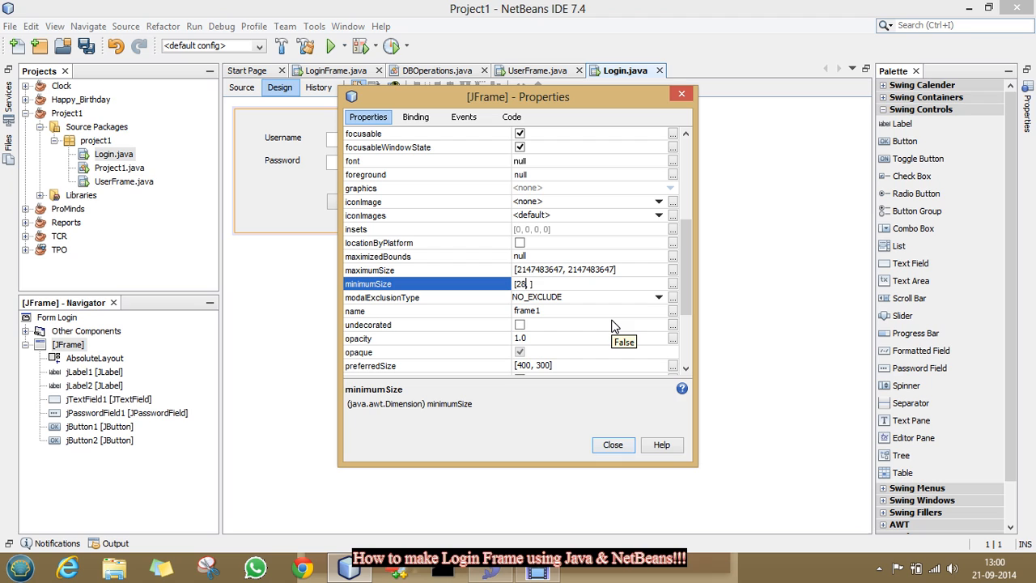
type("300,")
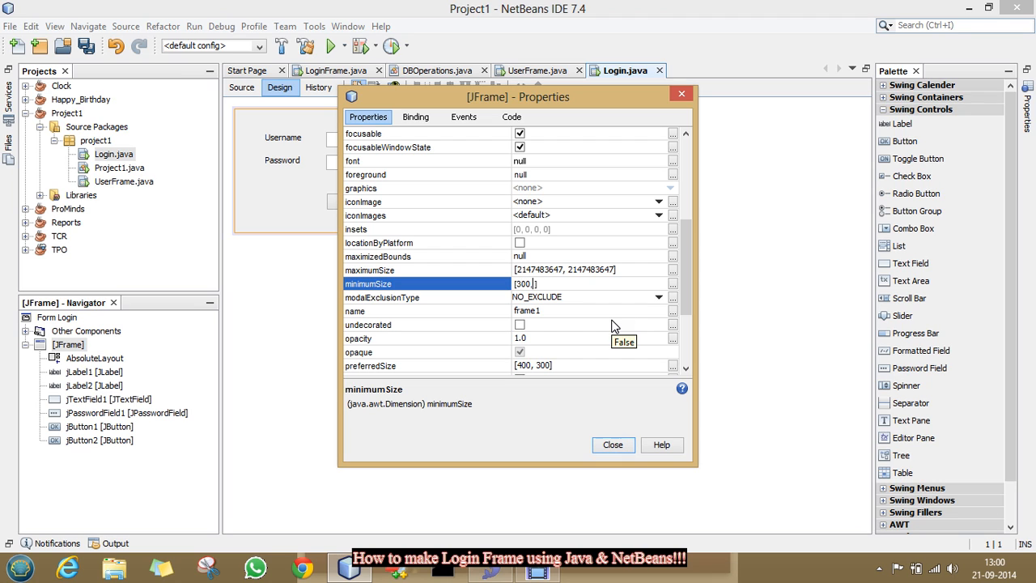
type("150")
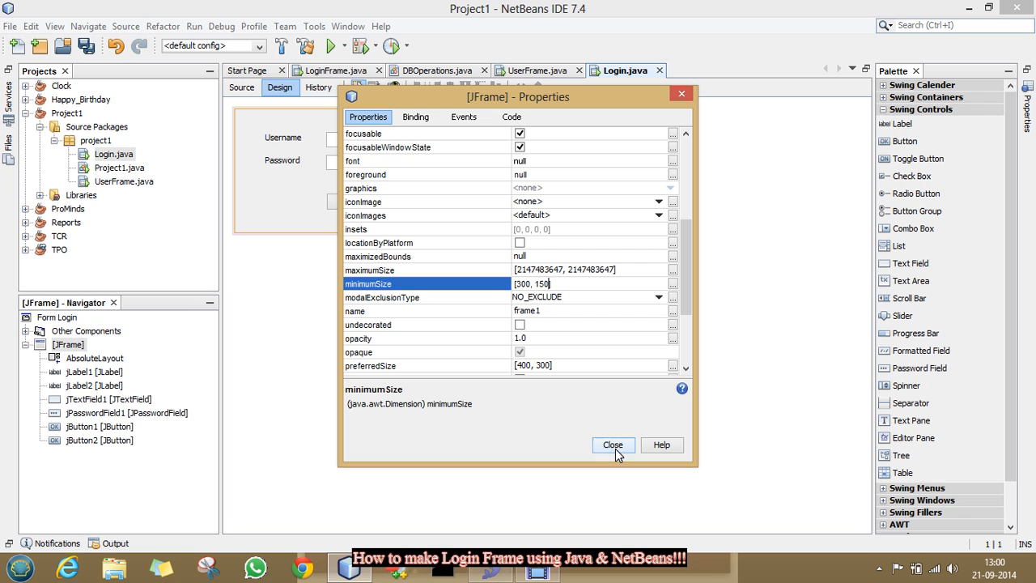
left_click(613, 445)
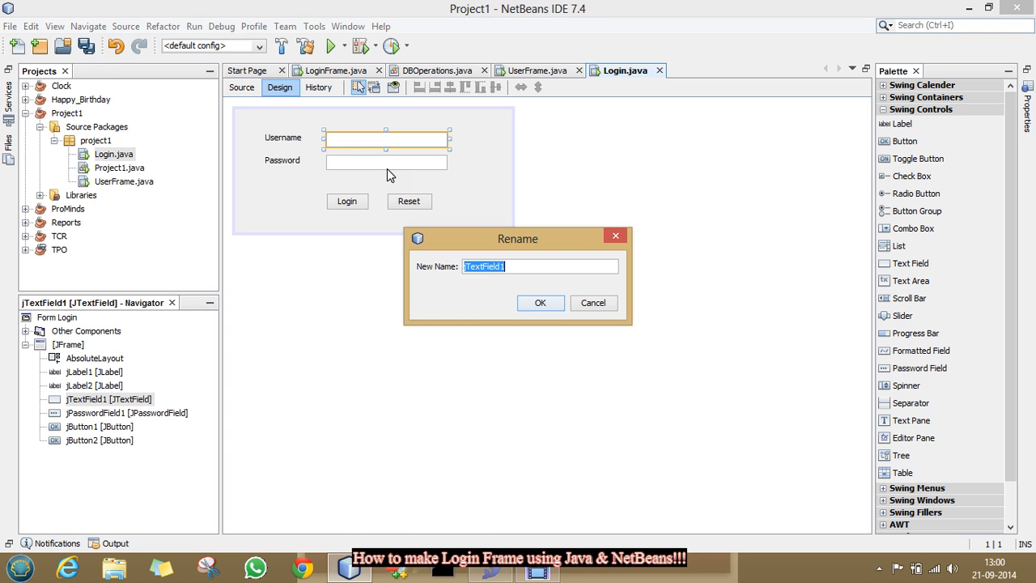
Step: Rename the component variables to txt_username, txt_password, btnlogin and btnreset
type("txt_")
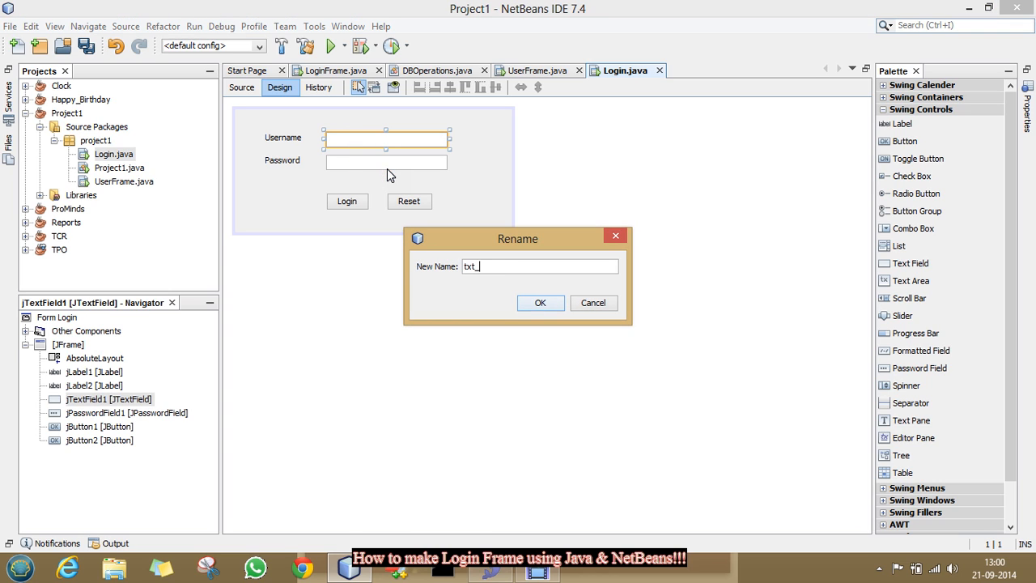
type("usernam")
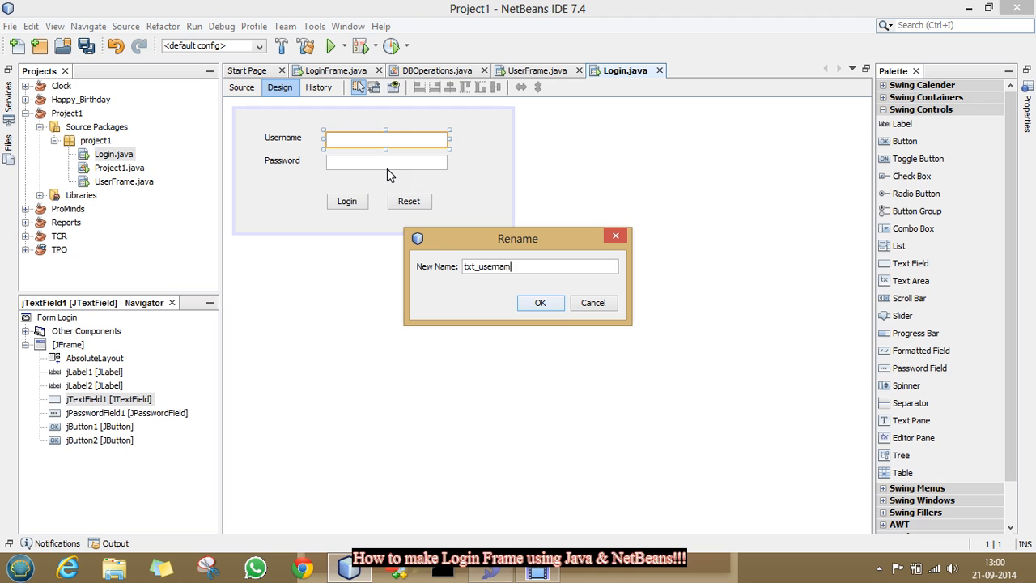
left_click(540, 302)
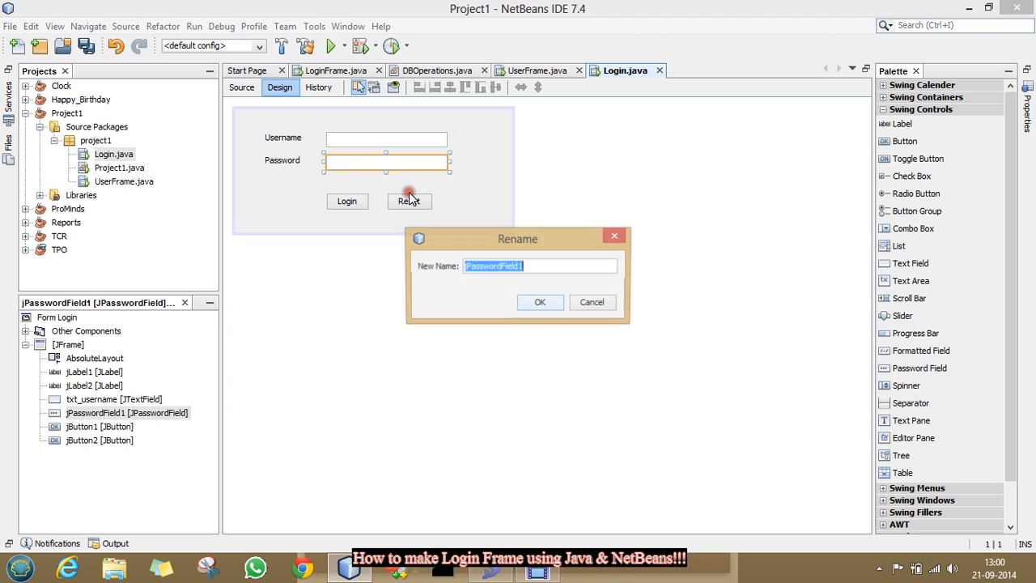
type("txt_pa")
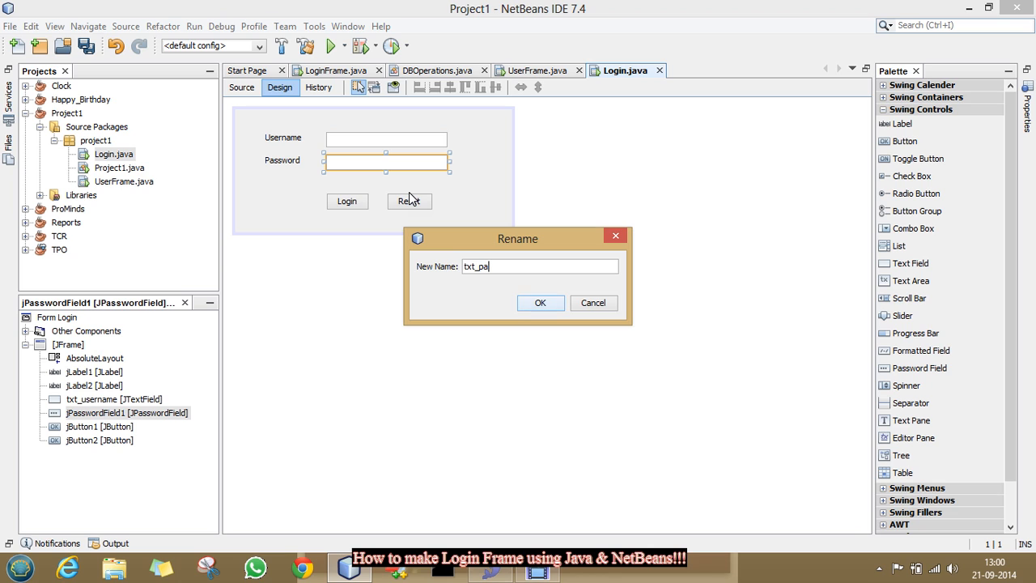
left_click(540, 302)
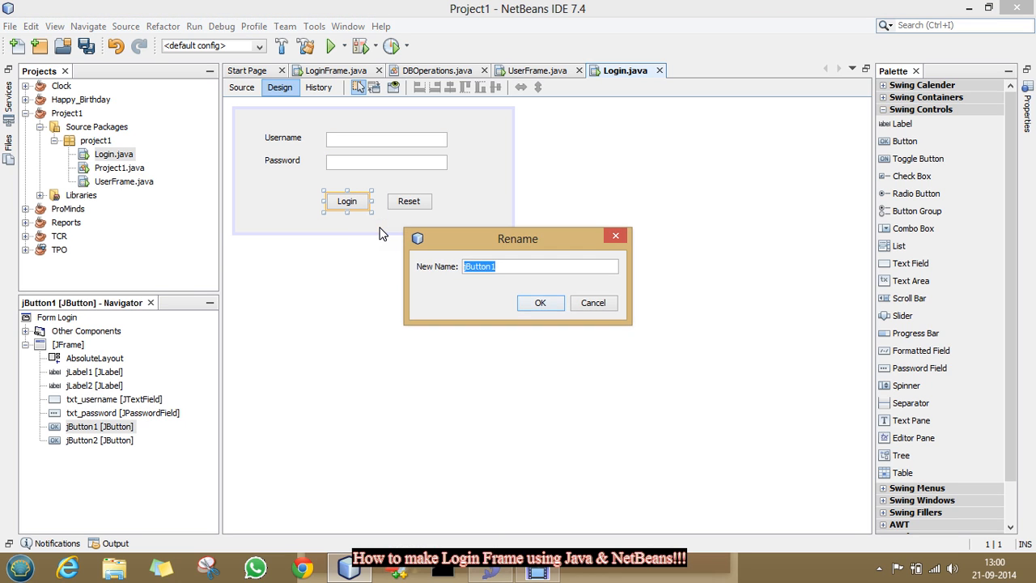
type("btn1")
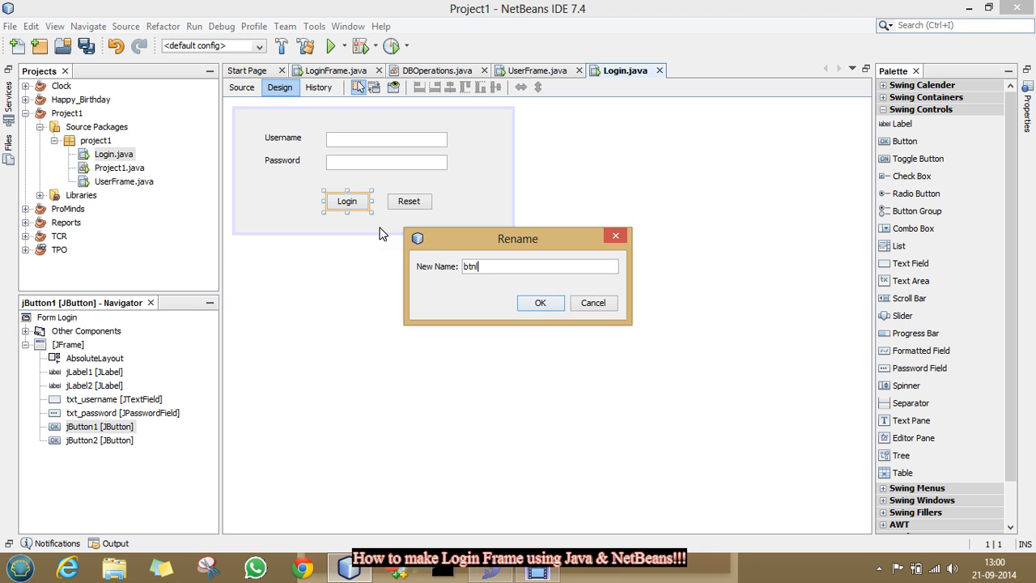
left_click(540, 302)
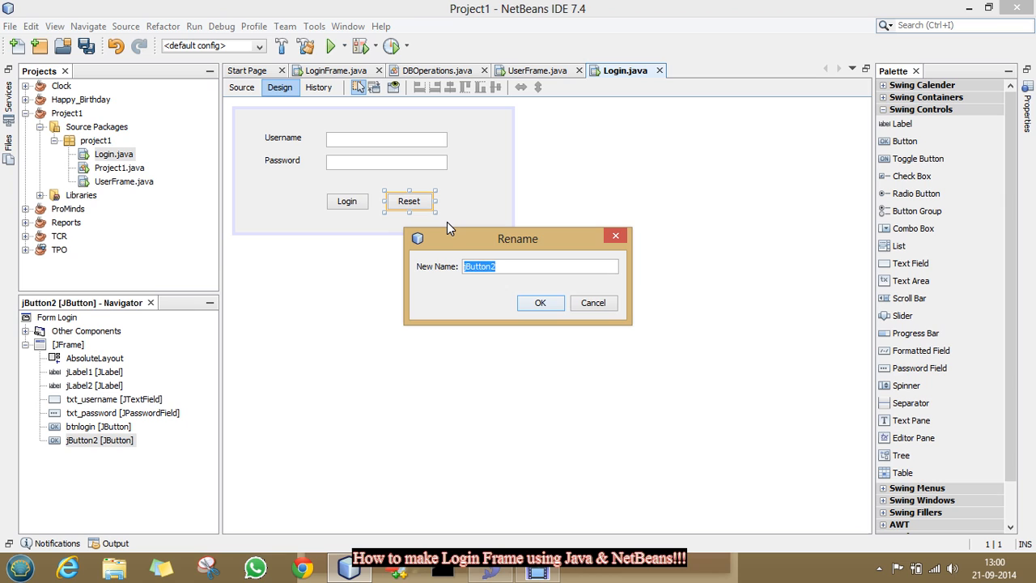
type("btnres")
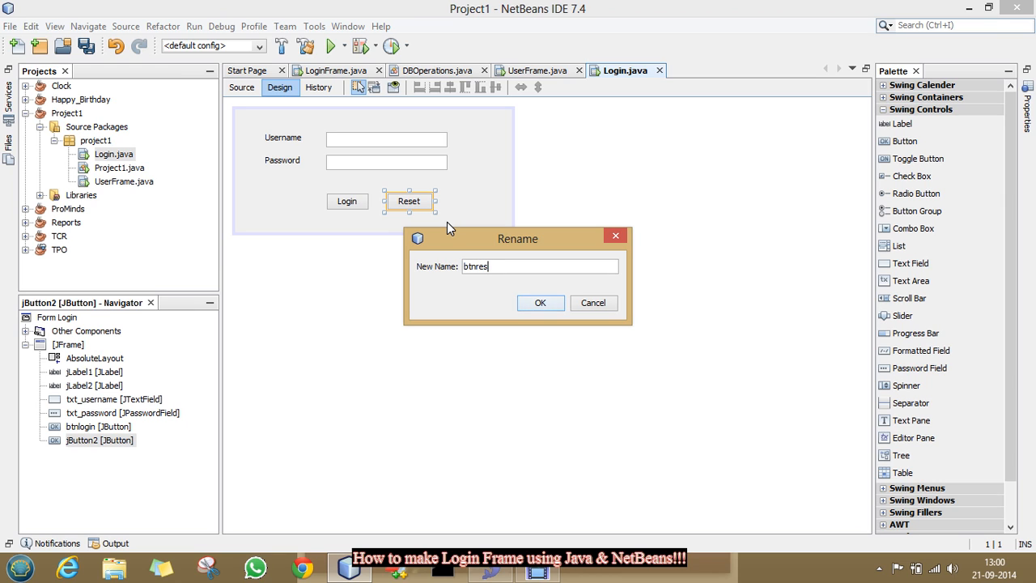
left_click(540, 302)
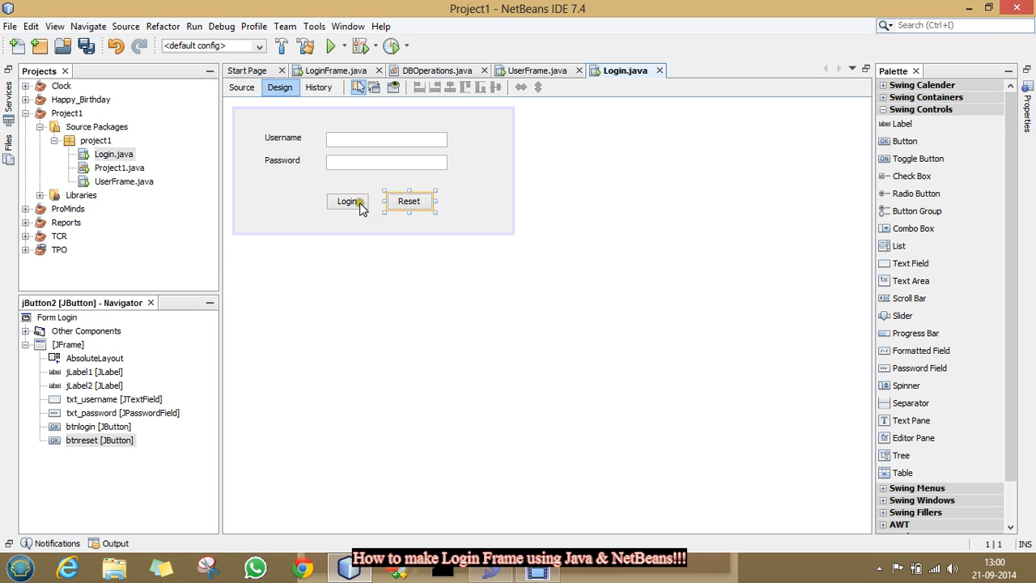
Step: Generate the Login button's btnloginActionPerformed handler and bring up its code
left_click(348, 200)
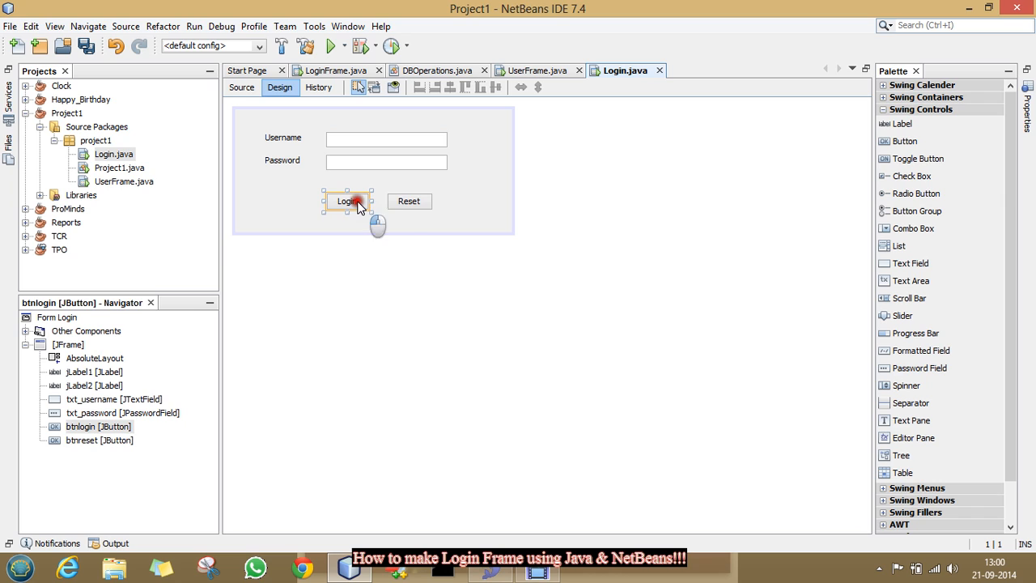
right_click(348, 201)
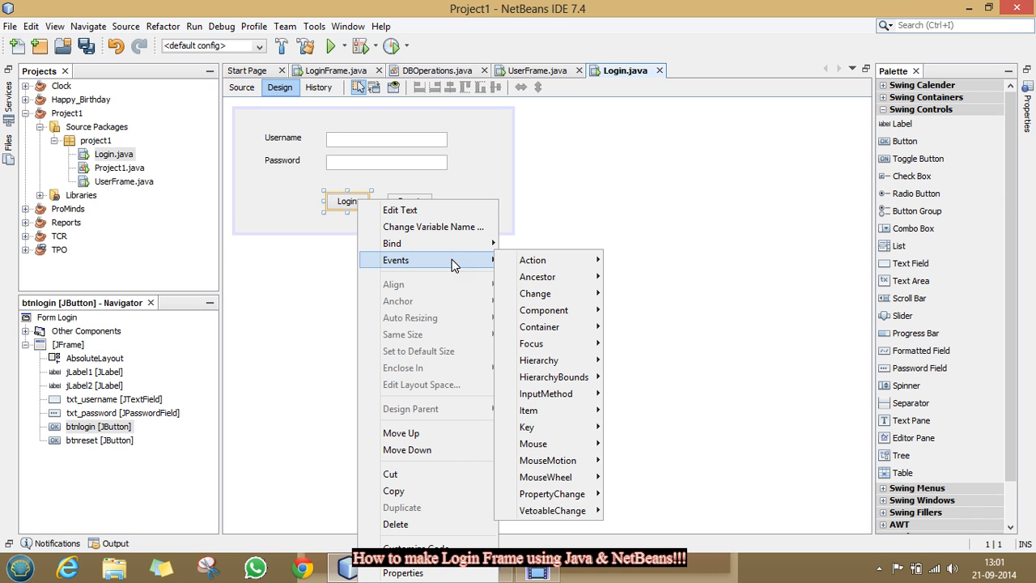
left_click(241, 86)
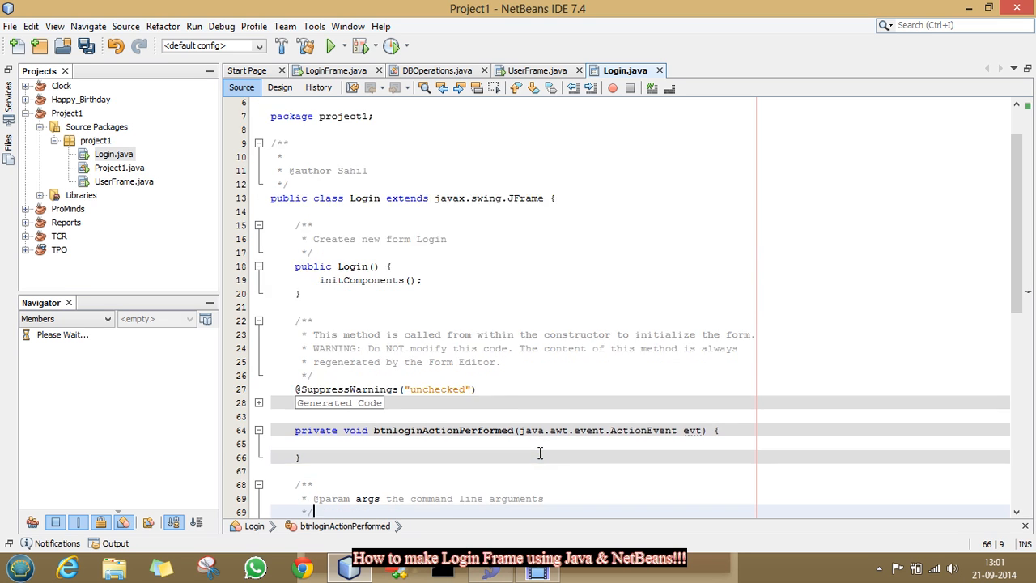
scroll("down", 3)
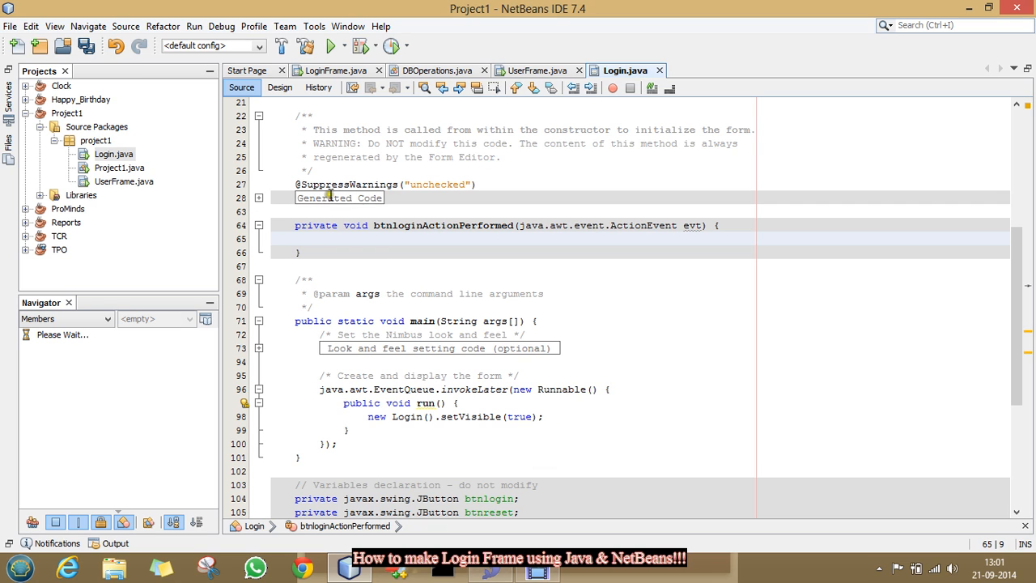
left_click(279, 87)
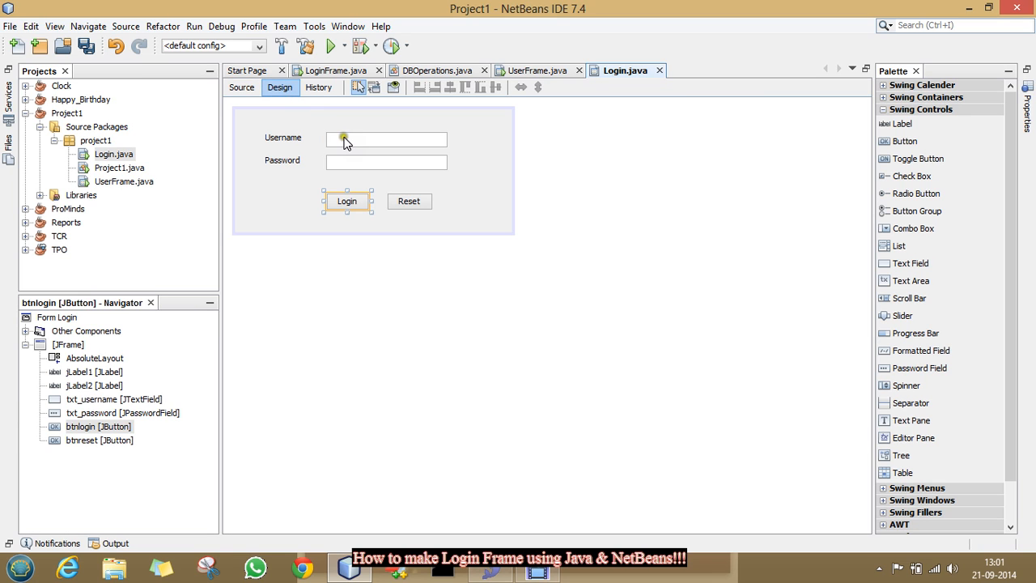
left_click(386, 162)
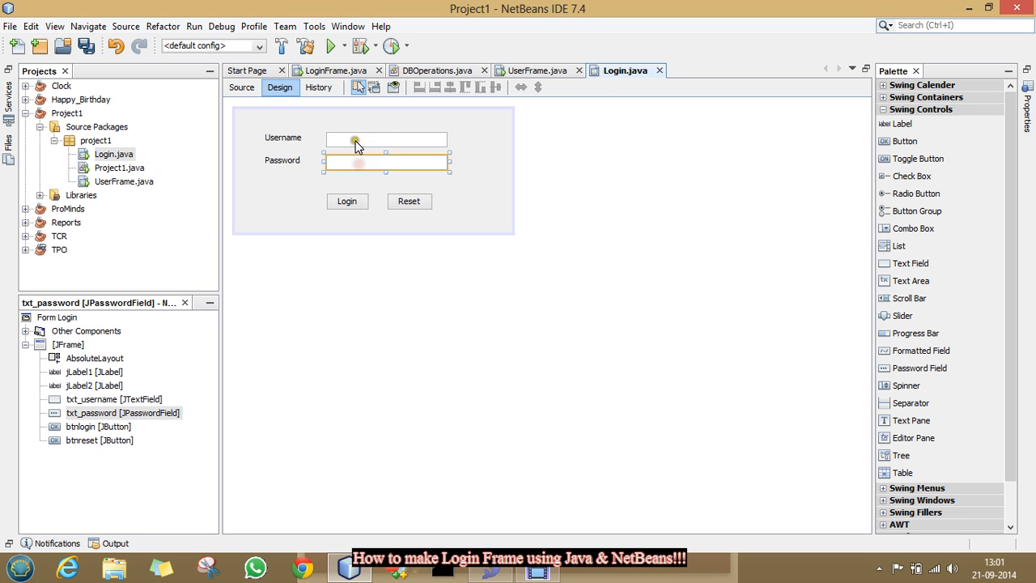
double_click(346, 201)
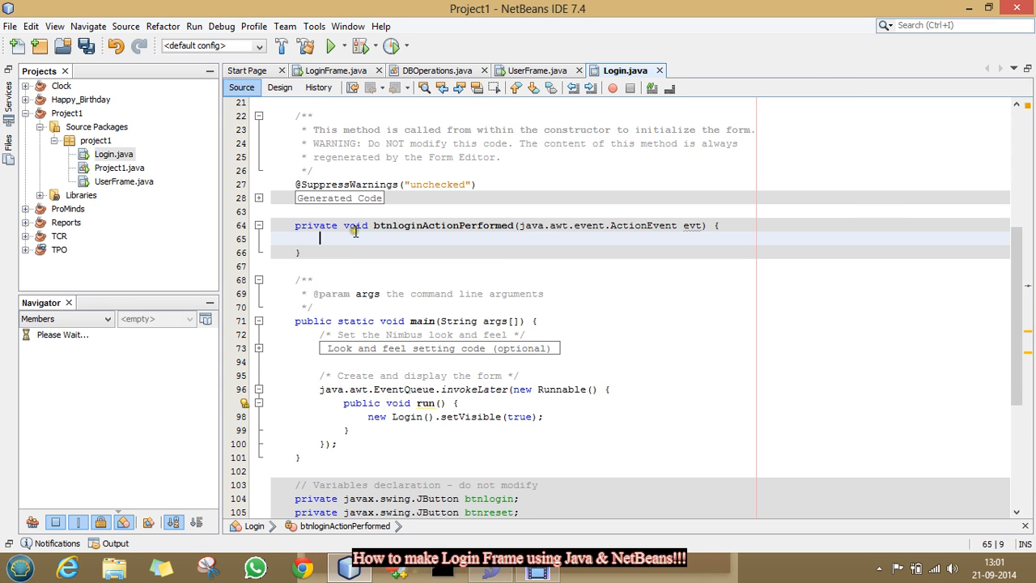
Step: Declare String un = txt_username.getText() and String pwd = String.valueOf(txt_password.getPassword())
type("String un=txt_username")
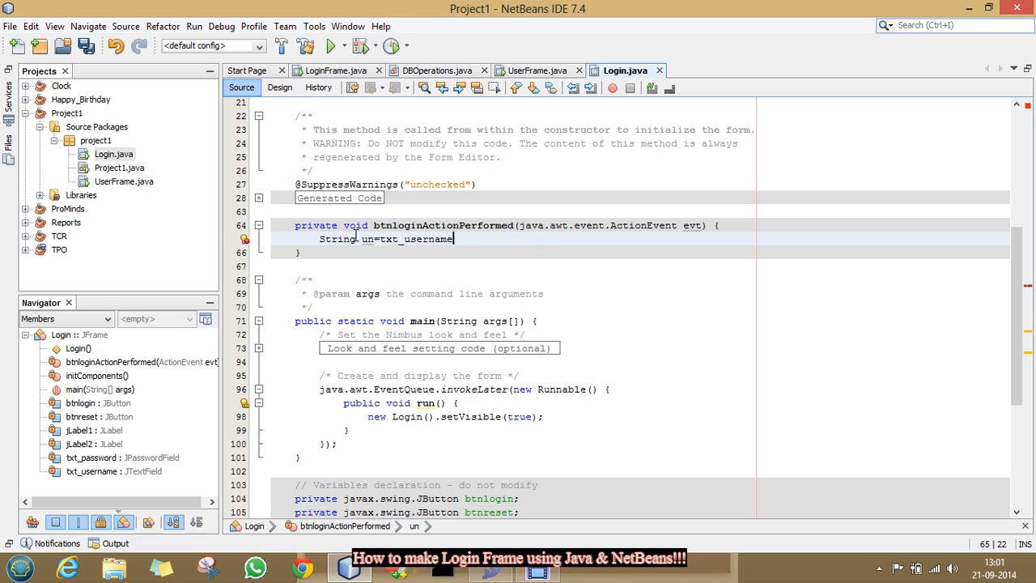
type(".get")
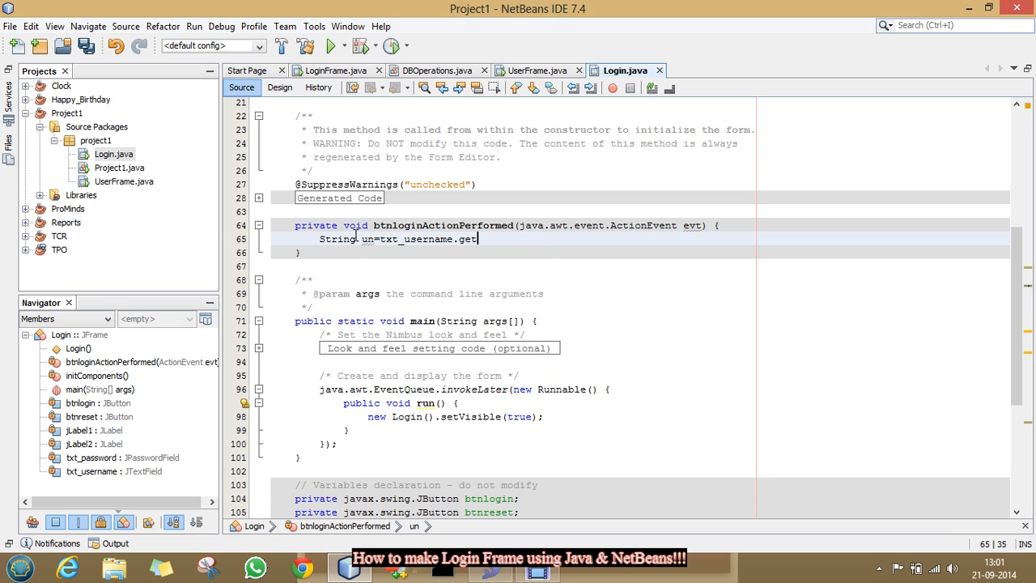
type("Text();")
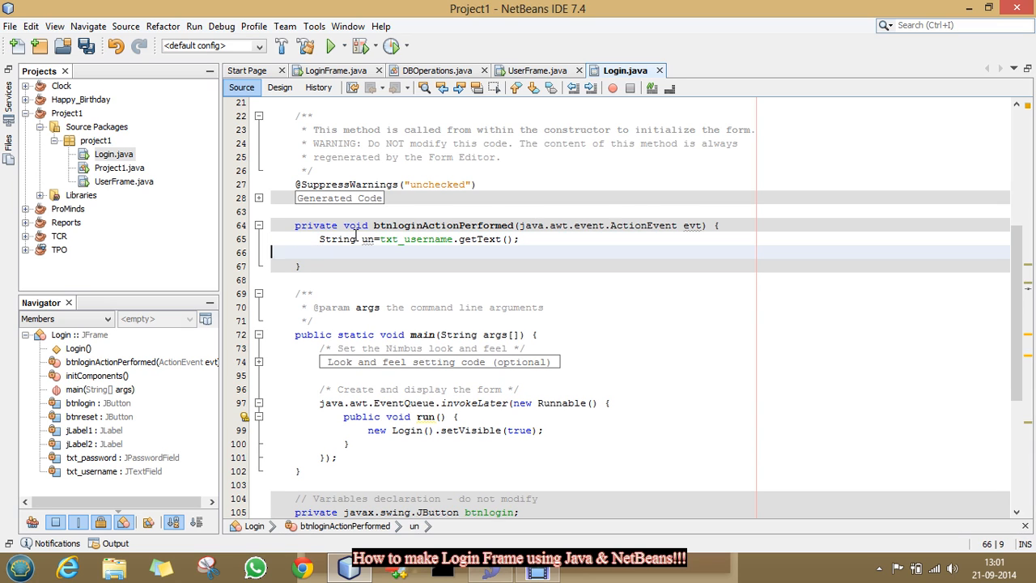
type("String pwd=")
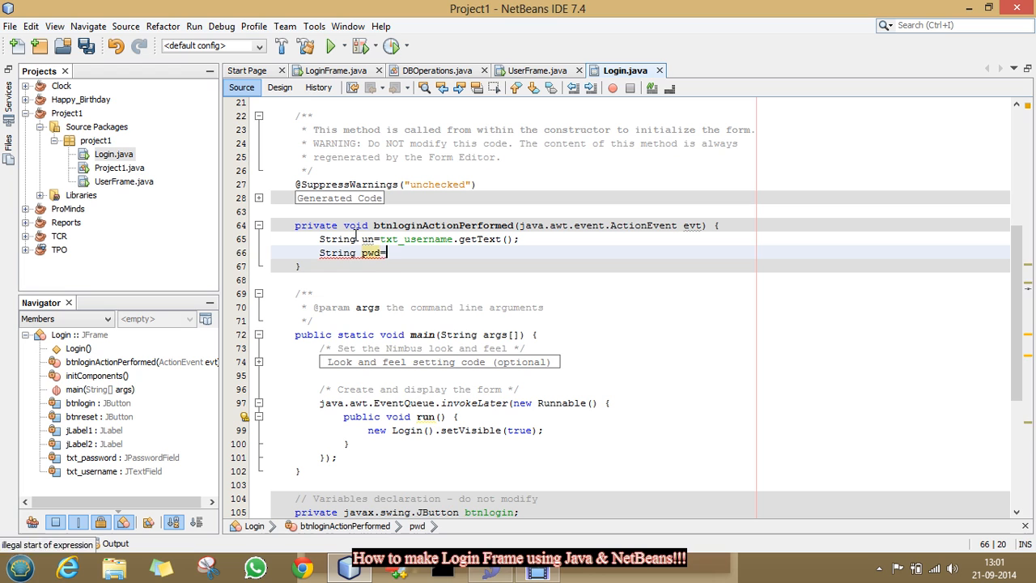
type("txt_password.getPassword());")
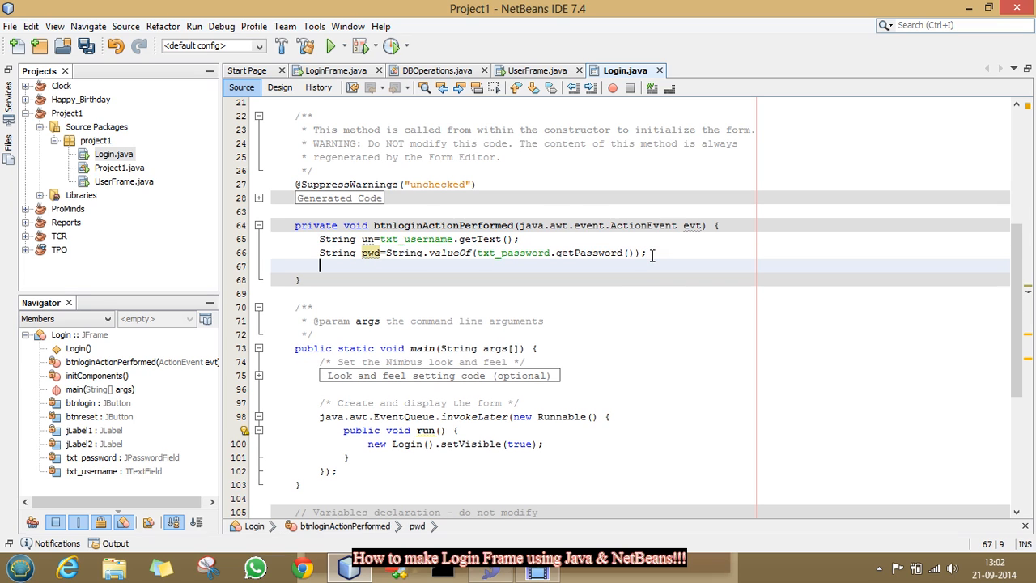
Step: Declare Connection conn, PreparedStatement pstmt and ResultSet rs, each initialised to null
type("Connection")
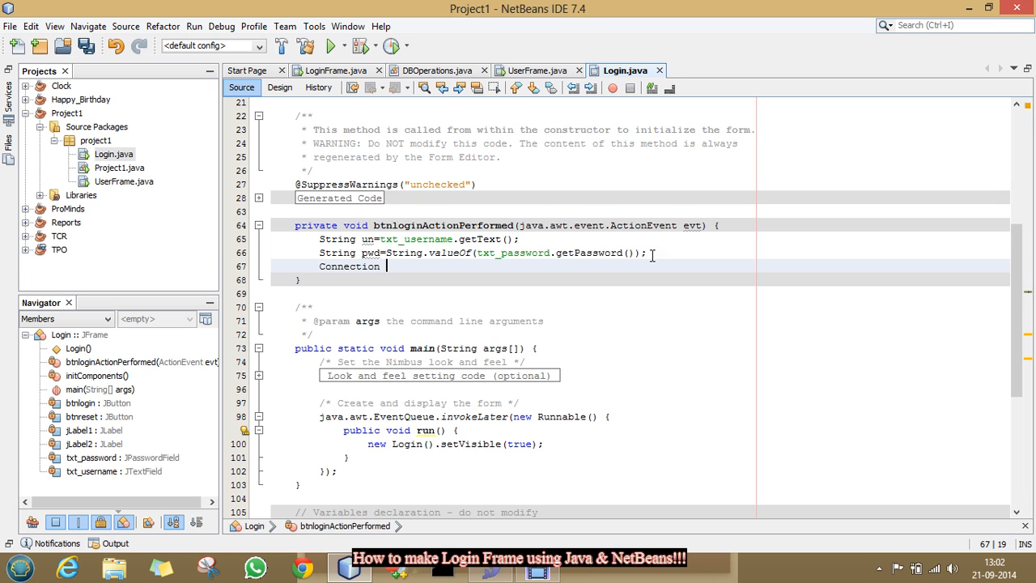
type("conn=nu")
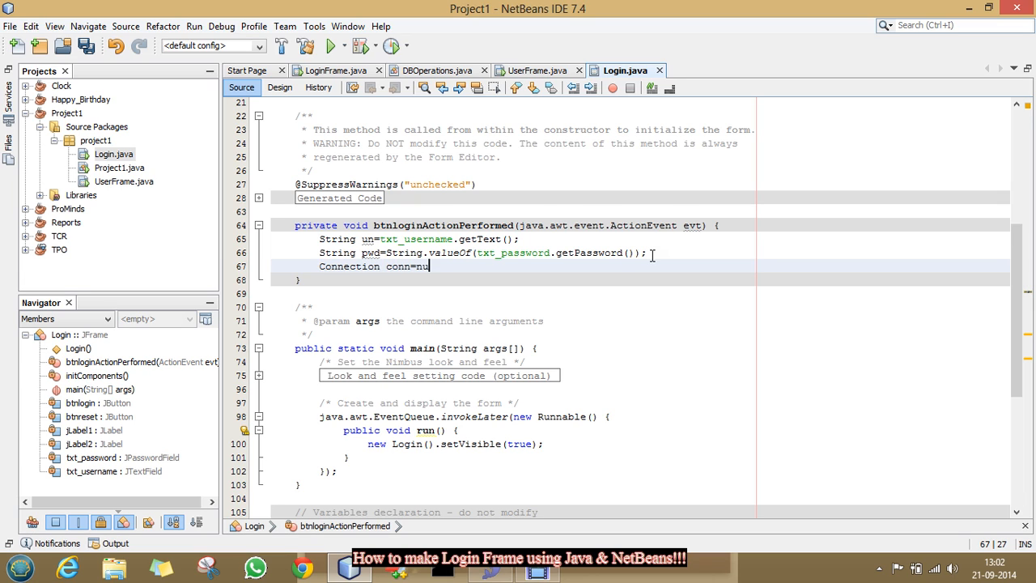
type("ll;")
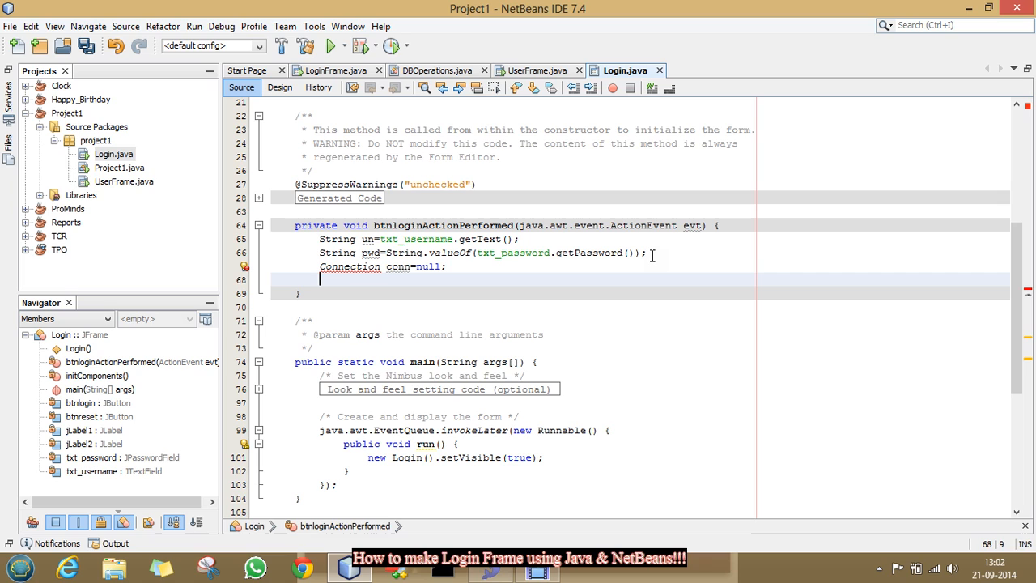
type("PreparedStata")
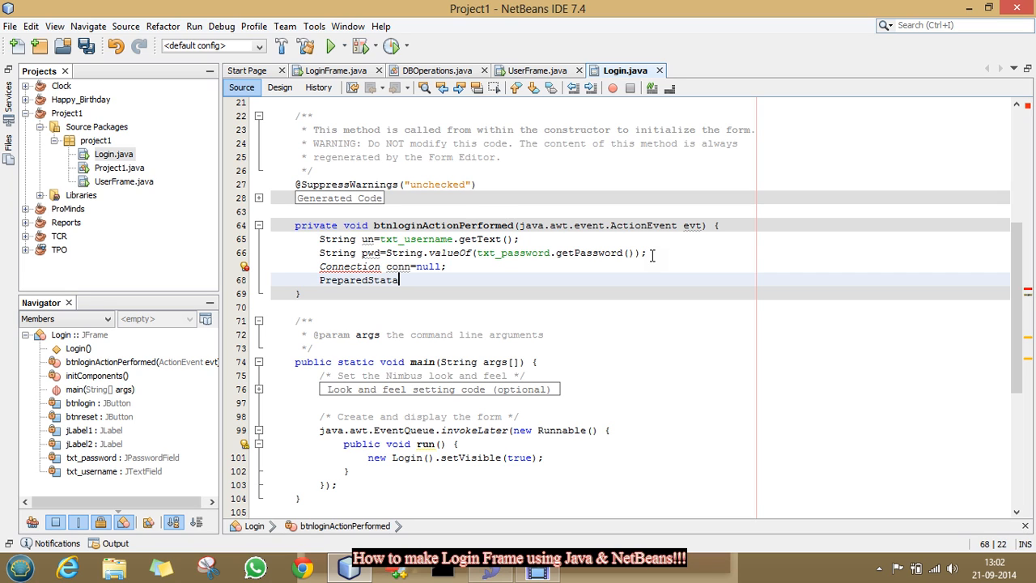
type("ement")
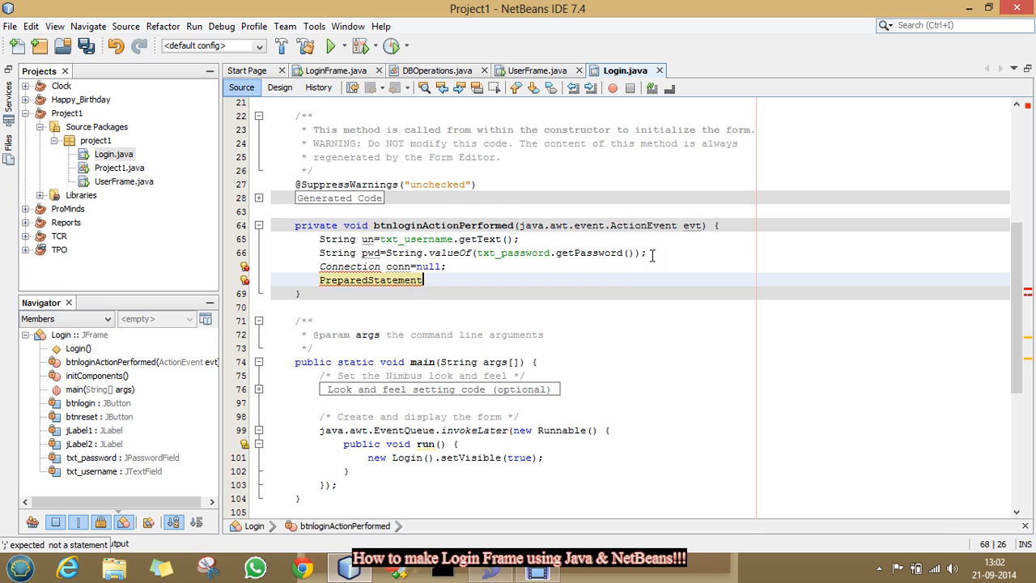
type("pstm")
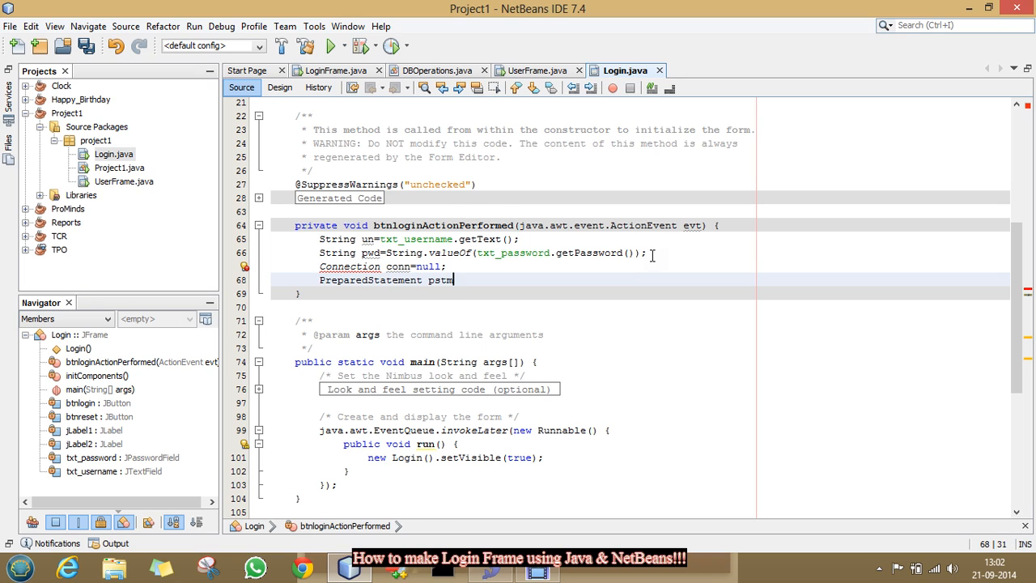
type("t=null")
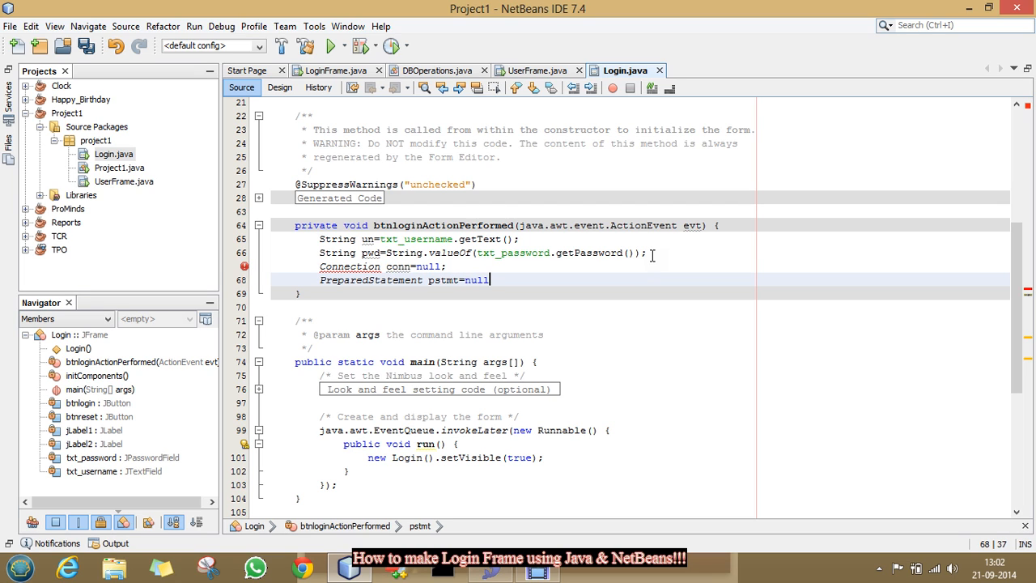
type("Res")
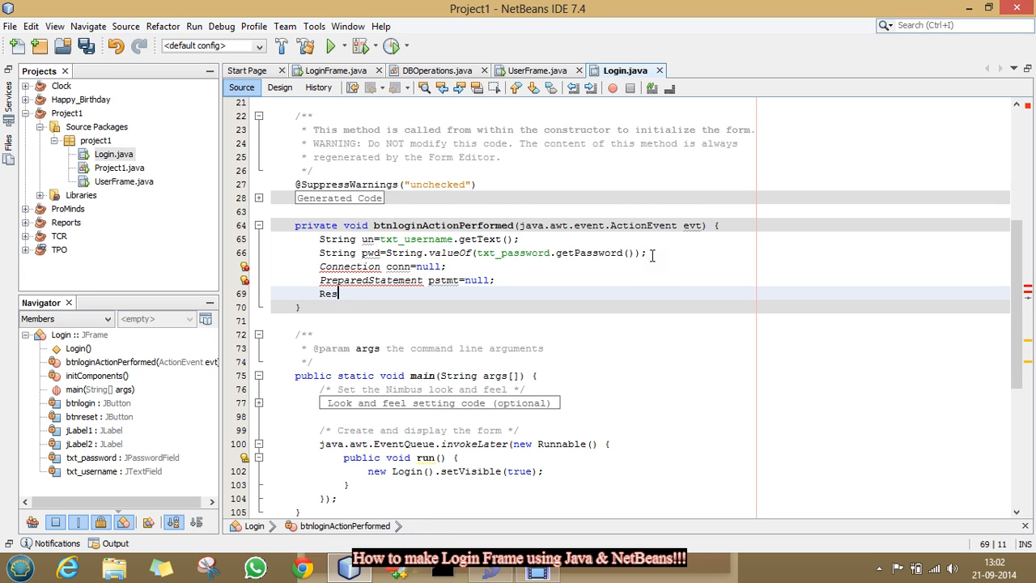
type("ultSet")
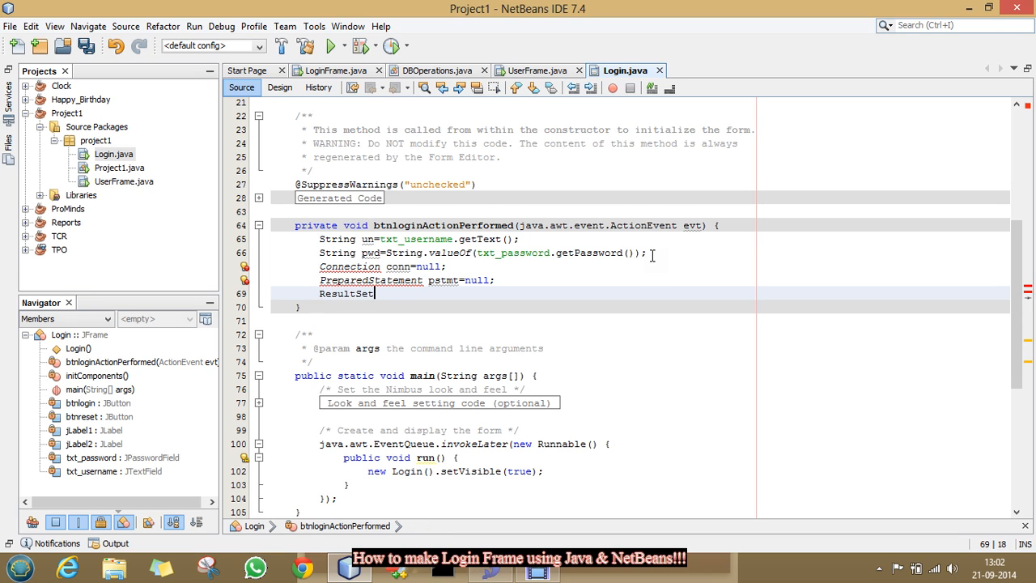
type("rs=null")
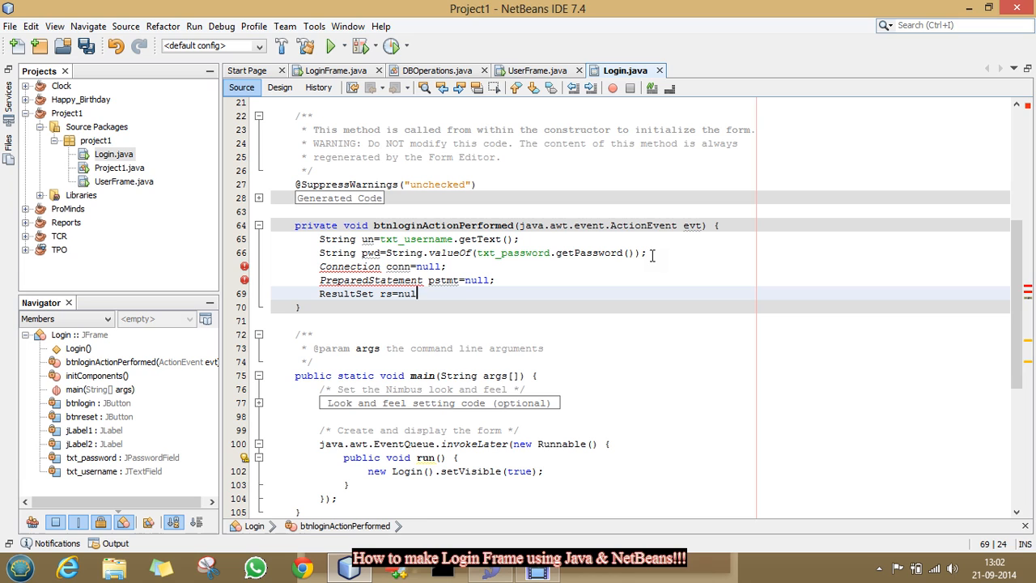
type("l;")
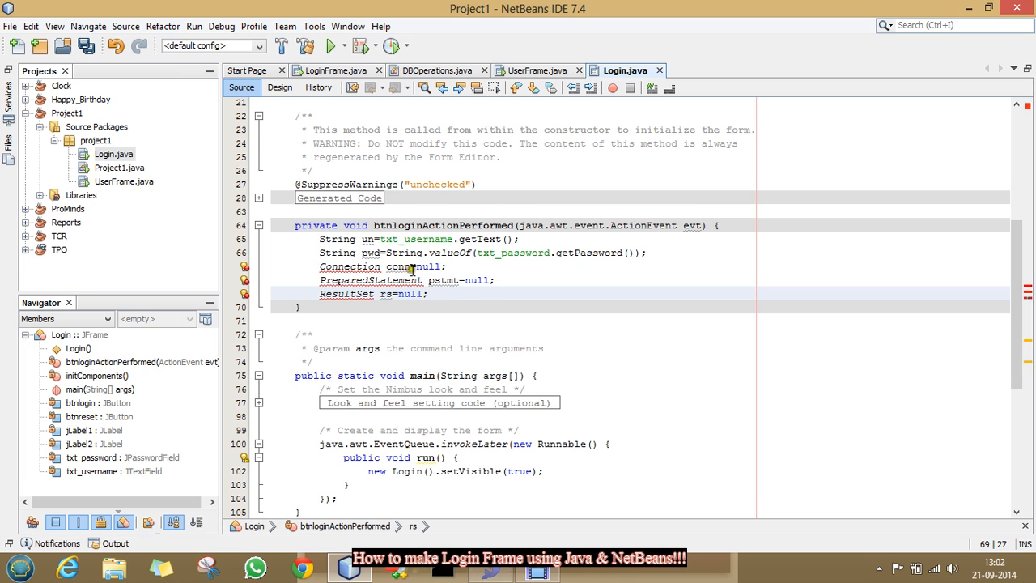
Step: Use Fix Imports to import java.sql Connection, PreparedStatement and ResultSet
right_click(530, 259)
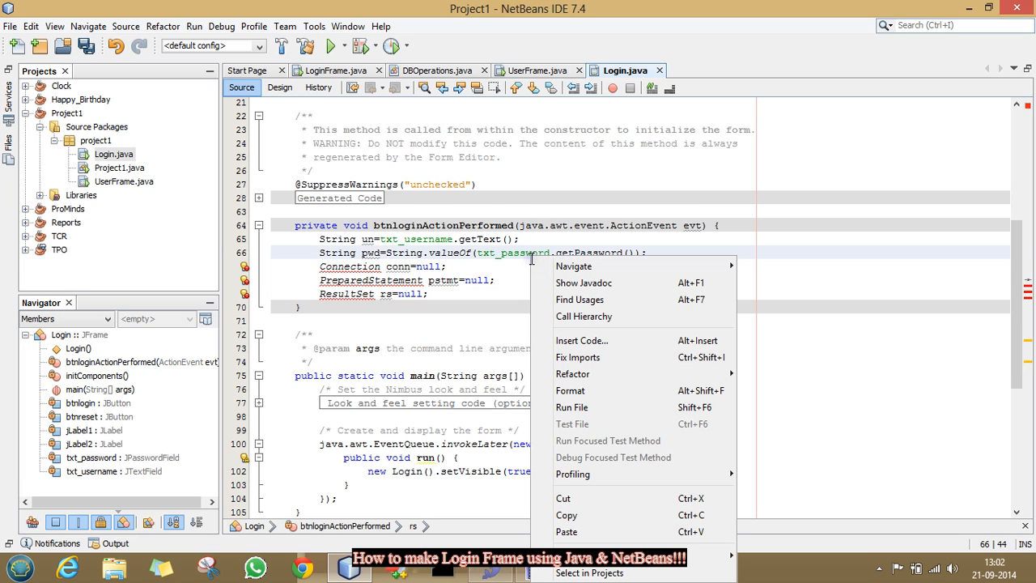
mouse_move(603, 357)
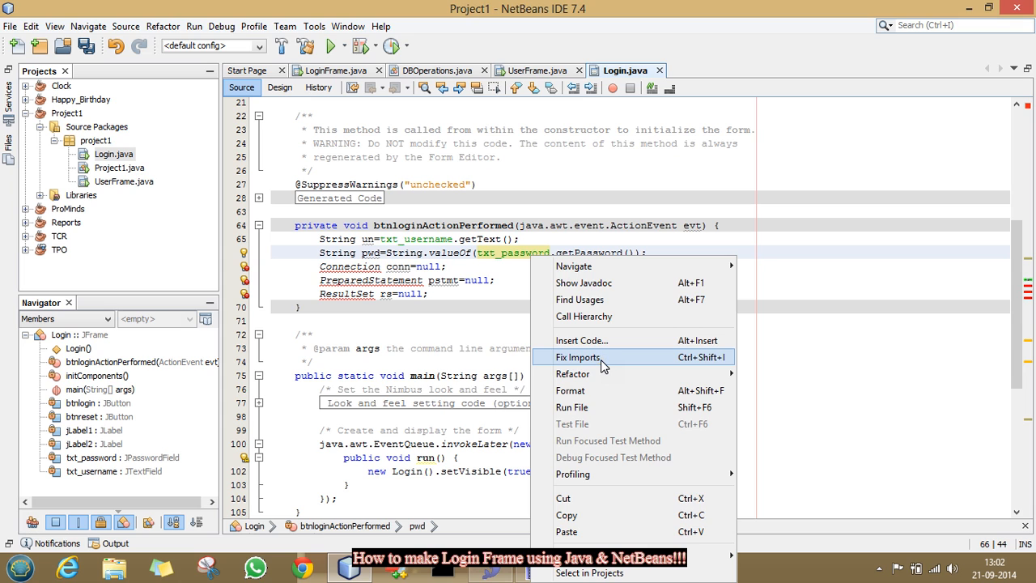
left_click(578, 357)
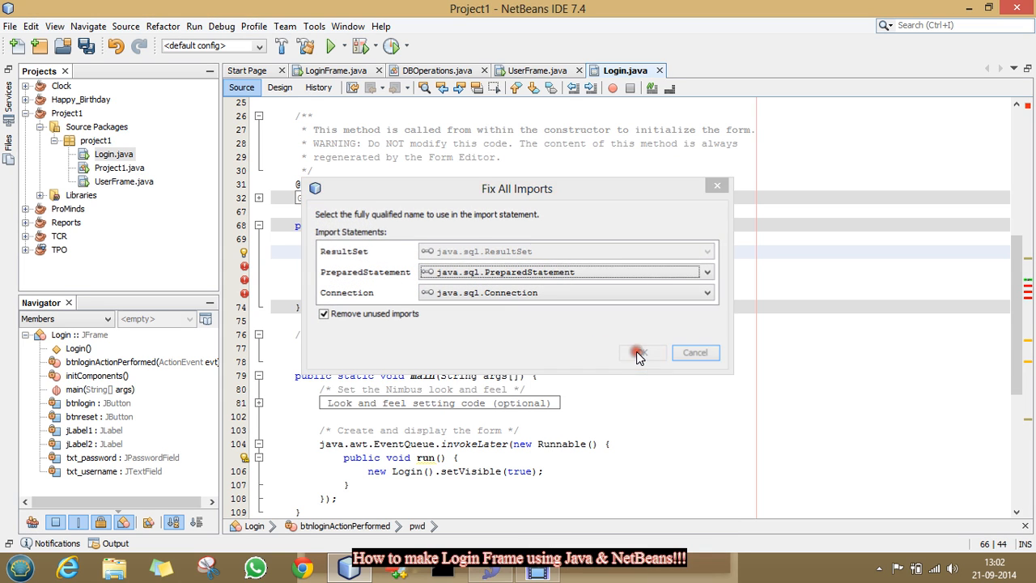
left_click(638, 352)
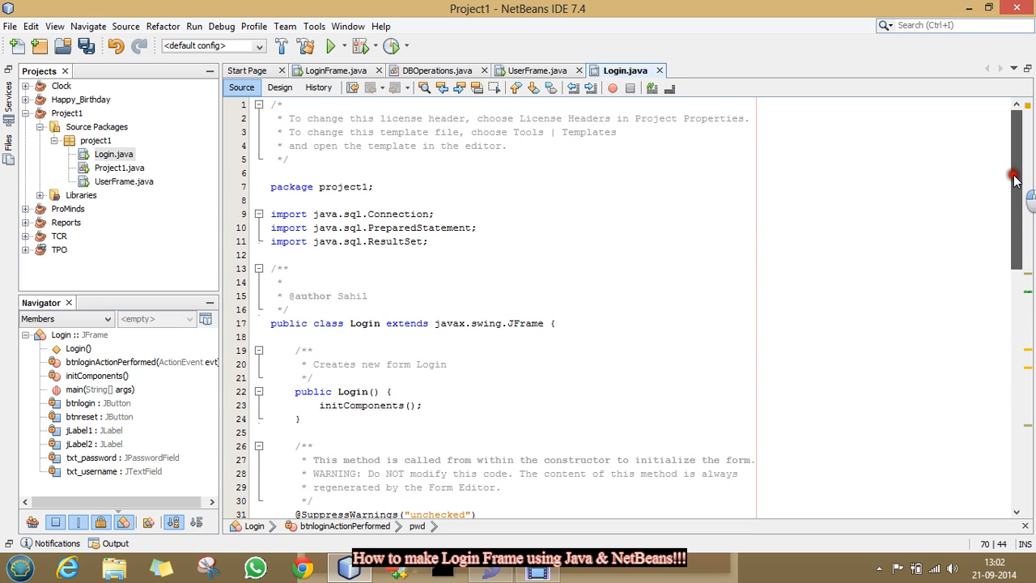
left_click_drag(272, 214, 429, 241)
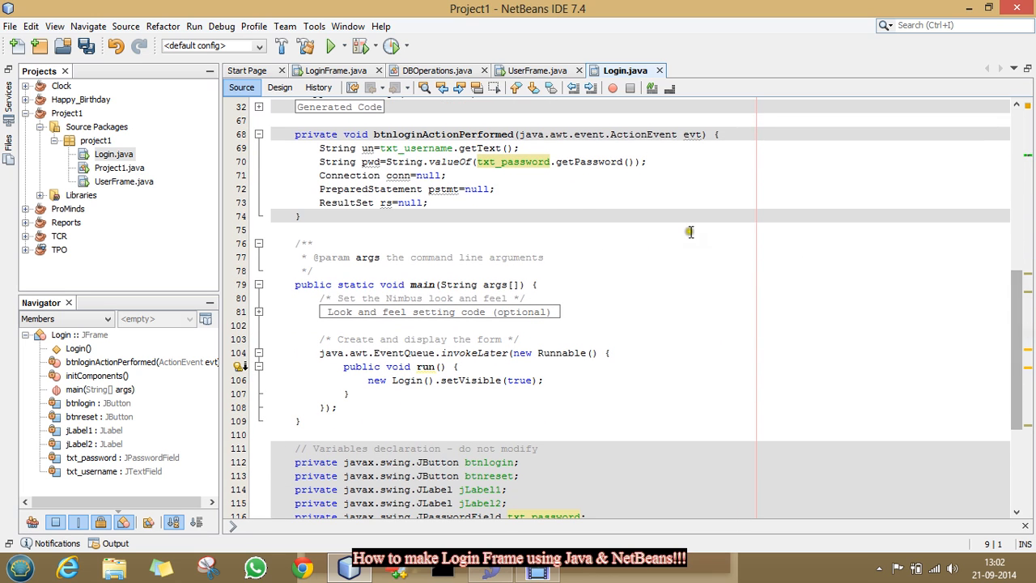
Step: Write a try/catch(Exception e) block that loads com.mysql.jdbc.Driver with Class.forName
type("try{")
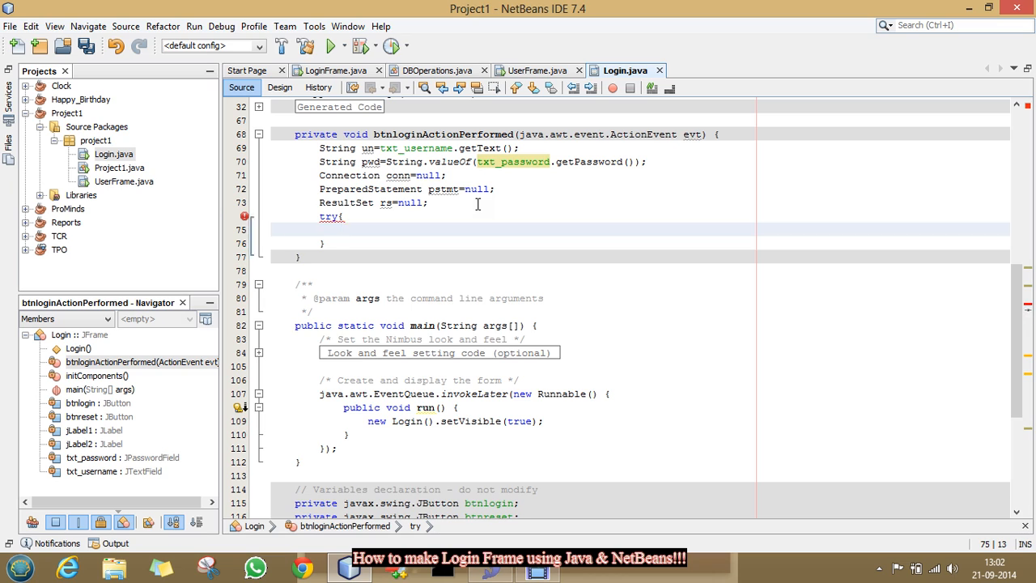
type("catch")
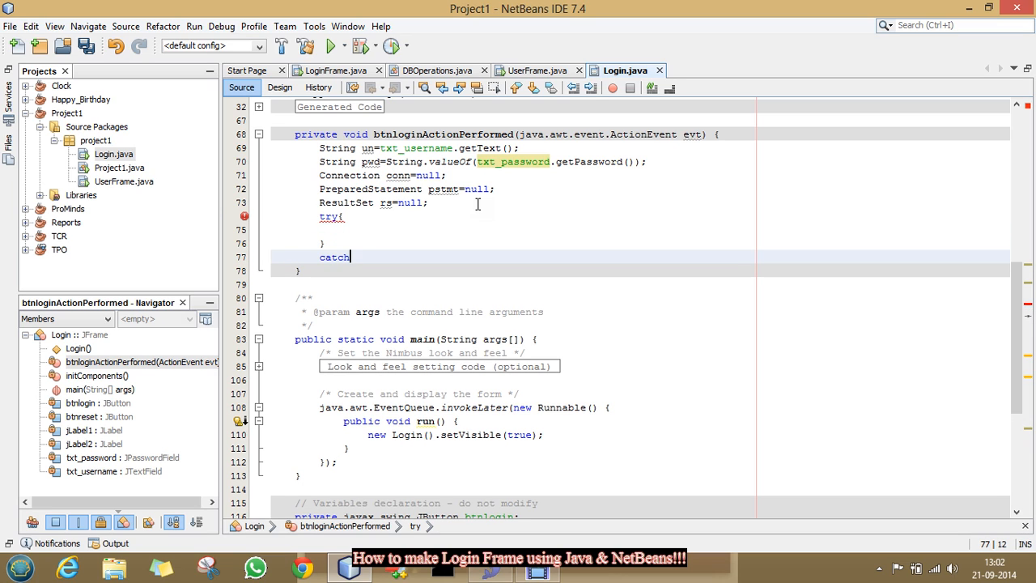
type("(Exception e){")
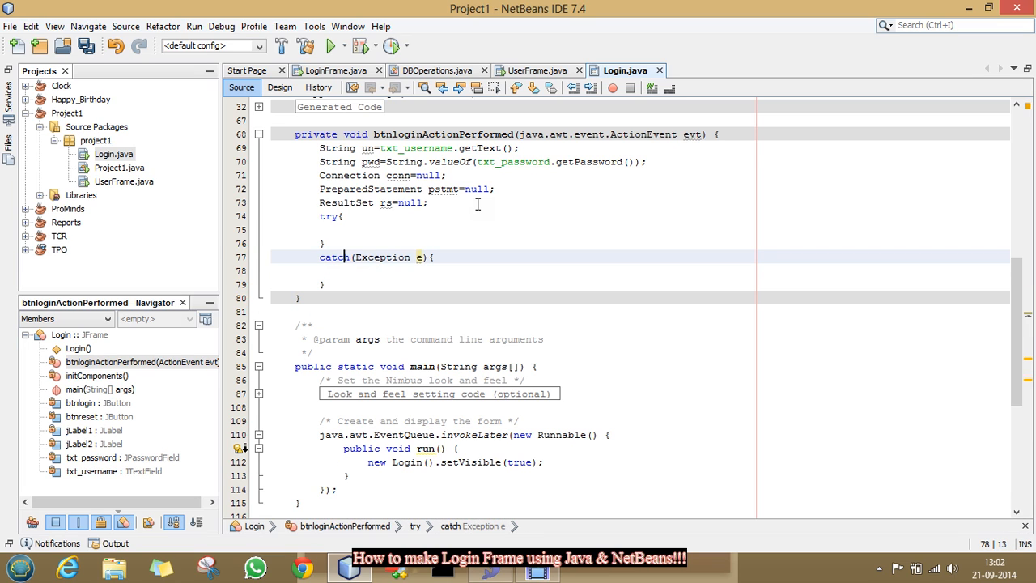
type("Cla")
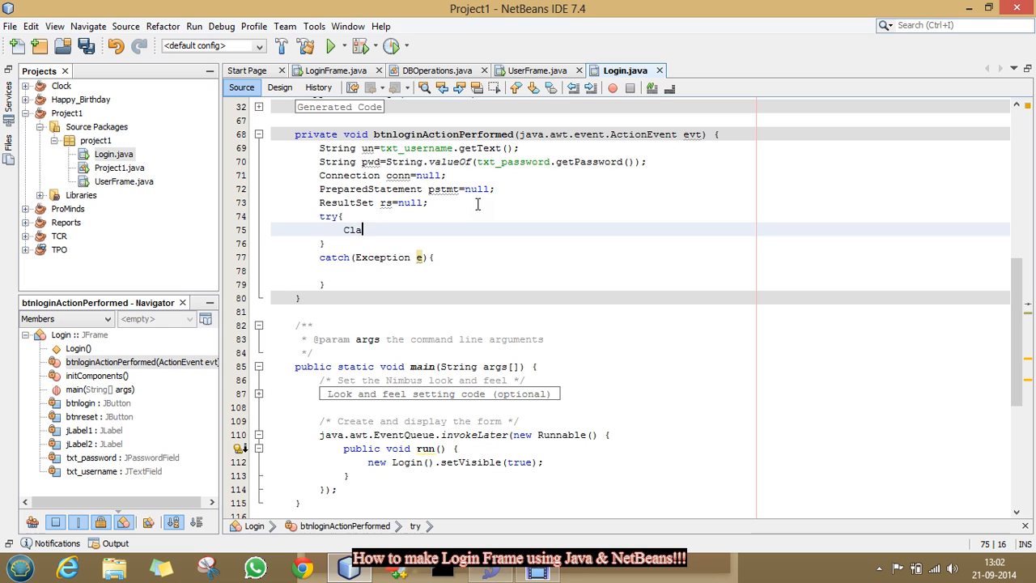
type("ss.forName(pwd")
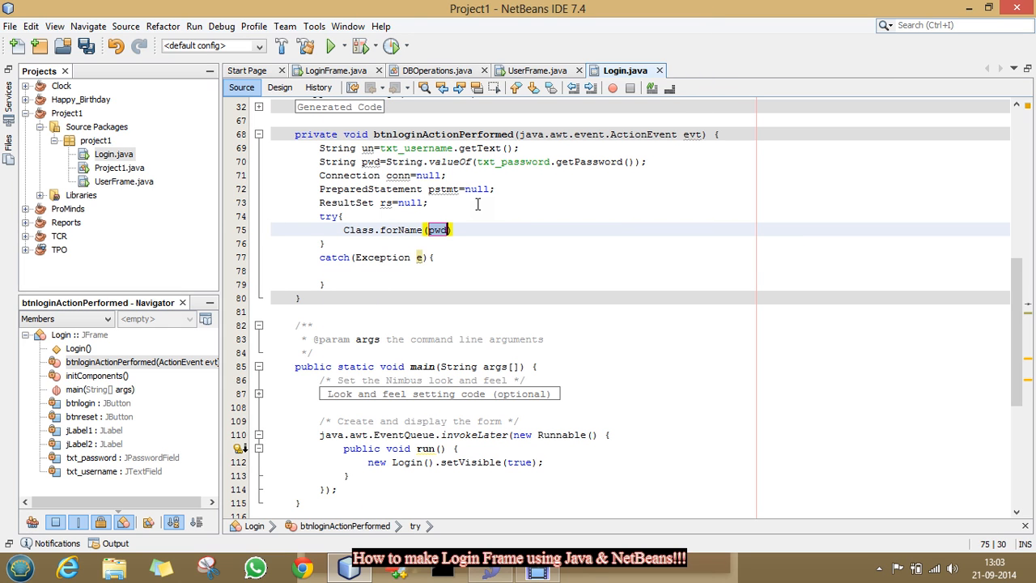
type(":")
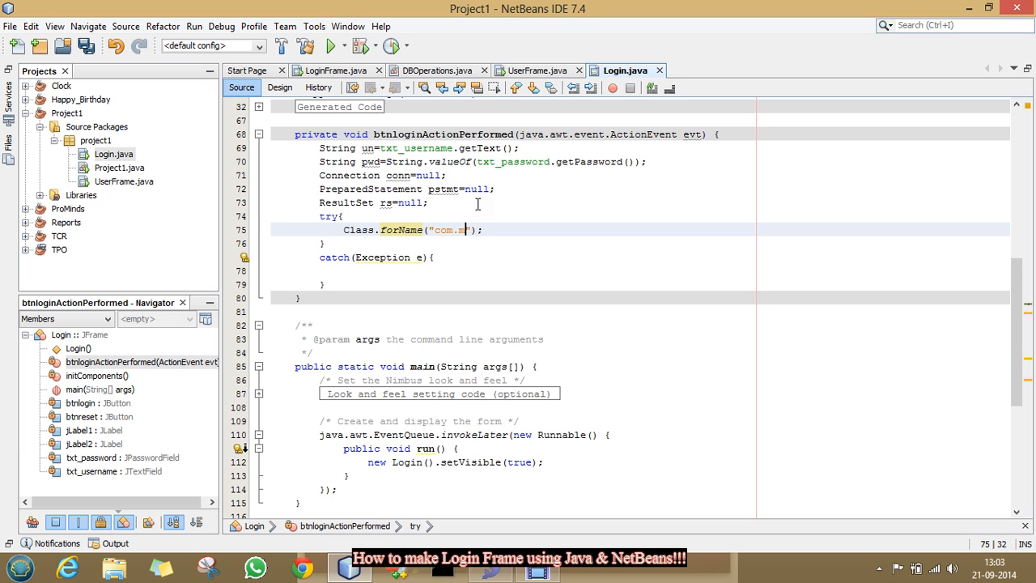
type("ysql,")
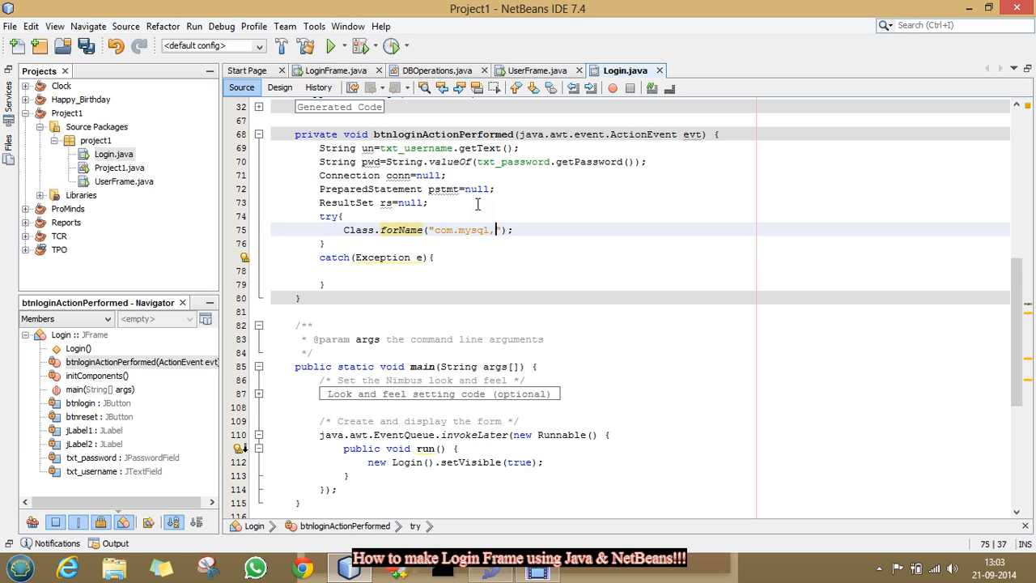
type(".jdb")
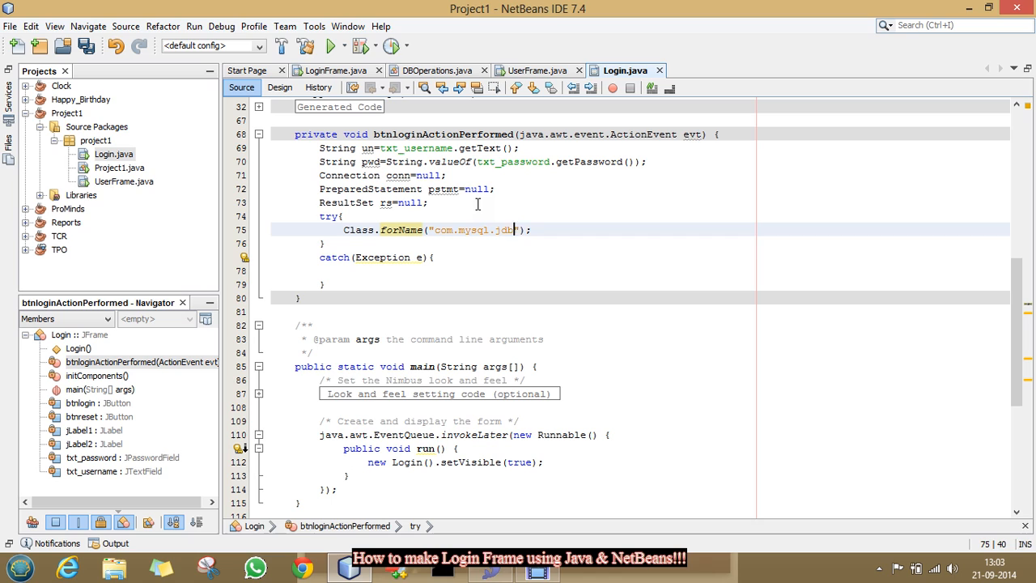
type("Driver")
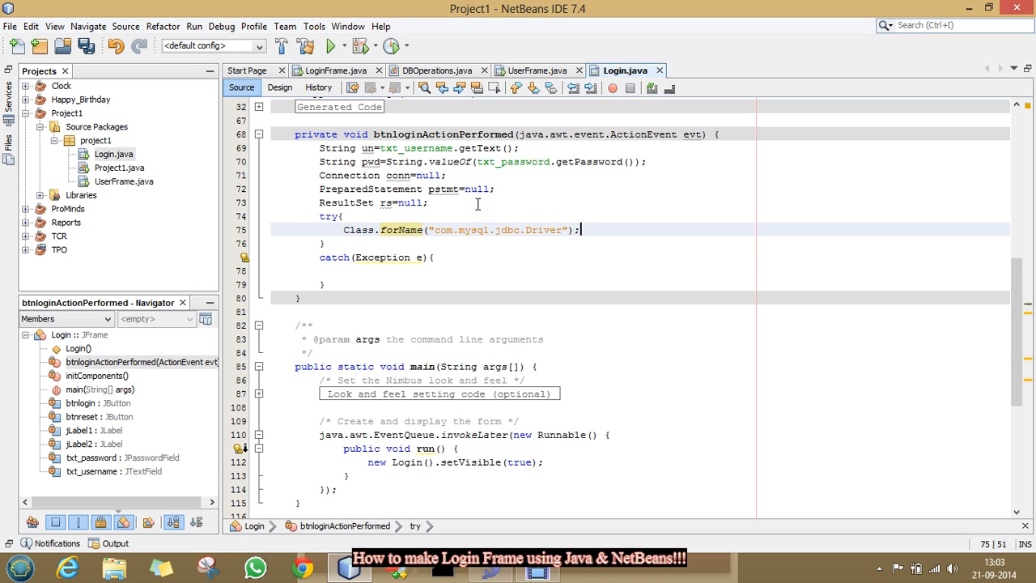
key("enter")
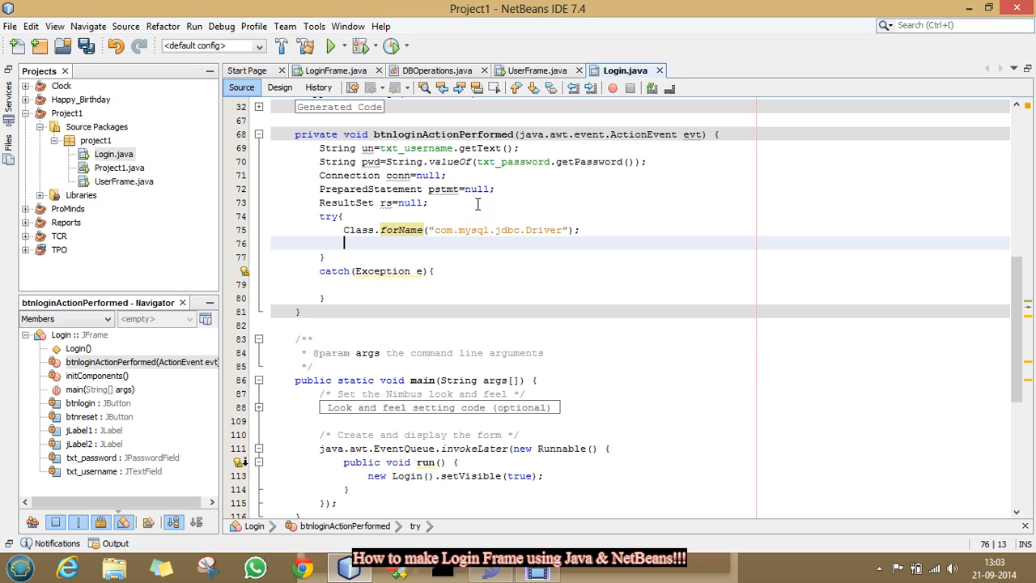
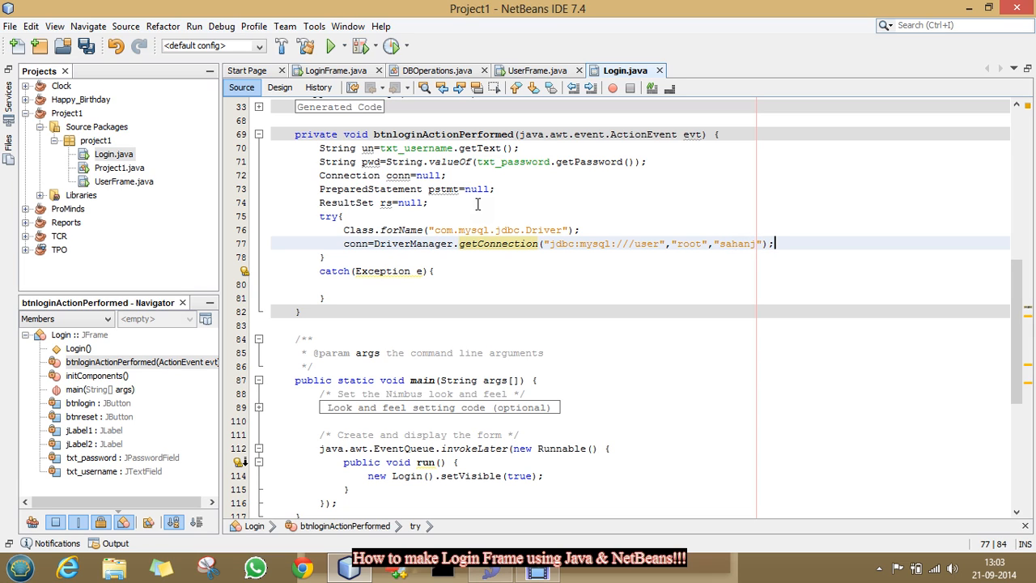
Step: Assign conn = DriverManager.getConnection("jdbc:mysql:///user", root, password) in the try block
key("enter")
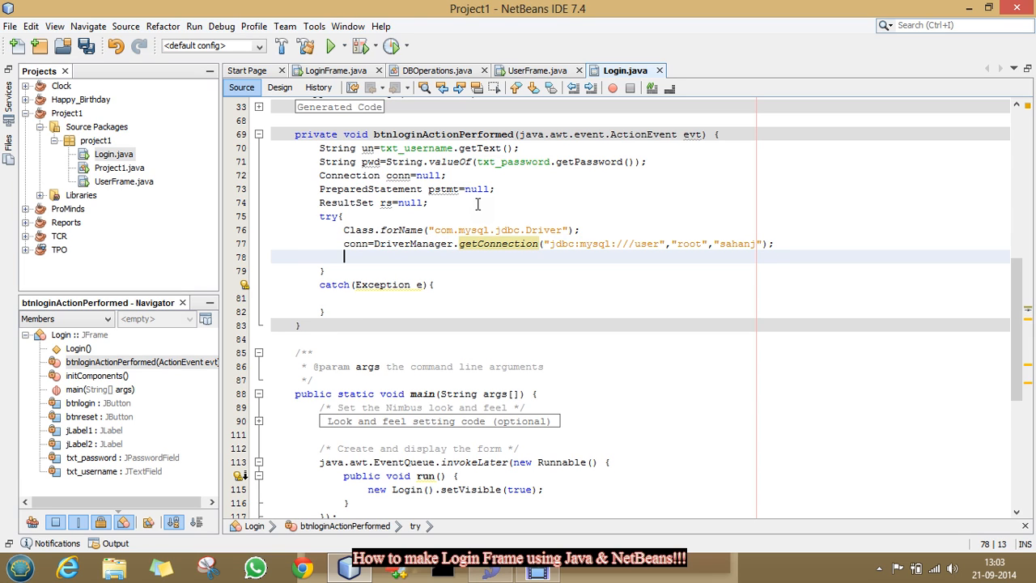
Step: Prepare pstmt with "select * from userdetail where username=?" on the connection
type("pstmt=")
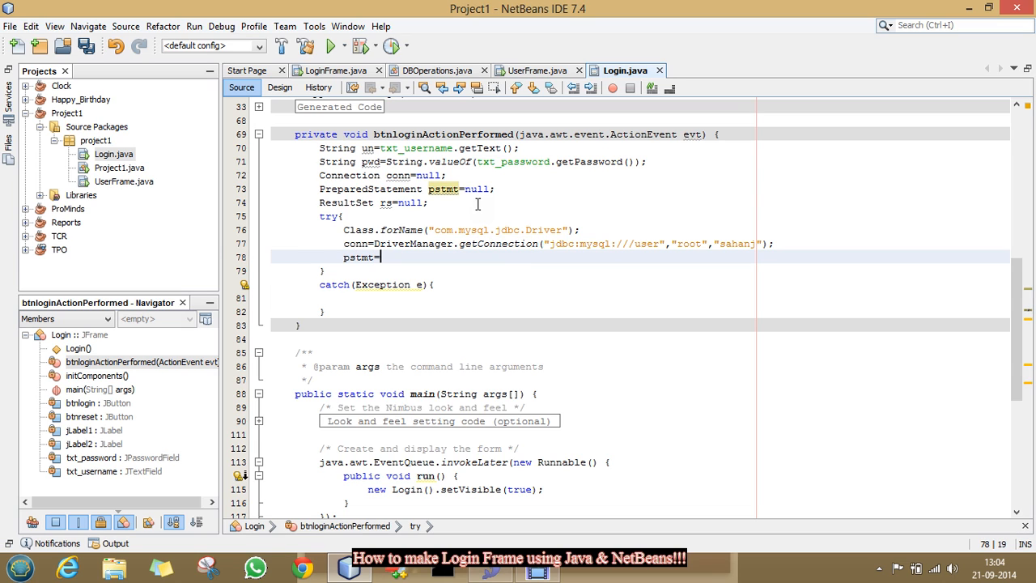
type("conn.prepareStatement(\"")
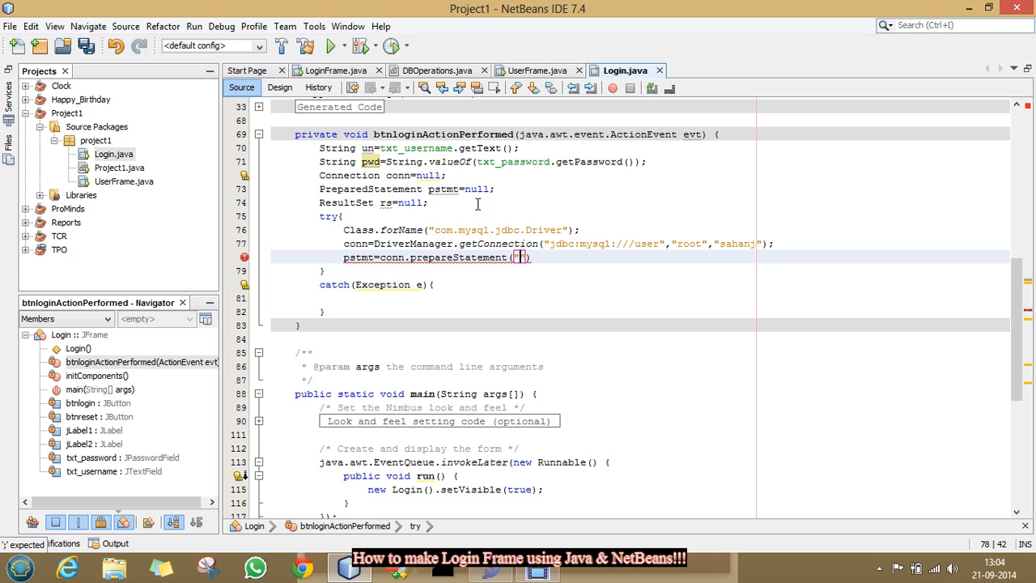
type("select * from userdetail")
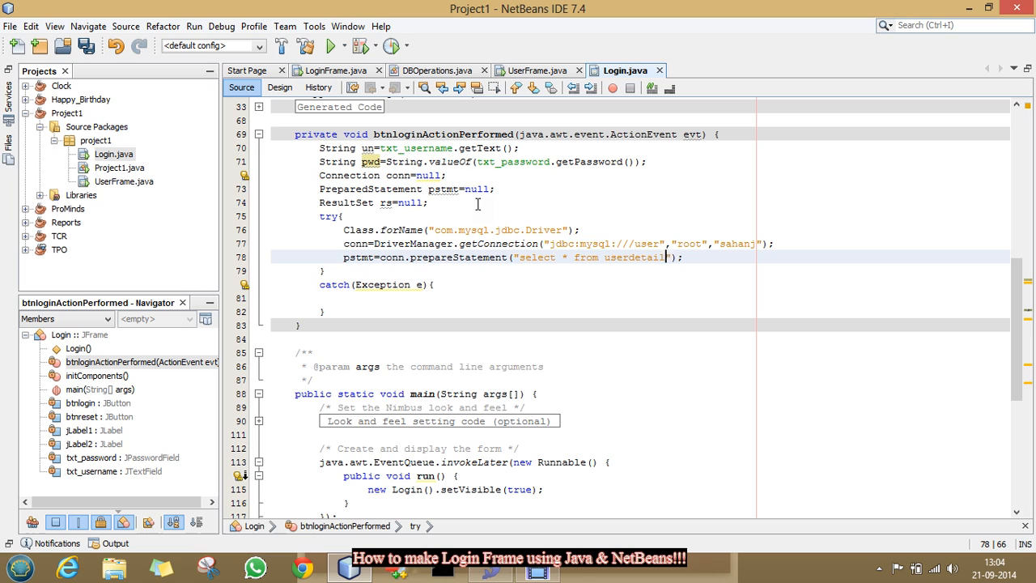
type("where")
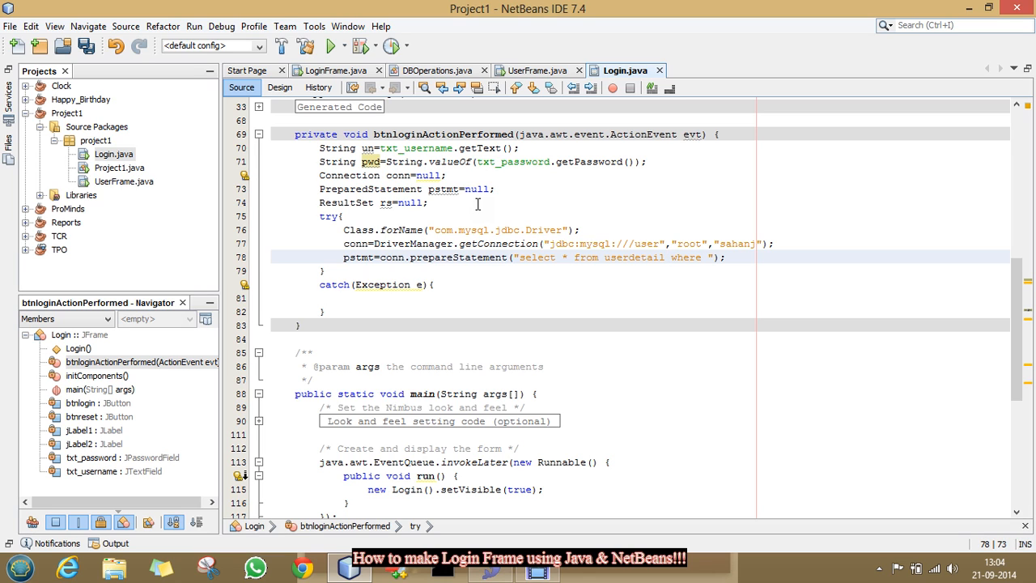
type("username=")
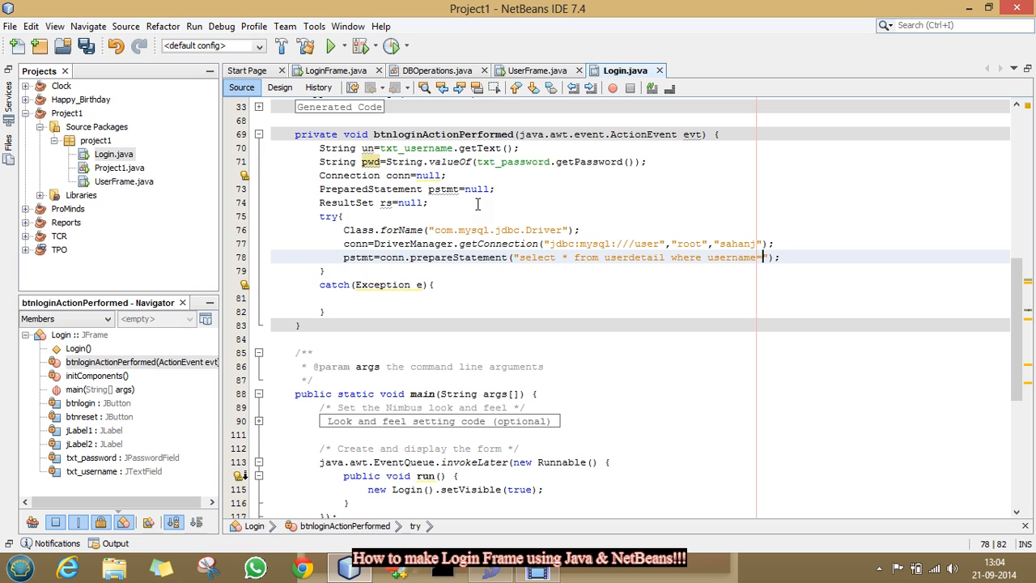
type("?")
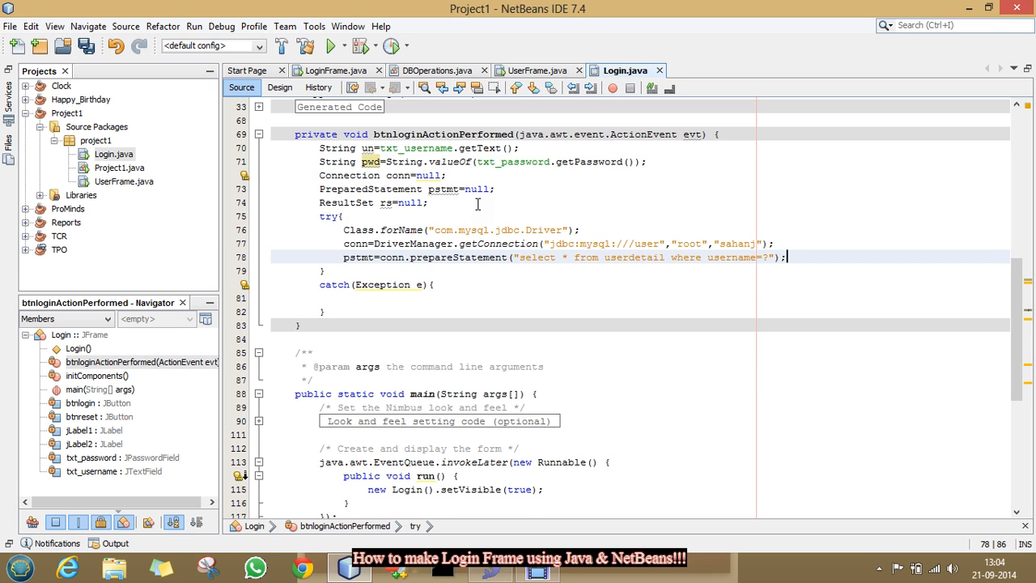
type("pstmt.")
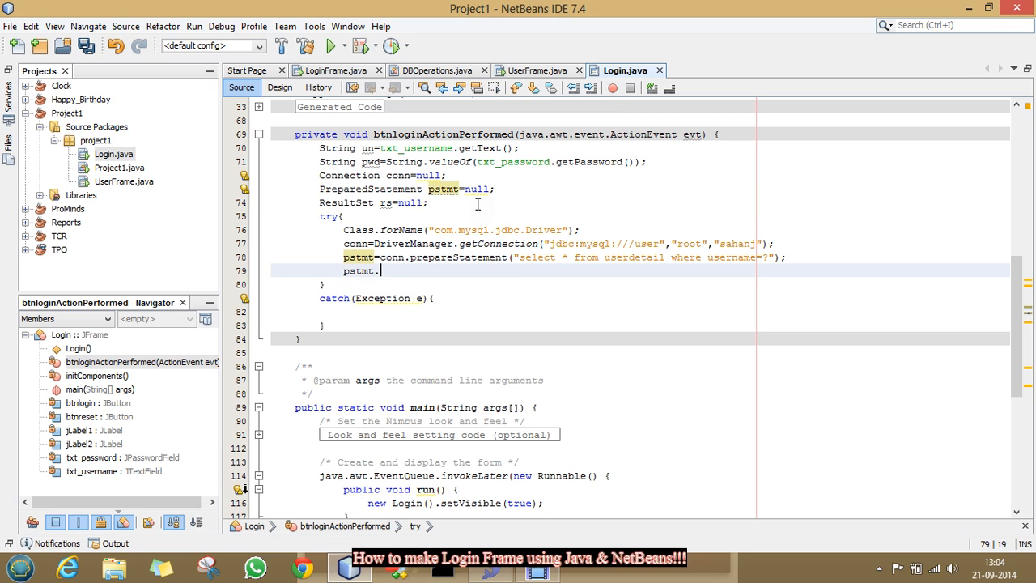
Step: Bind un with pstmt.setString(1, un) and store pstmt.executeQuery() in rs
type("sets")
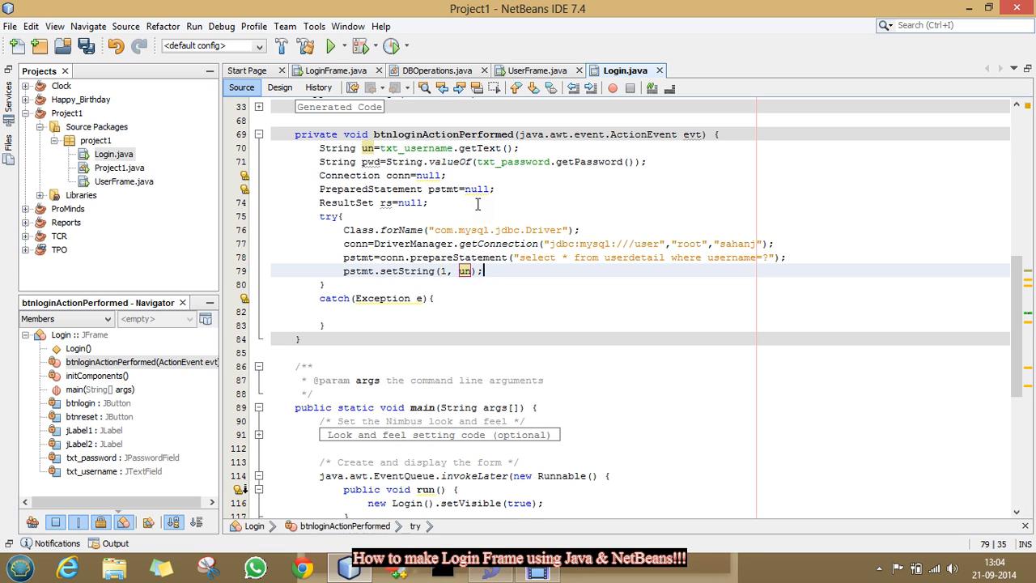
type("rs=pstmt.")
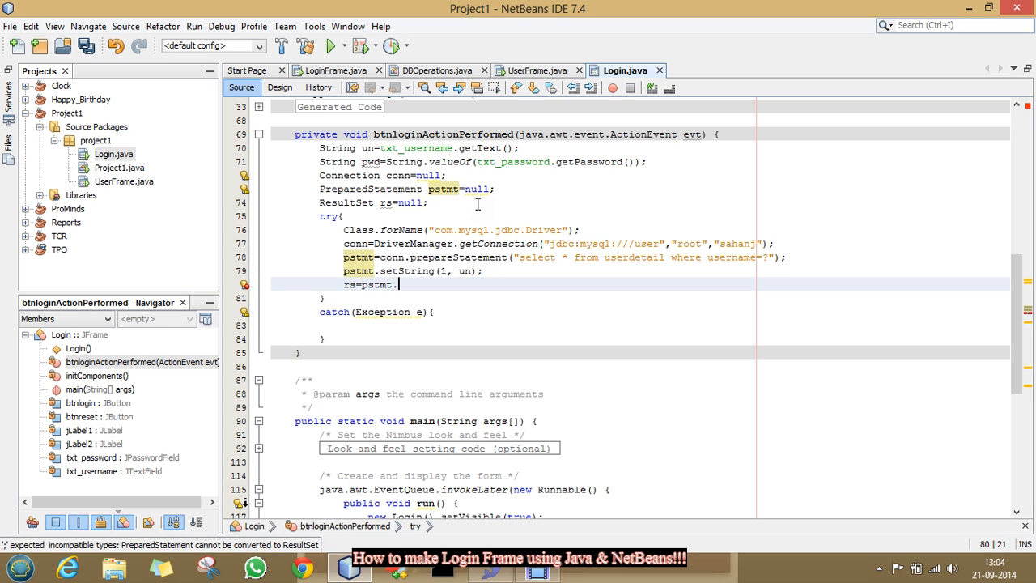
type("executeQuery();")
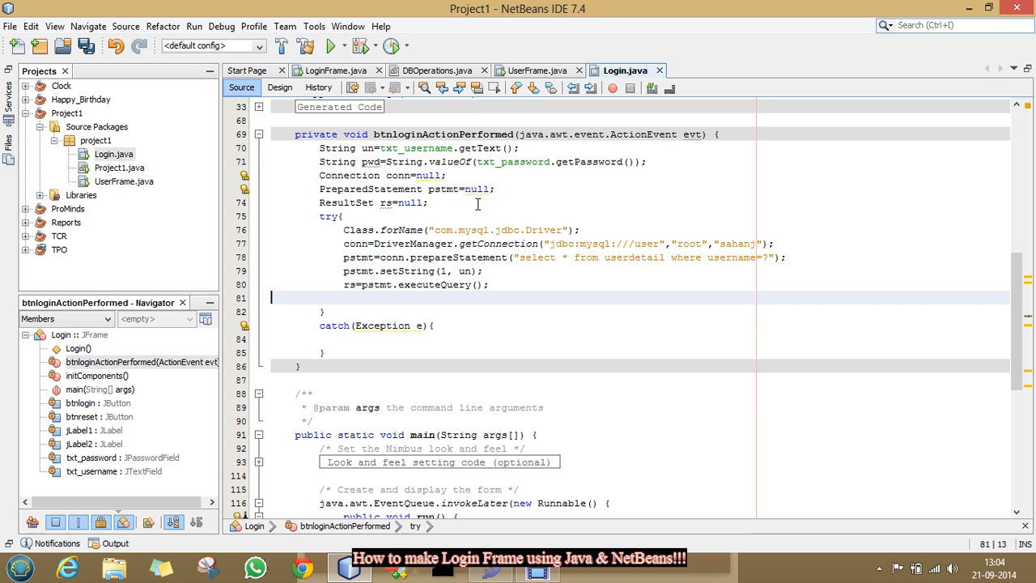
Step: Write while(rs.next()) containing if(pwd.equals(rs.getString("password")))
type("while (")
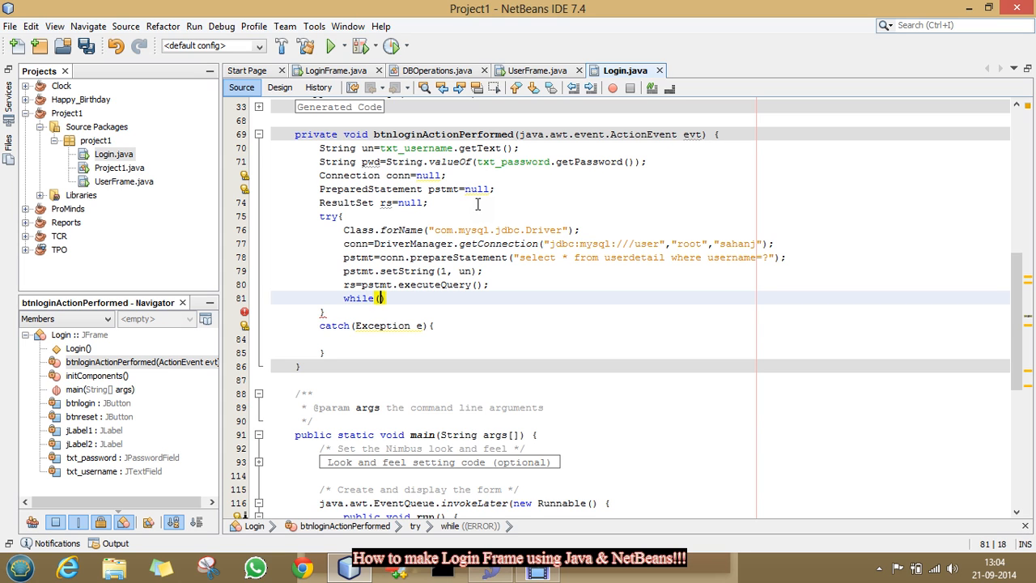
type("rs.next(")
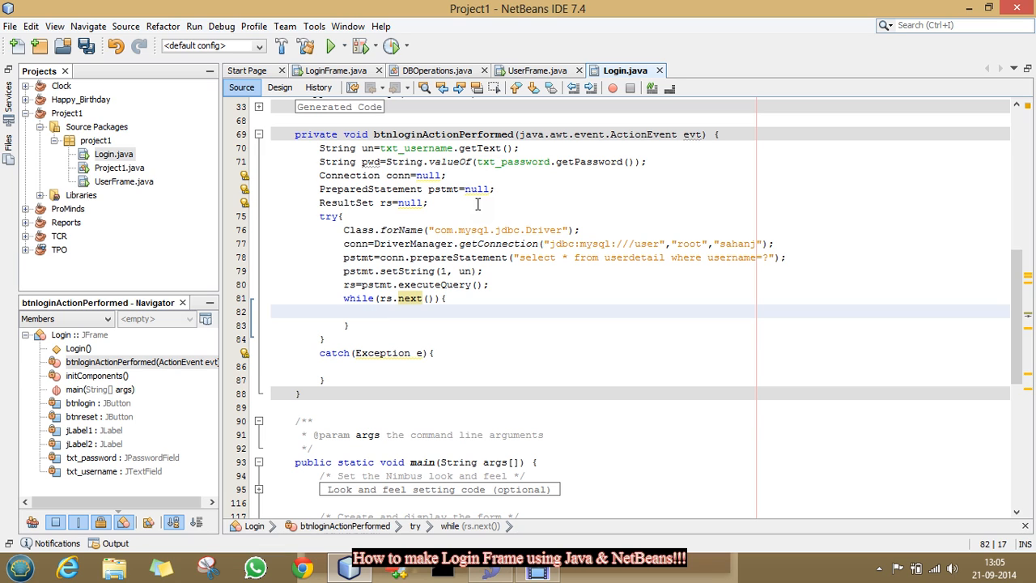
type("if")
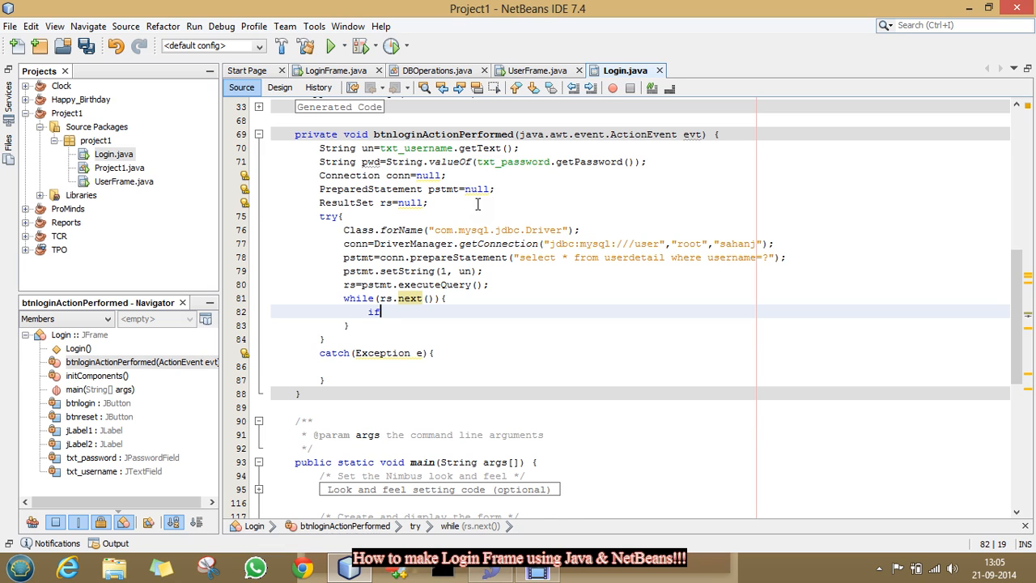
type("(pwd")
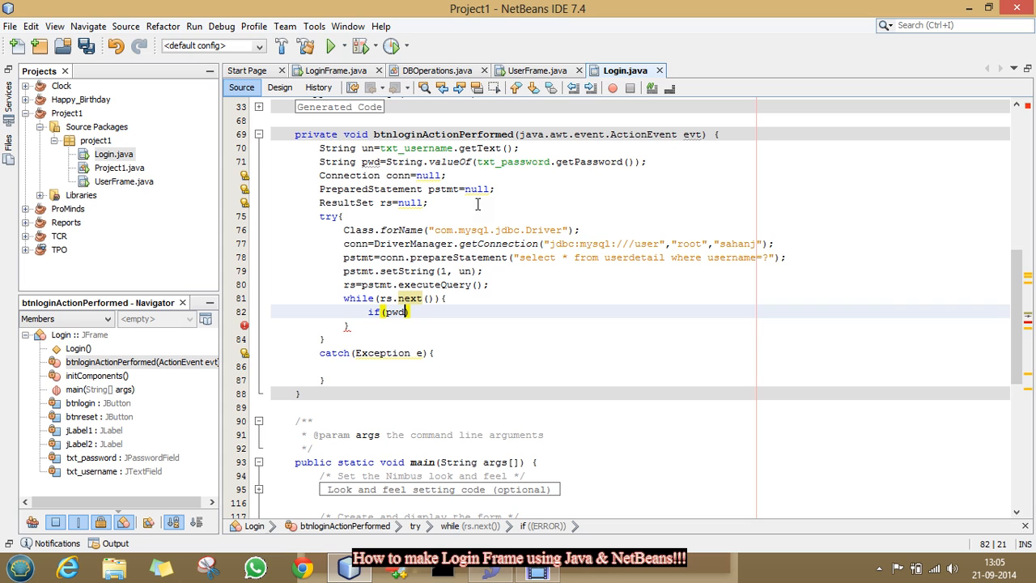
type("equals(evt")
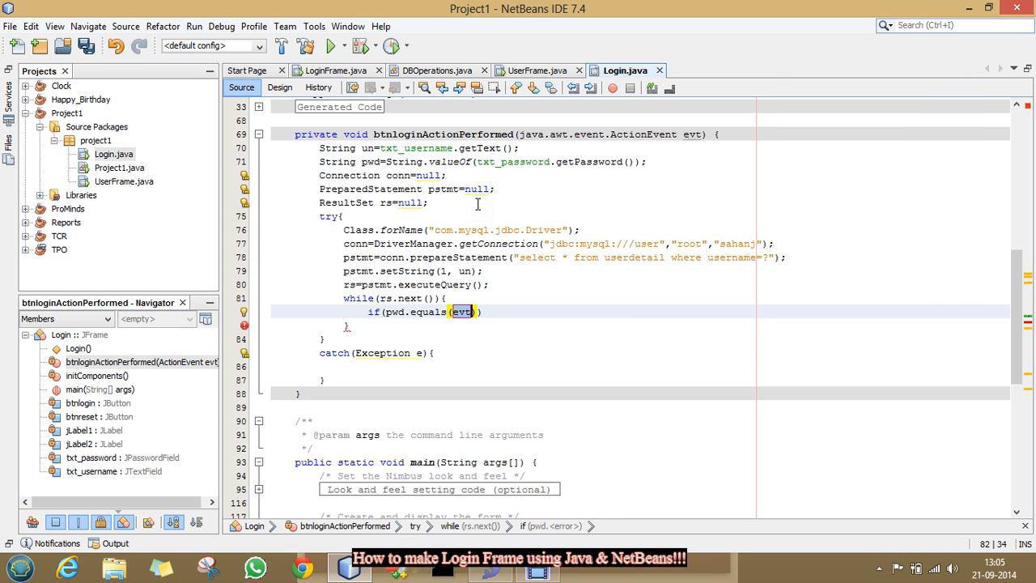
type("rs.ge")
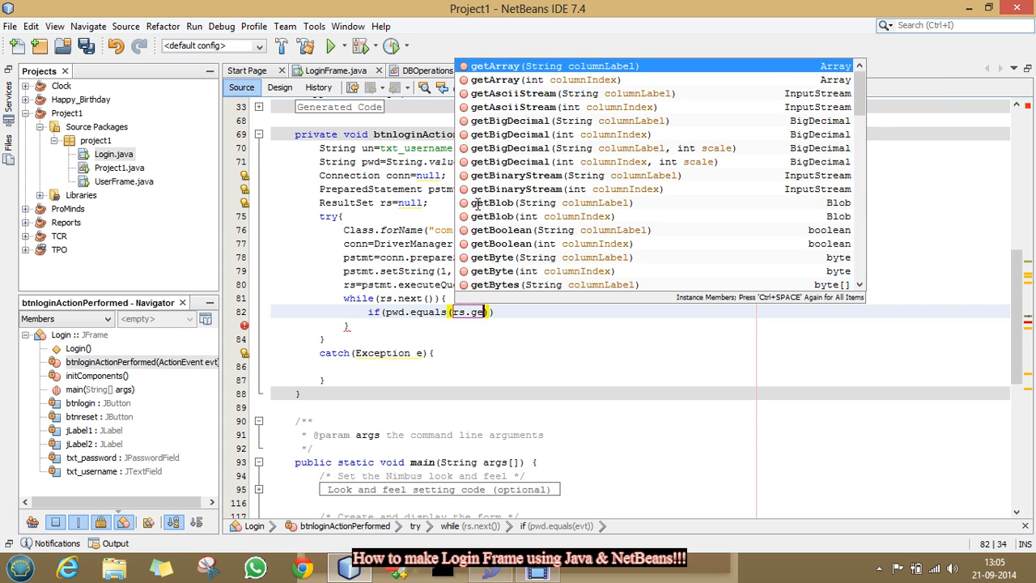
type("ts")
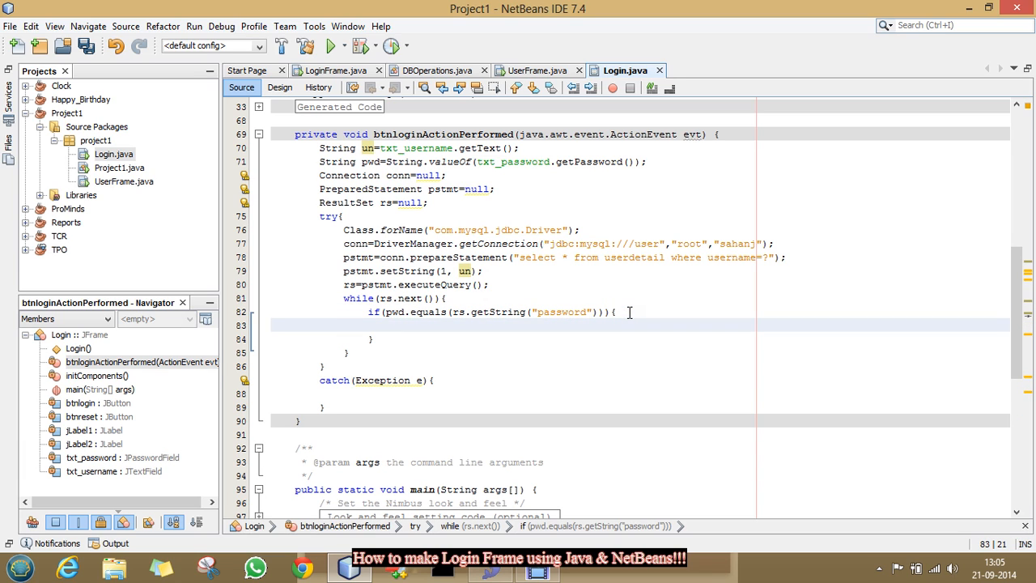
Step: Add JOptionPane.showMessageDialog calls for the success branch, a new else branch, and the catch
type("JoptionPane")
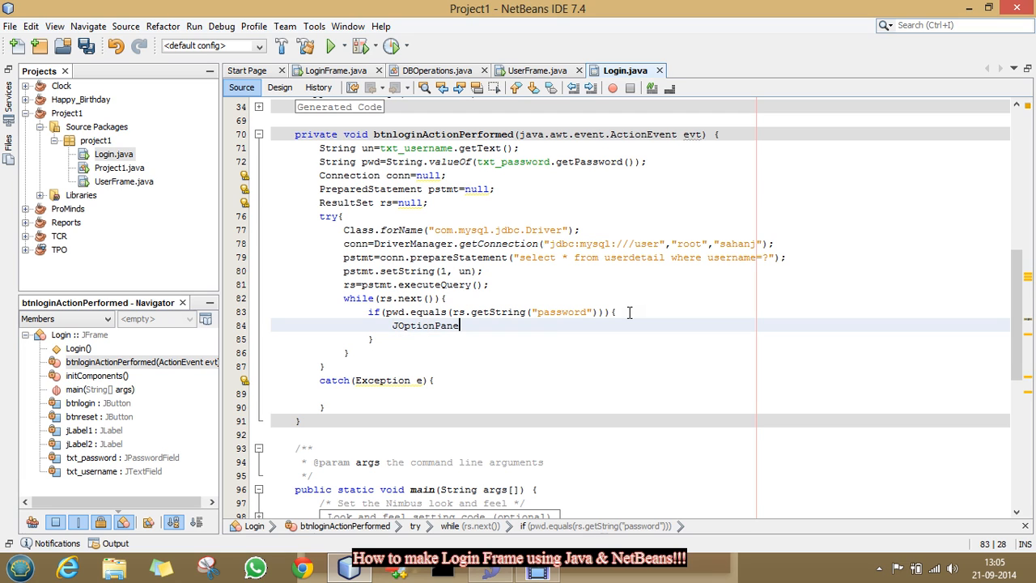
type(".showMessageDialog(null, \"Login Successfull\");")
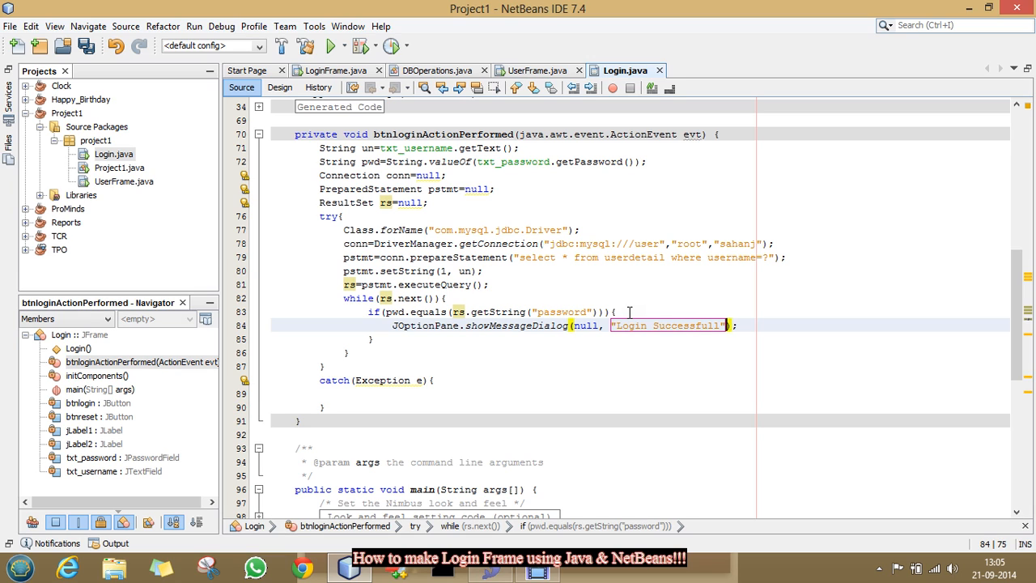
type("e")
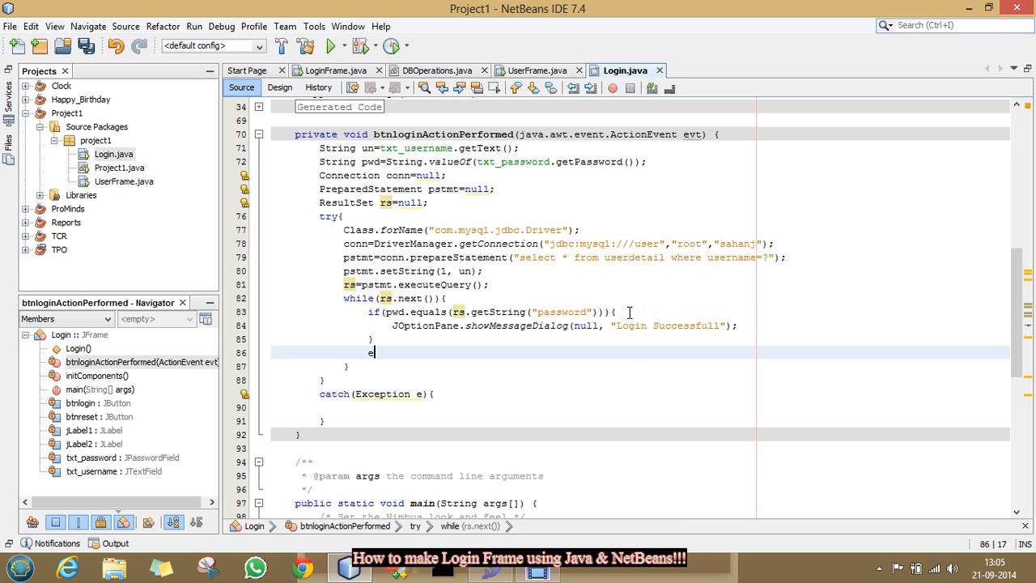
type("lse{")
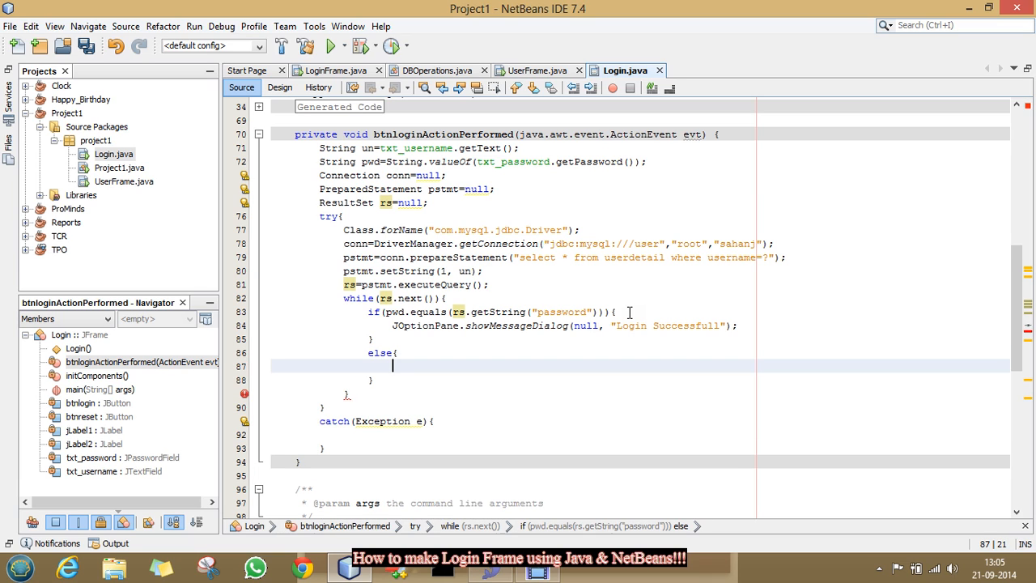
type("JOptionPane")
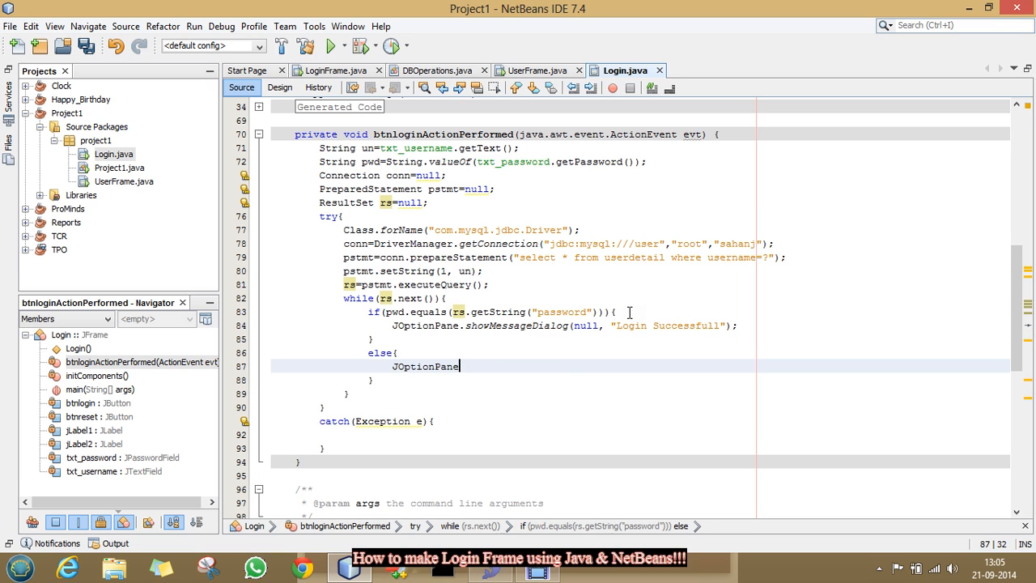
type(".show")
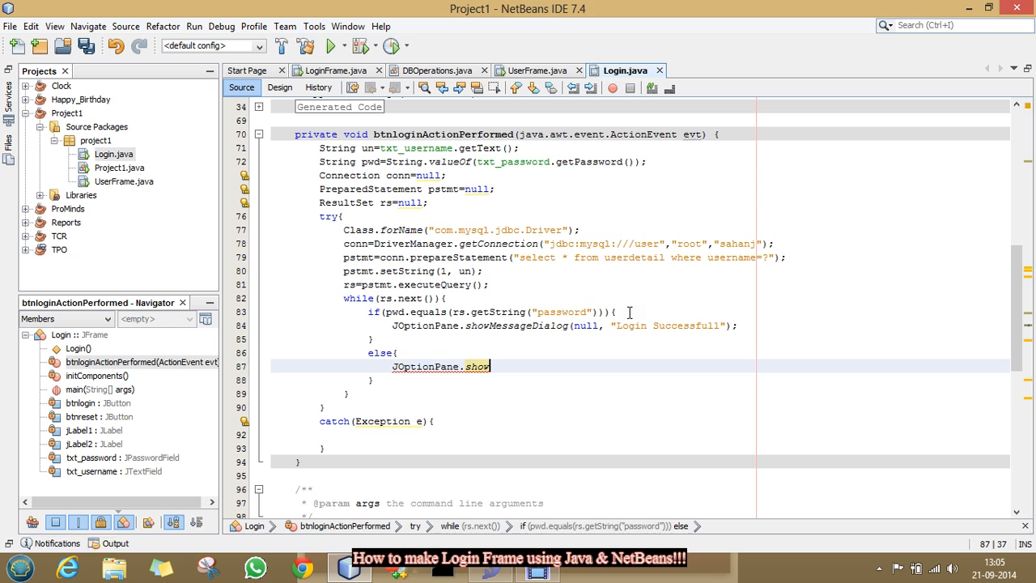
type("MessageDialog(null, rs)")
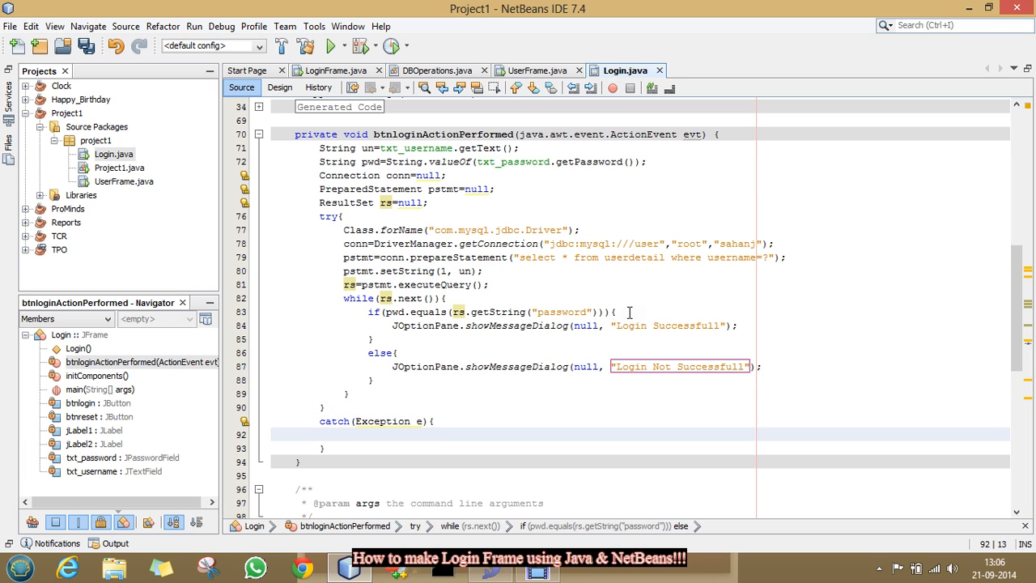
type("JOptionPane")
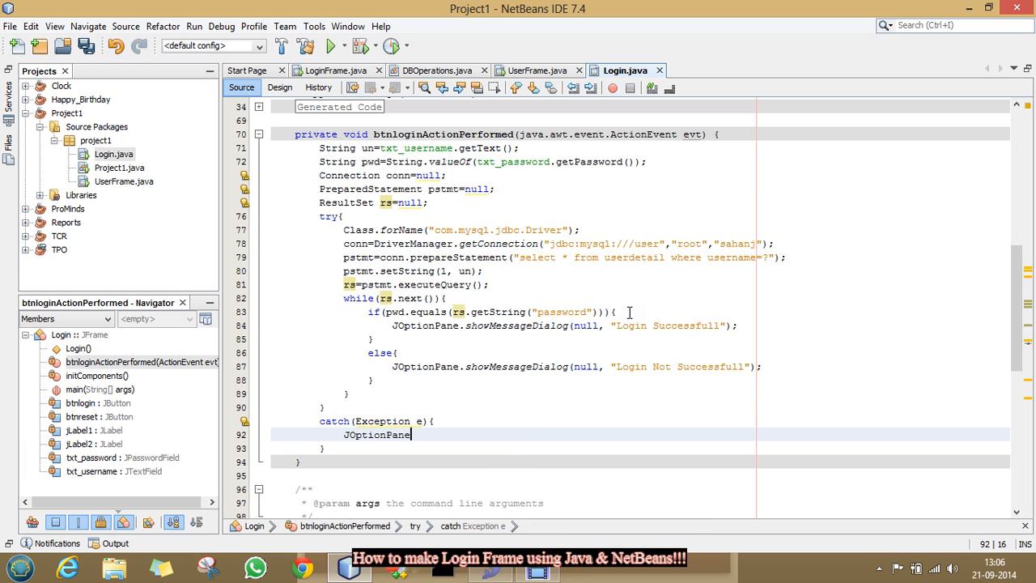
type(".showm")
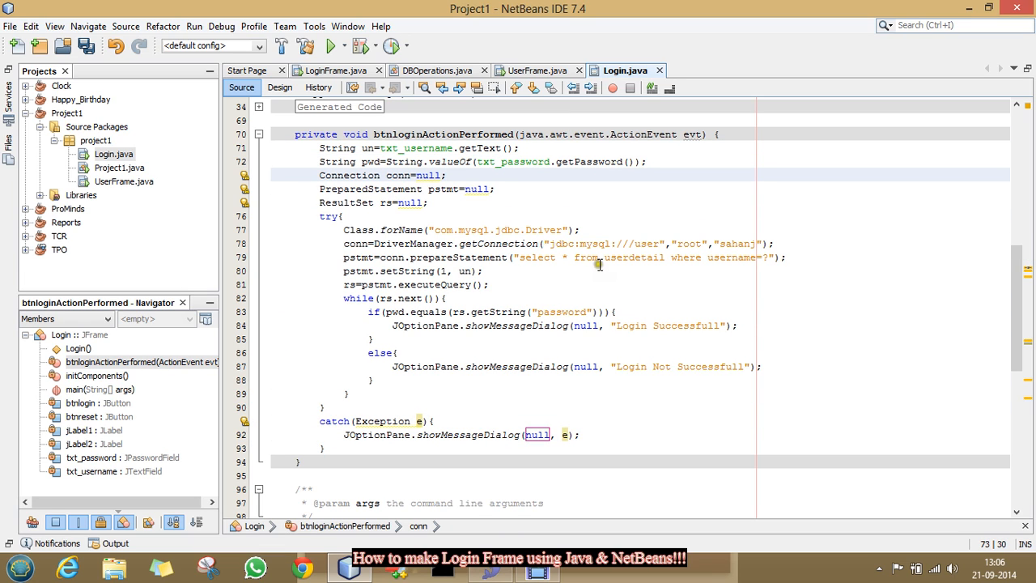
Step: Run the Login form from the file's context menu and move its window
right_click(547, 229)
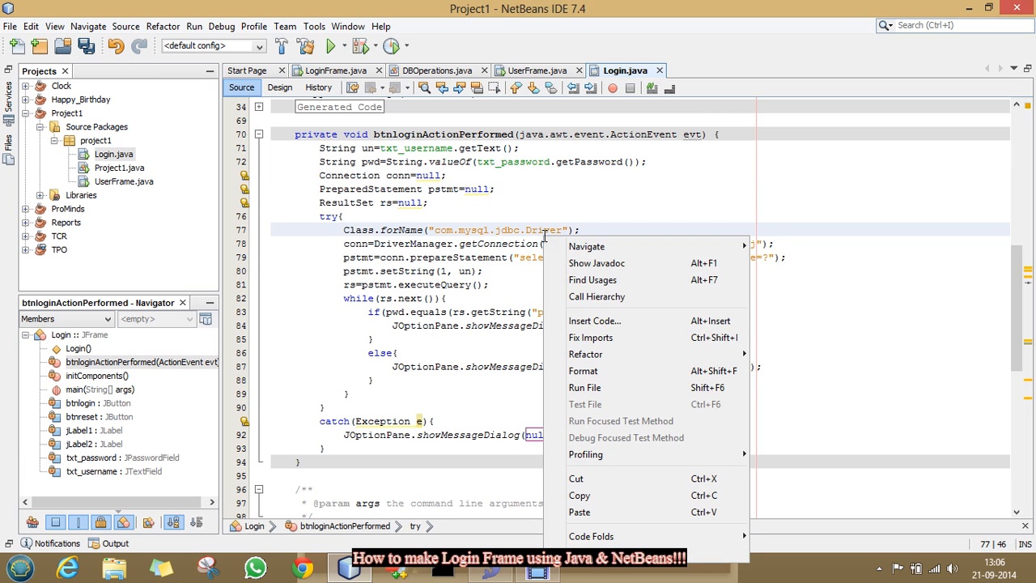
left_click(587, 395)
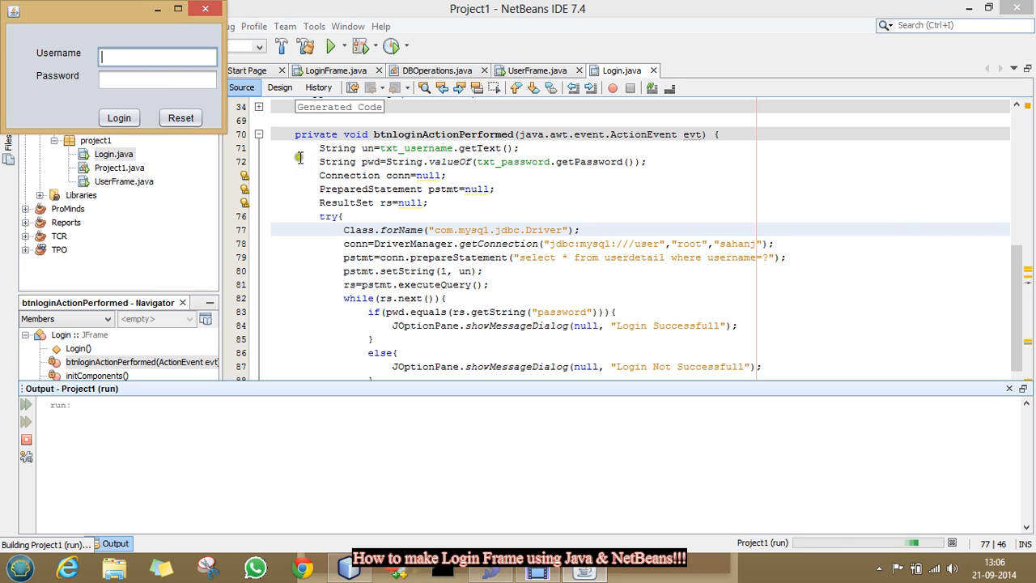
left_click_drag(113, 9, 388, 122)
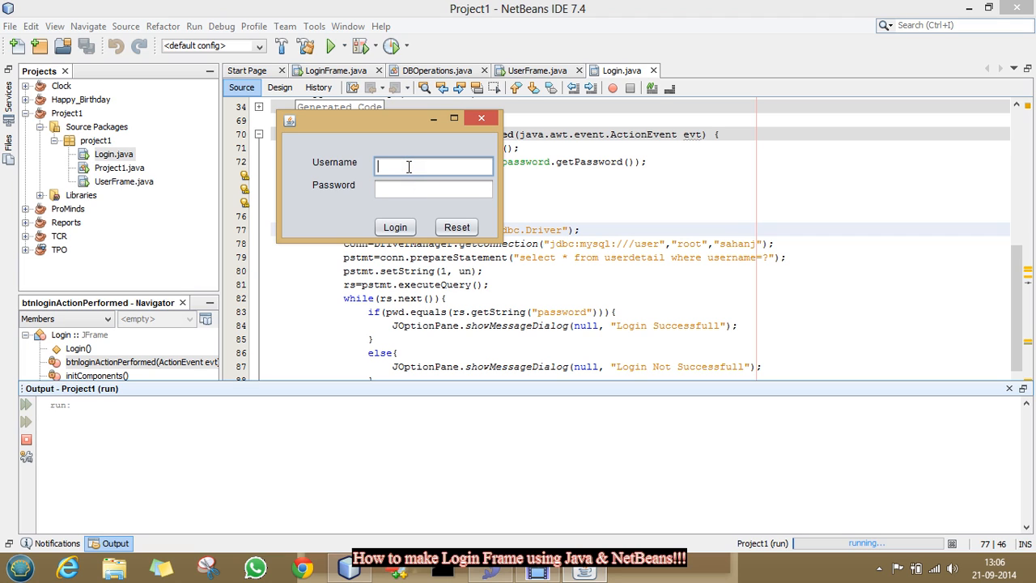
type("sahil_g")
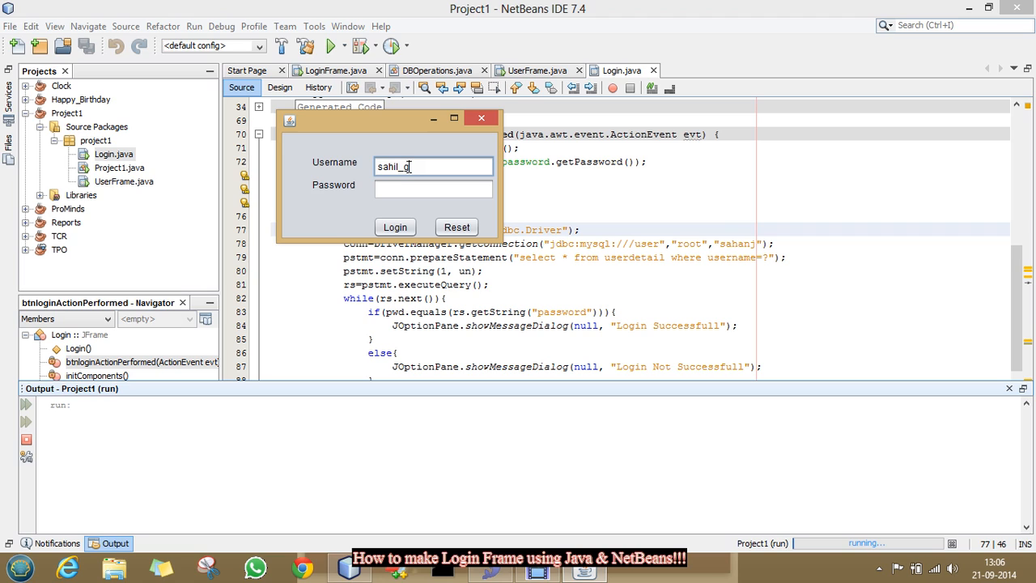
type("arg")
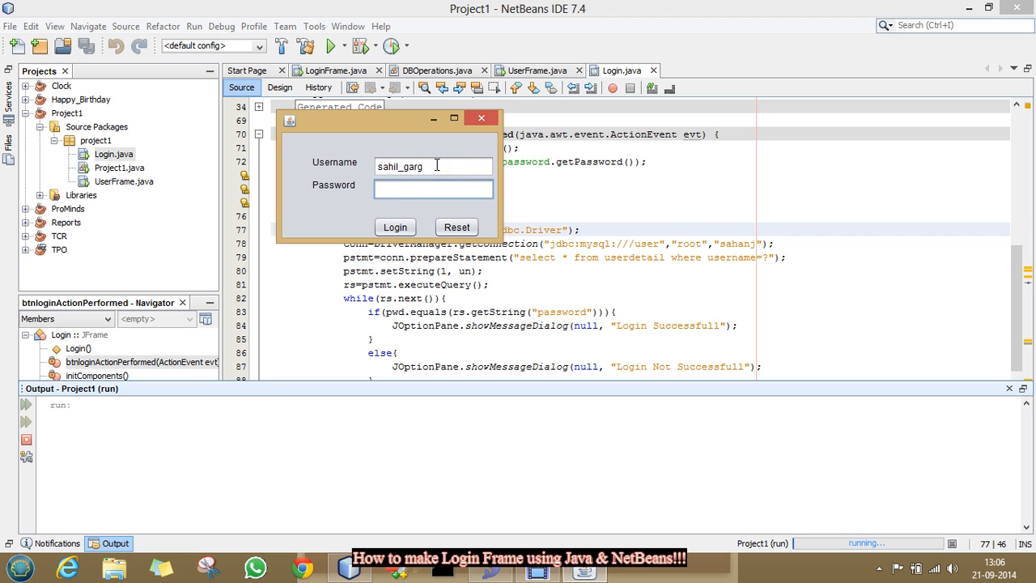
type("**")
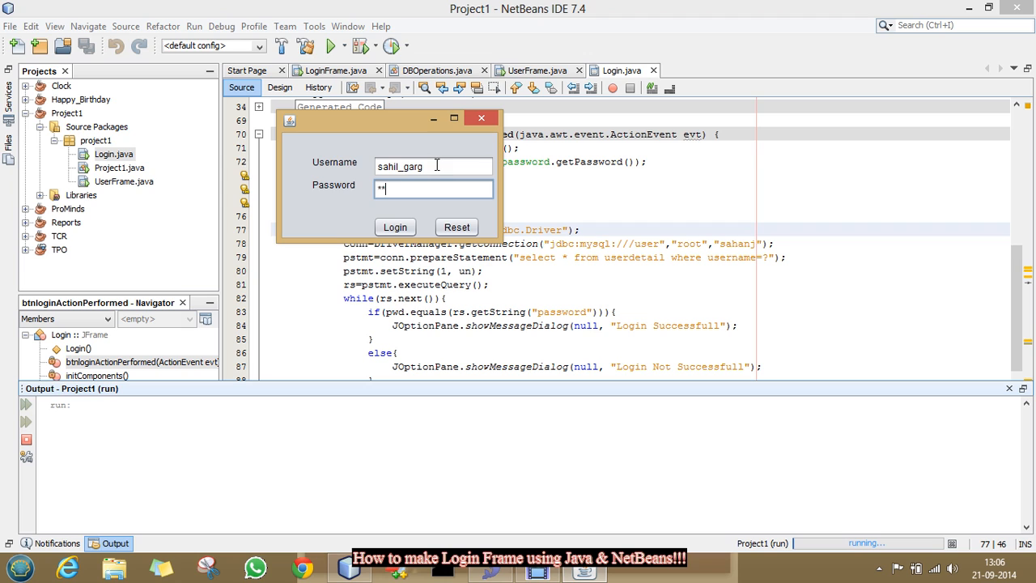
type("***")
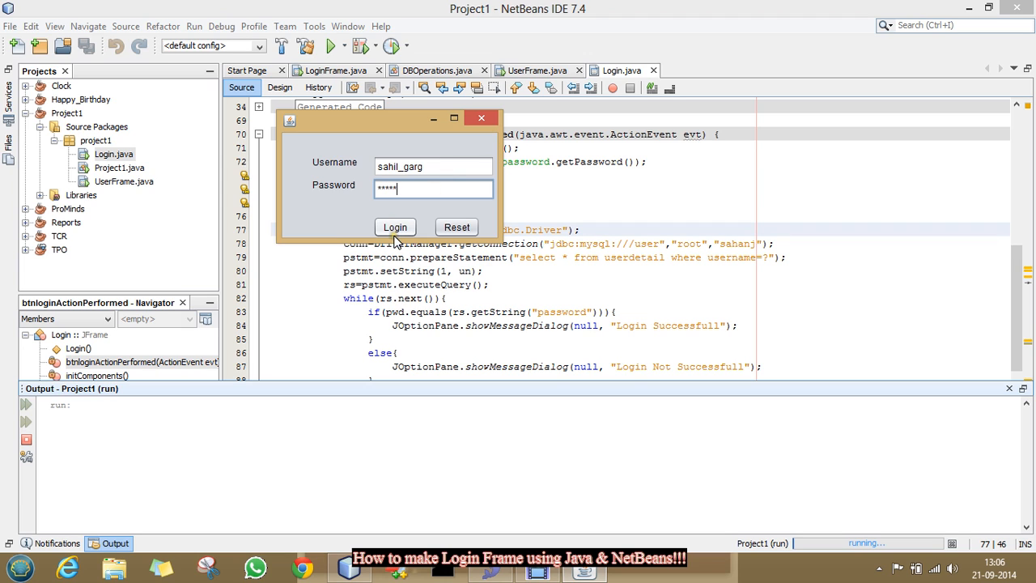
left_click(395, 227)
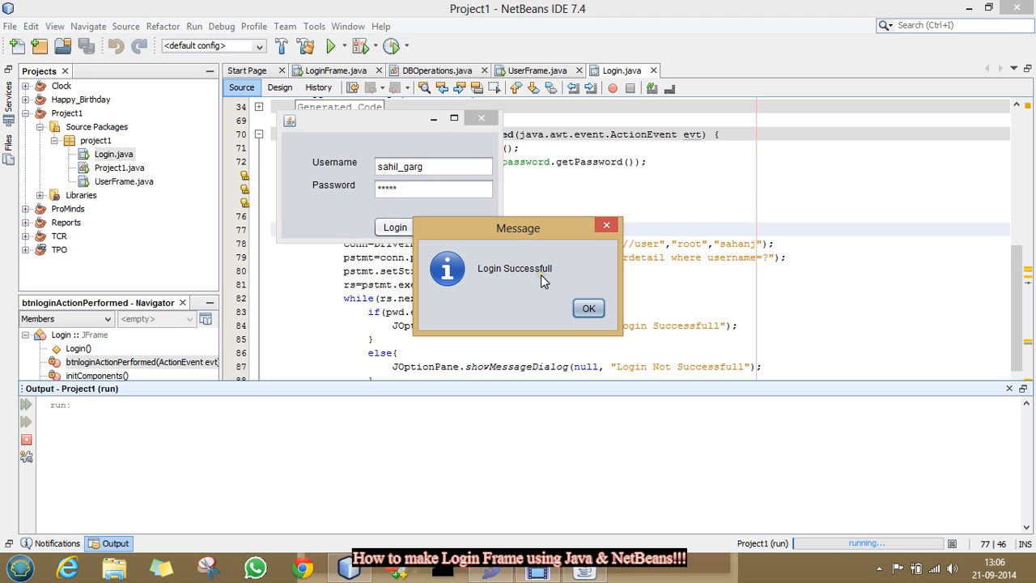
mouse_move(544, 279)
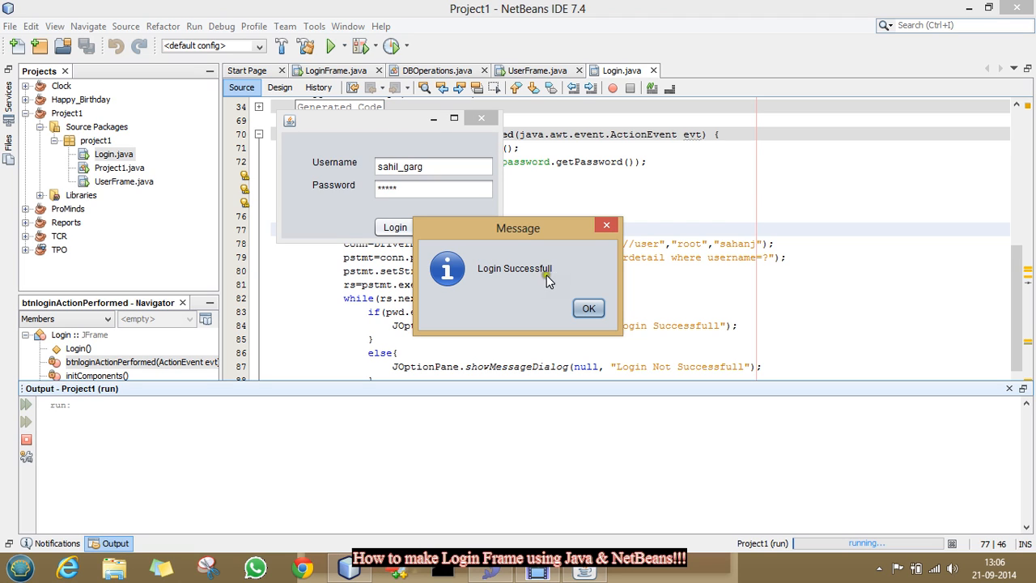
mouse_move(550, 276)
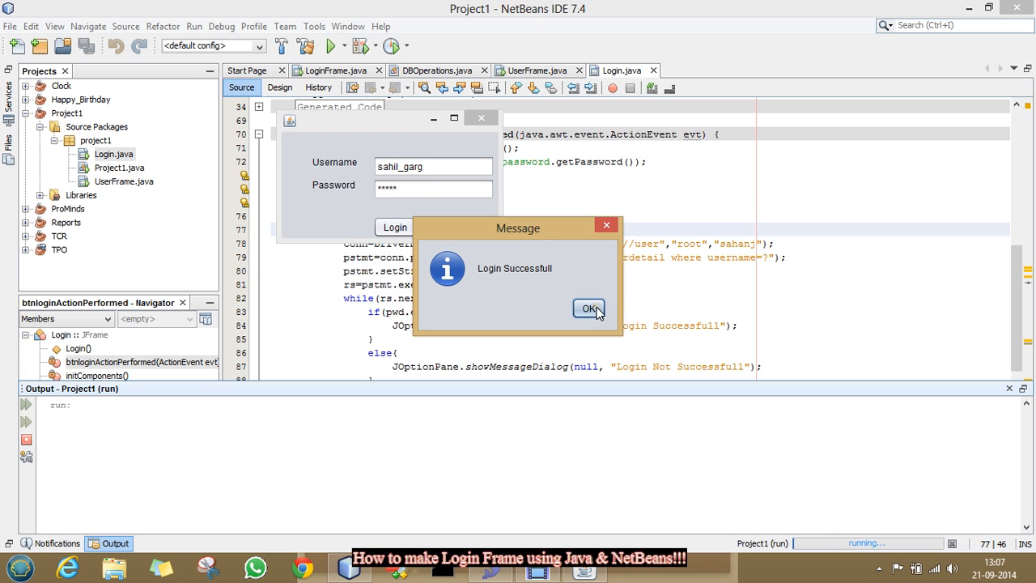
left_click(590, 309)
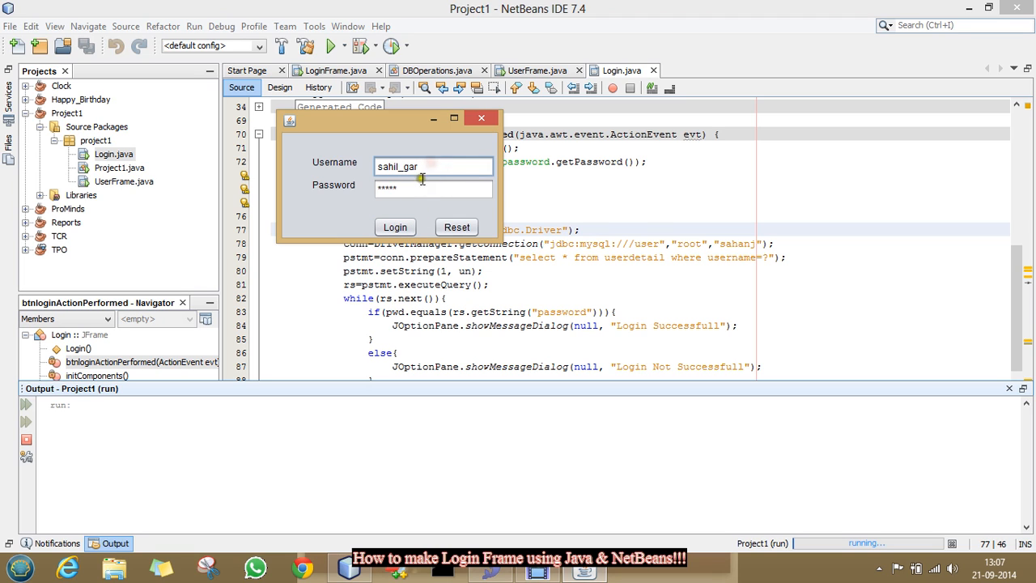
mouse_move(480, 119)
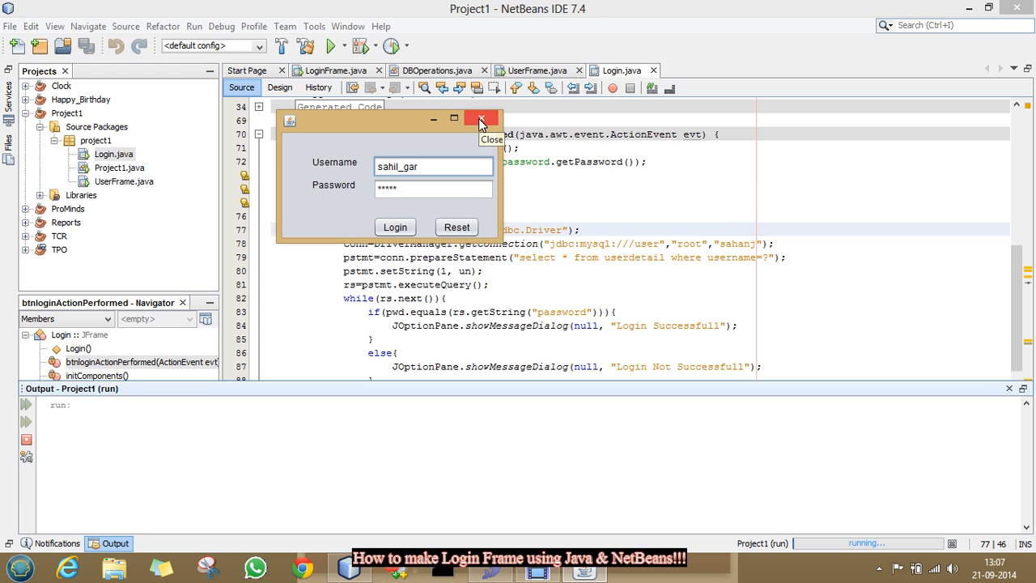
right_click(486, 188)
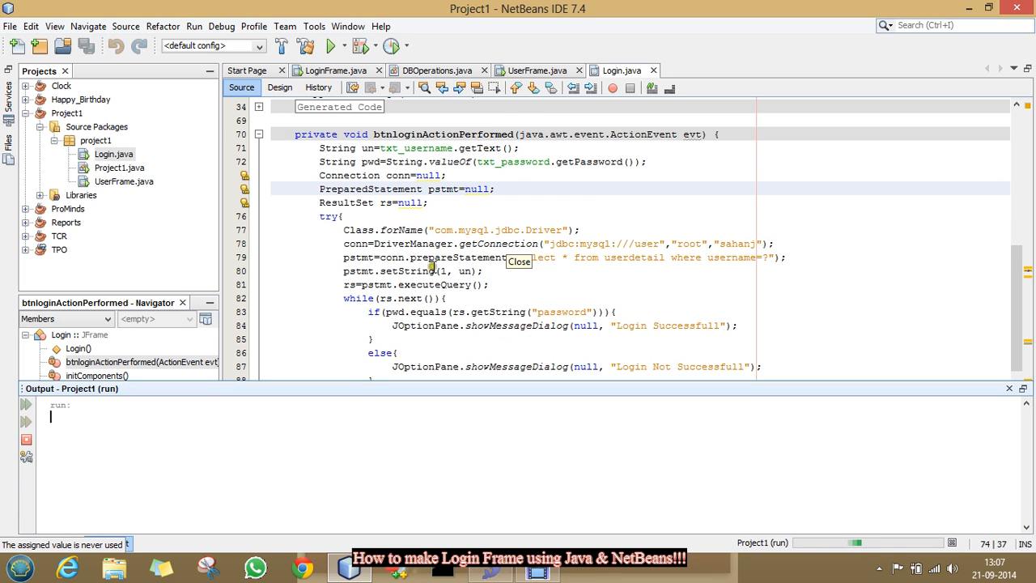
type("sahil")
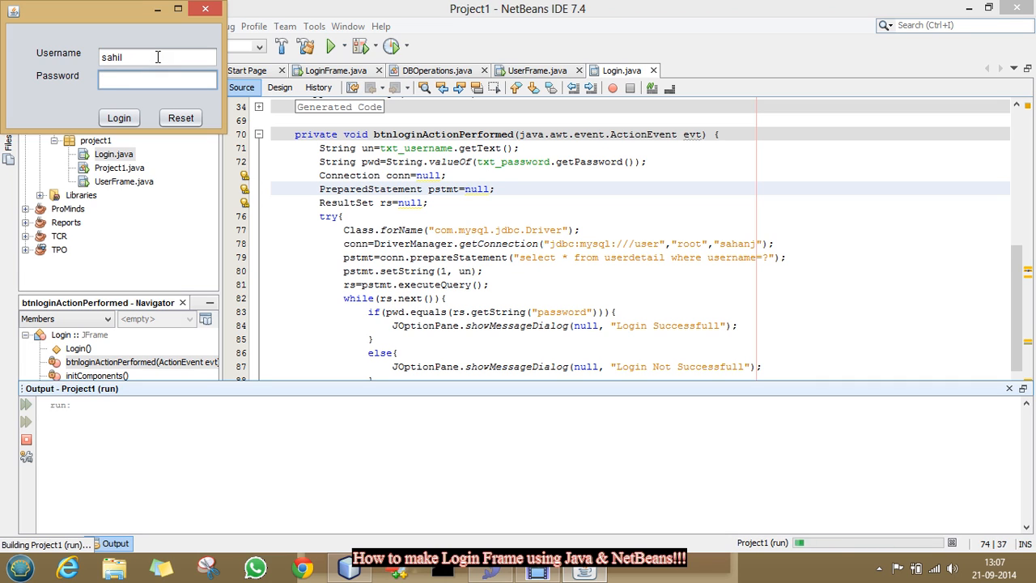
left_click(119, 118)
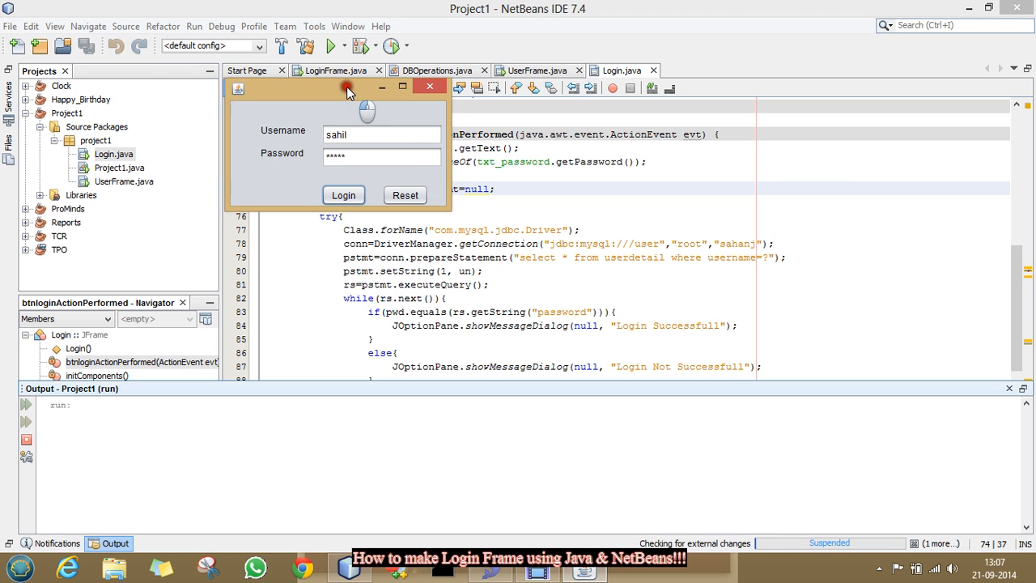
left_click(380, 135)
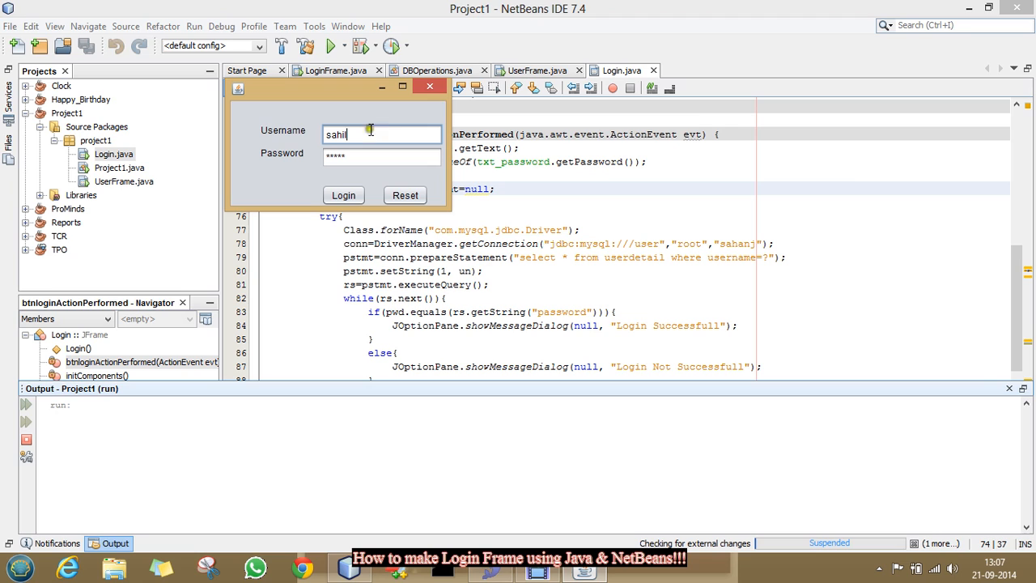
mouse_move(430, 87)
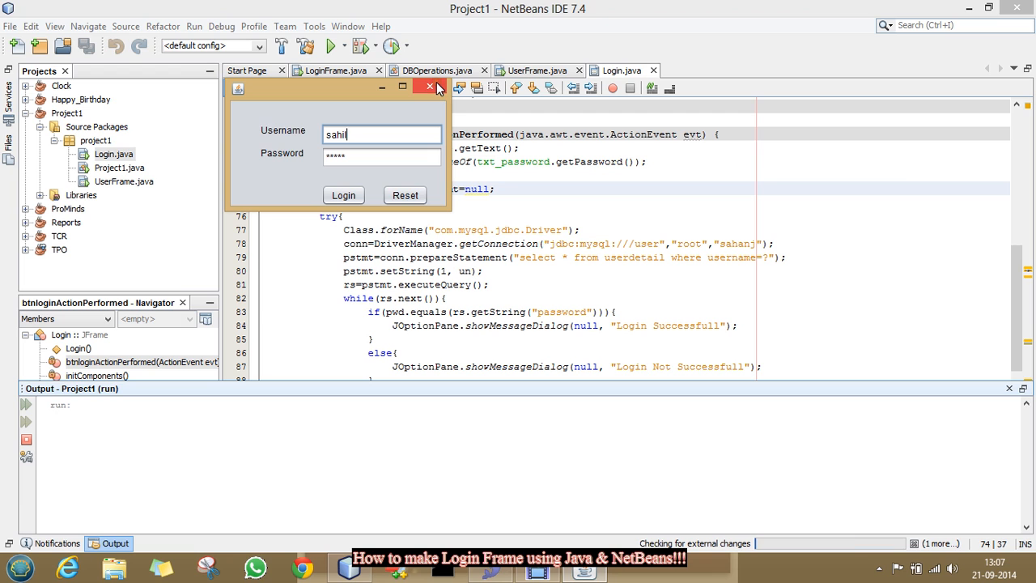
left_click(430, 86)
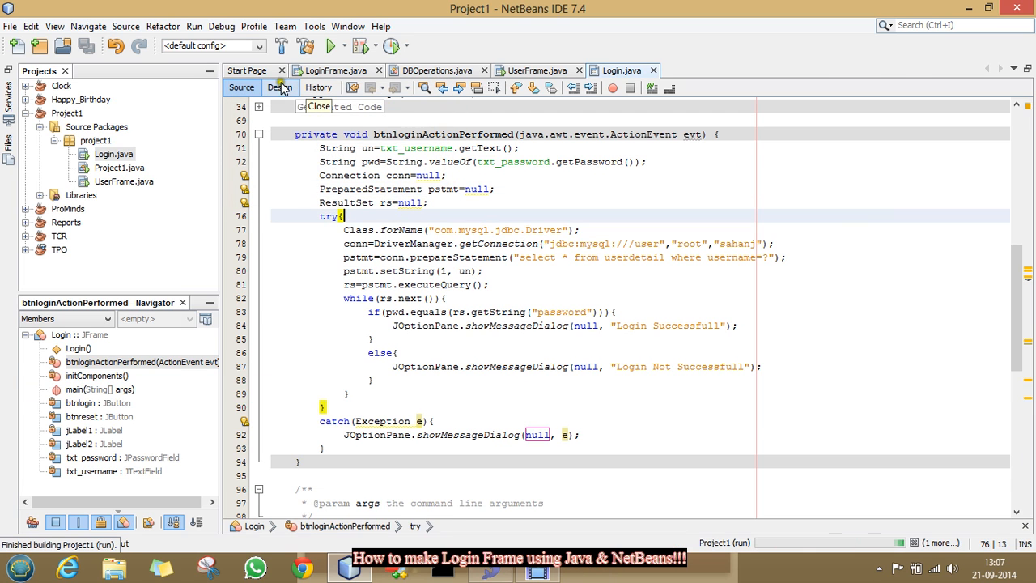
Step: Create btnresetActionPerformed with txt_username.setText("") and txt_password.setText("")
left_click(280, 86)
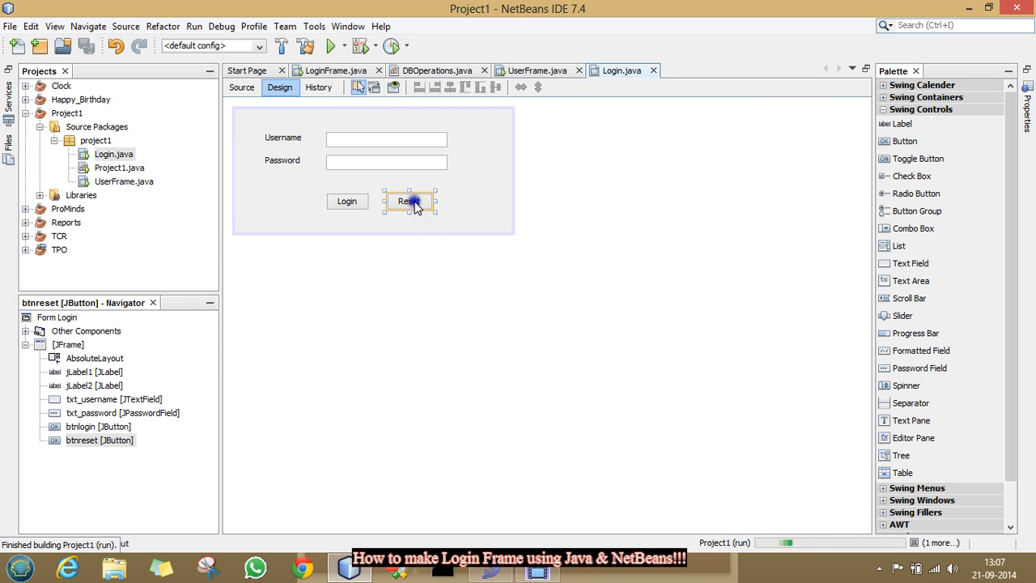
right_click(411, 201)
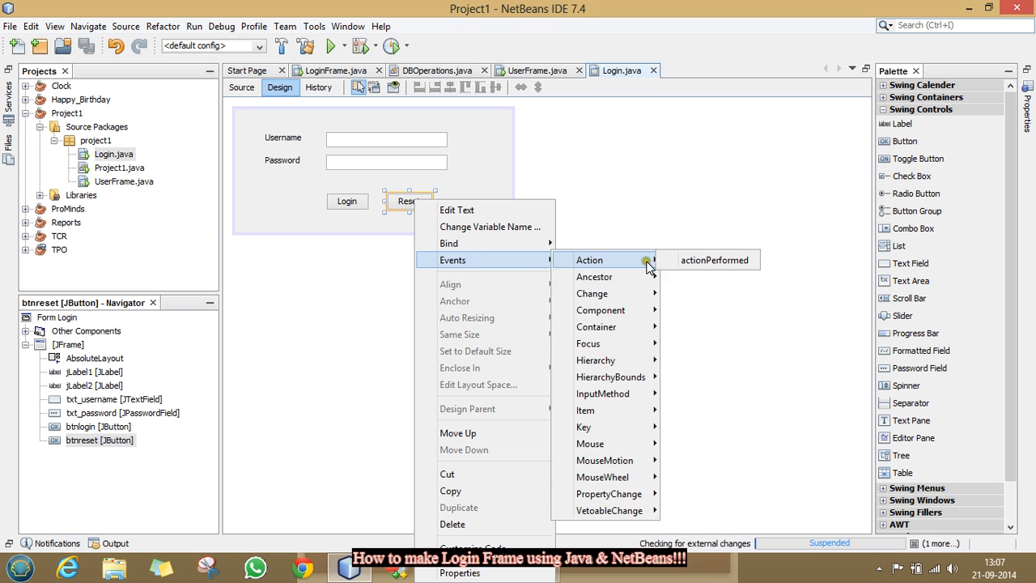
left_click(713, 260)
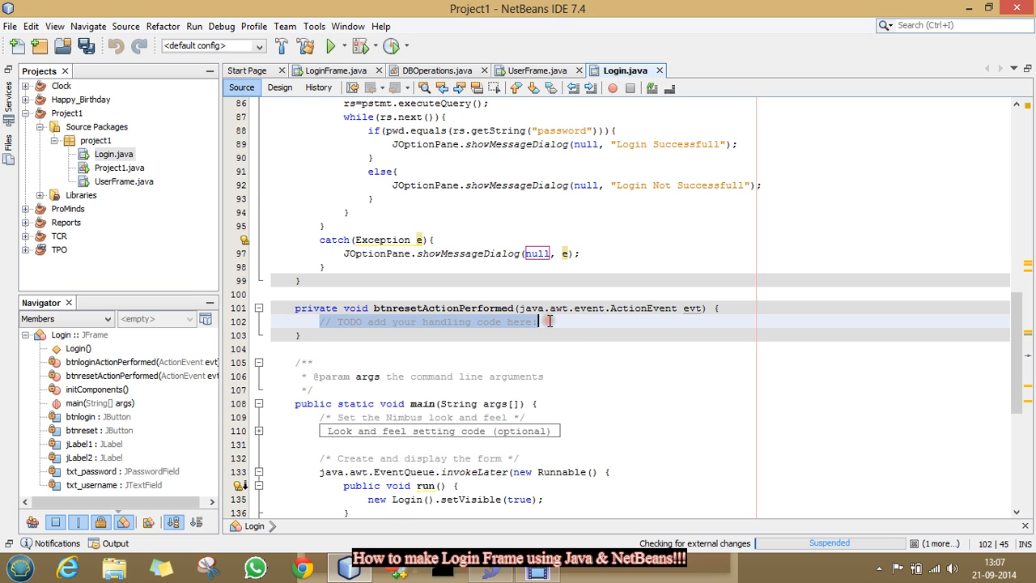
type("txt_username.setText(\"\");")
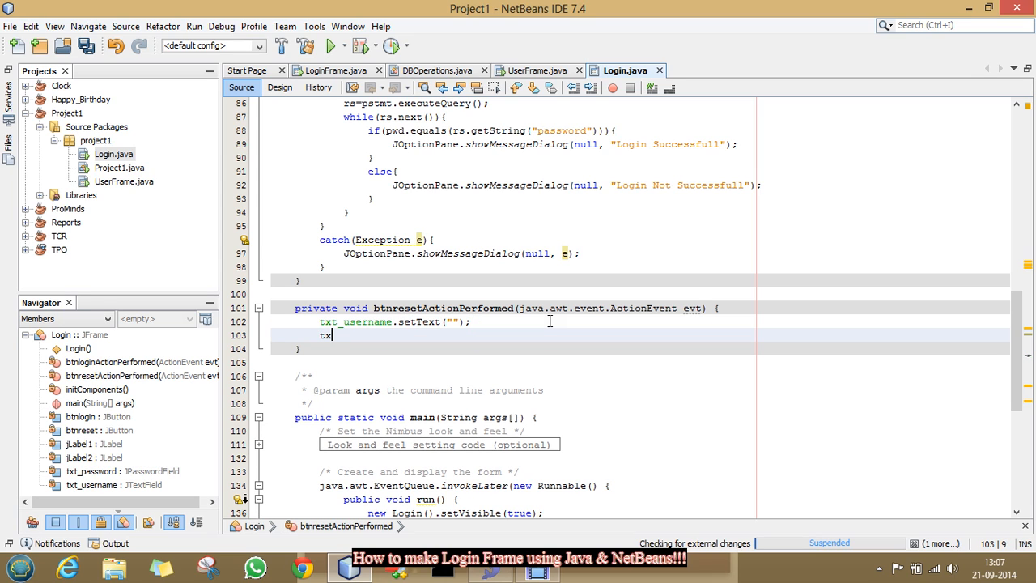
type("txt_password.setText(\"\");")
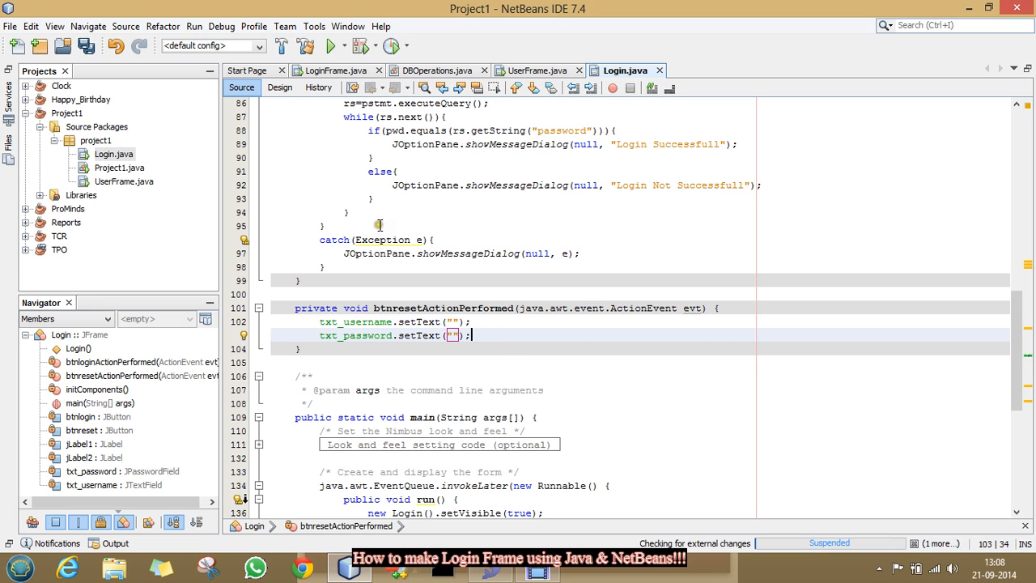
left_click(279, 86)
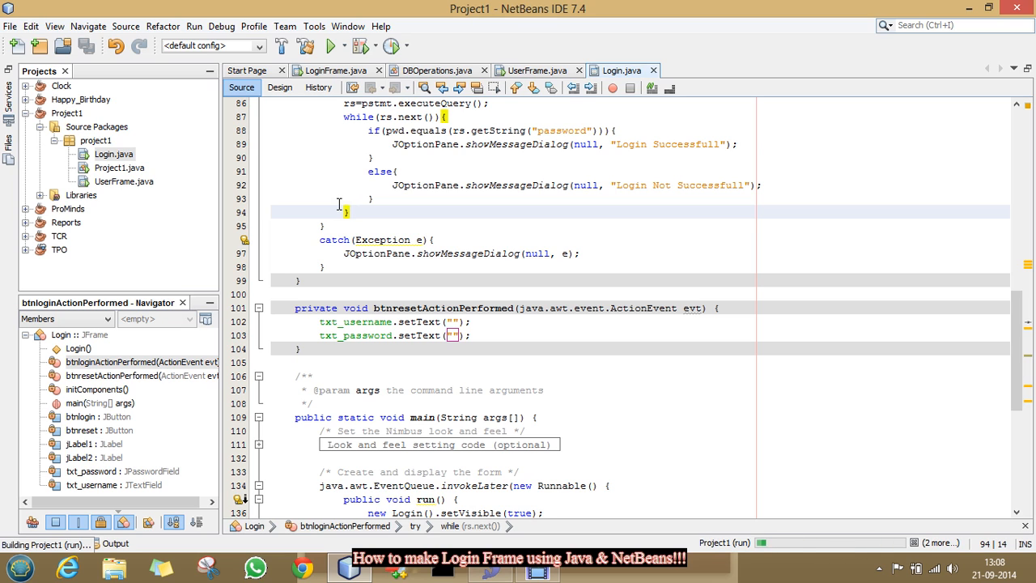
Step: Type a username in the running form and confirm Reset clears the fields
left_click(331, 46)
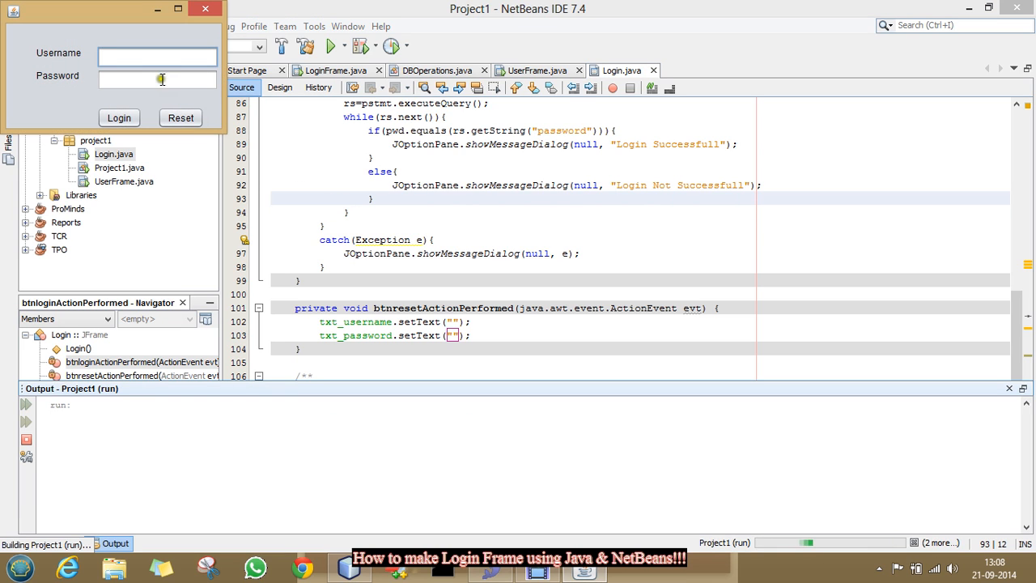
type("sahil_xh")
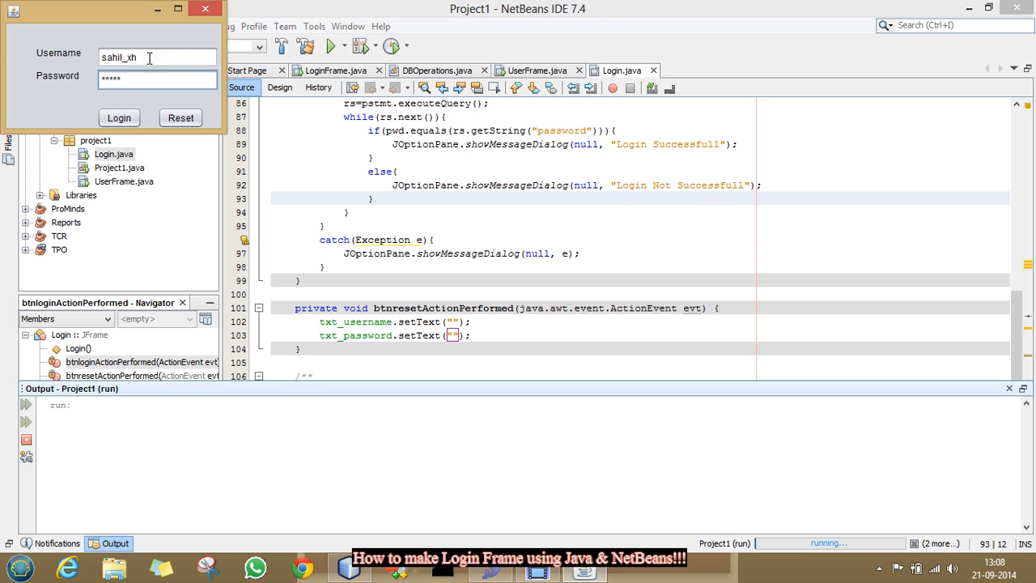
left_click(181, 117)
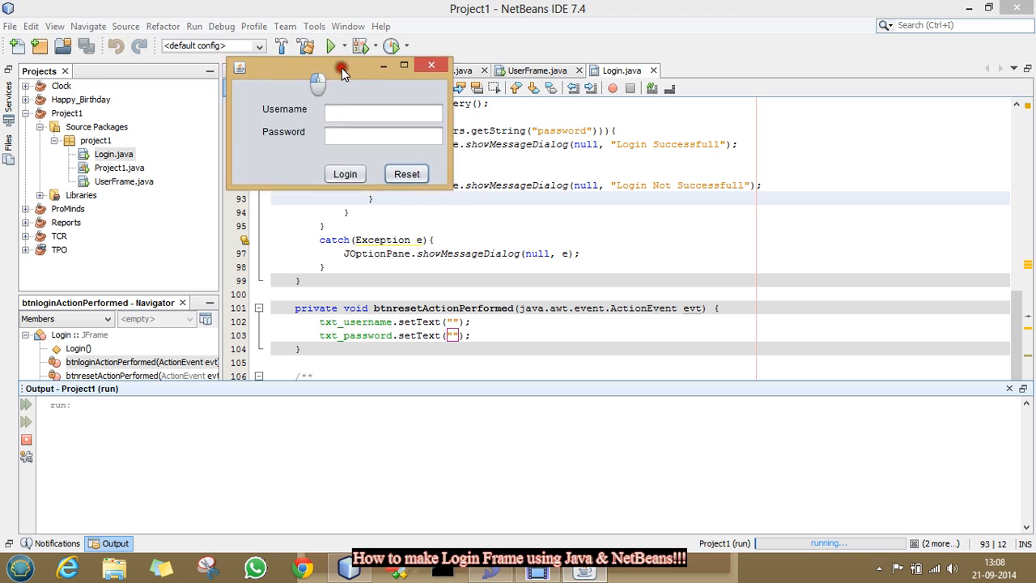
Step: Log in as sahil_garg with a wrong password, dismiss Login Not Successfull, and close
type("sahil_garg")
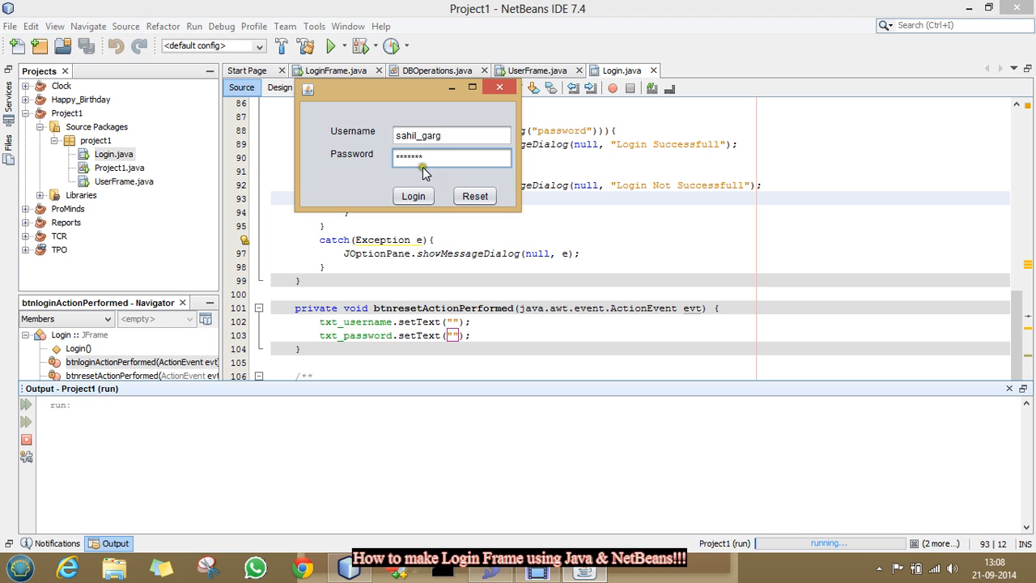
left_click(413, 196)
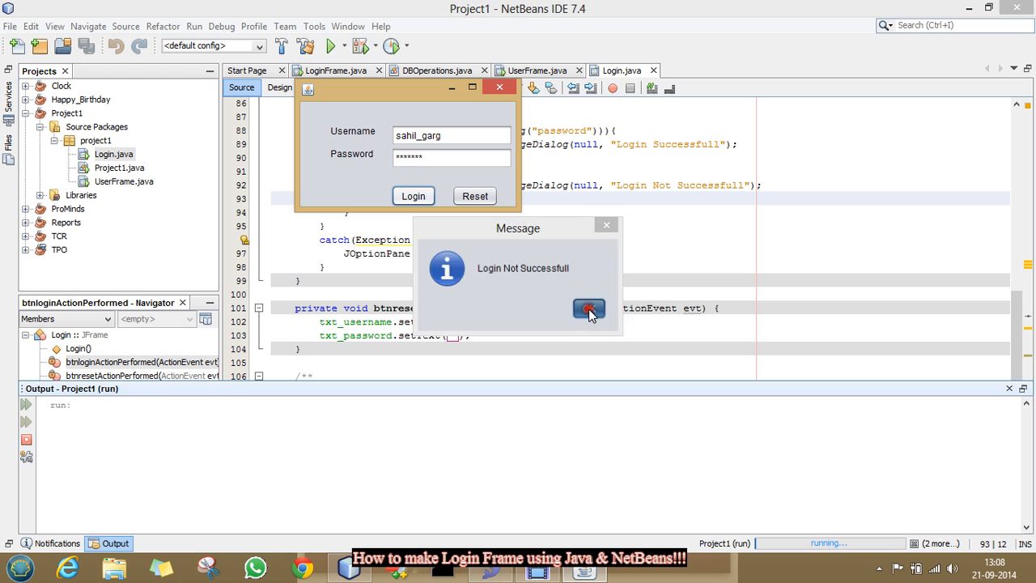
left_click(589, 309)
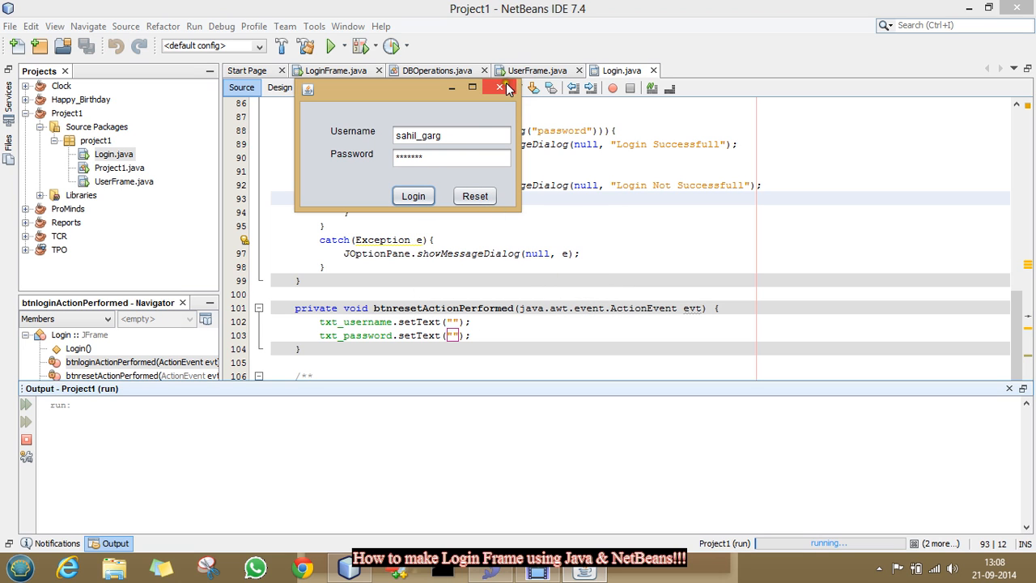
left_click(500, 87)
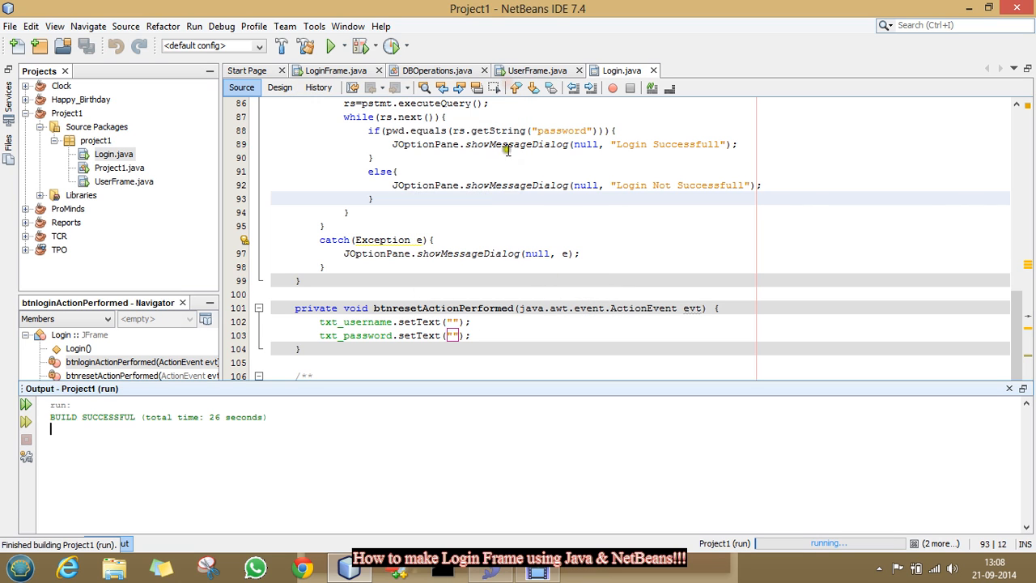